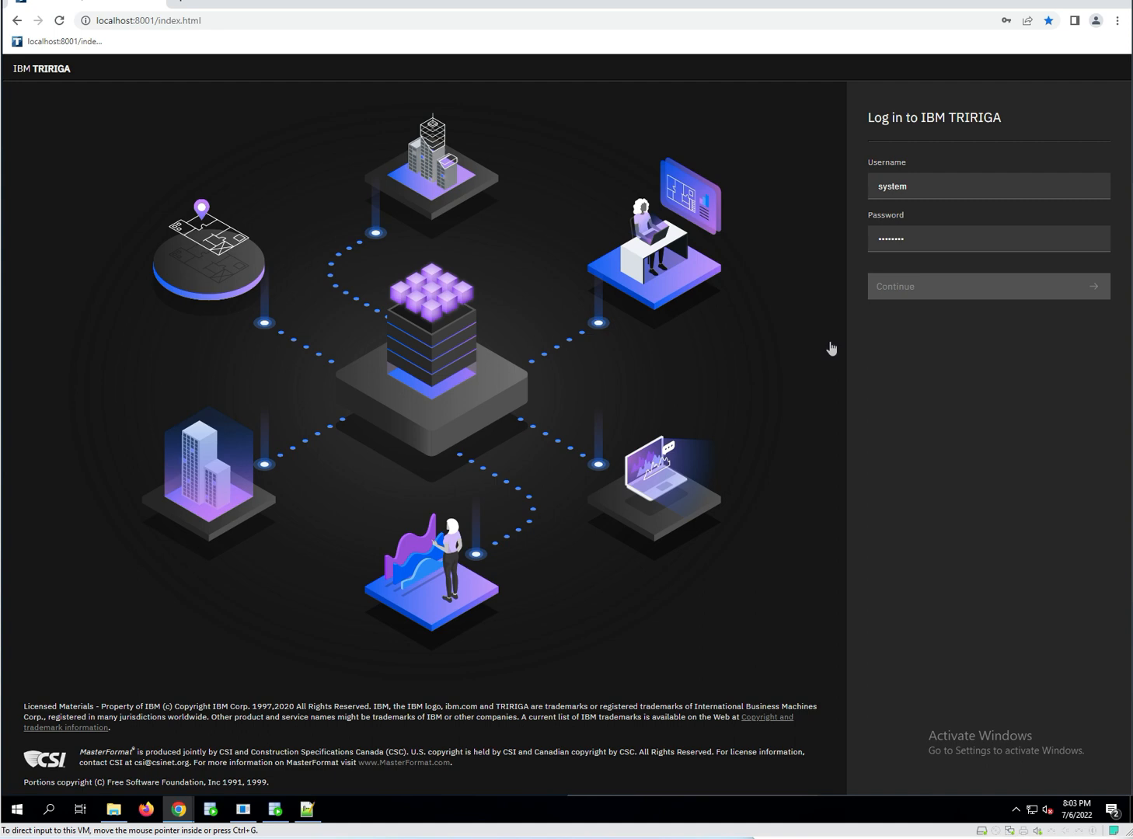
mouse_move(985, 210)
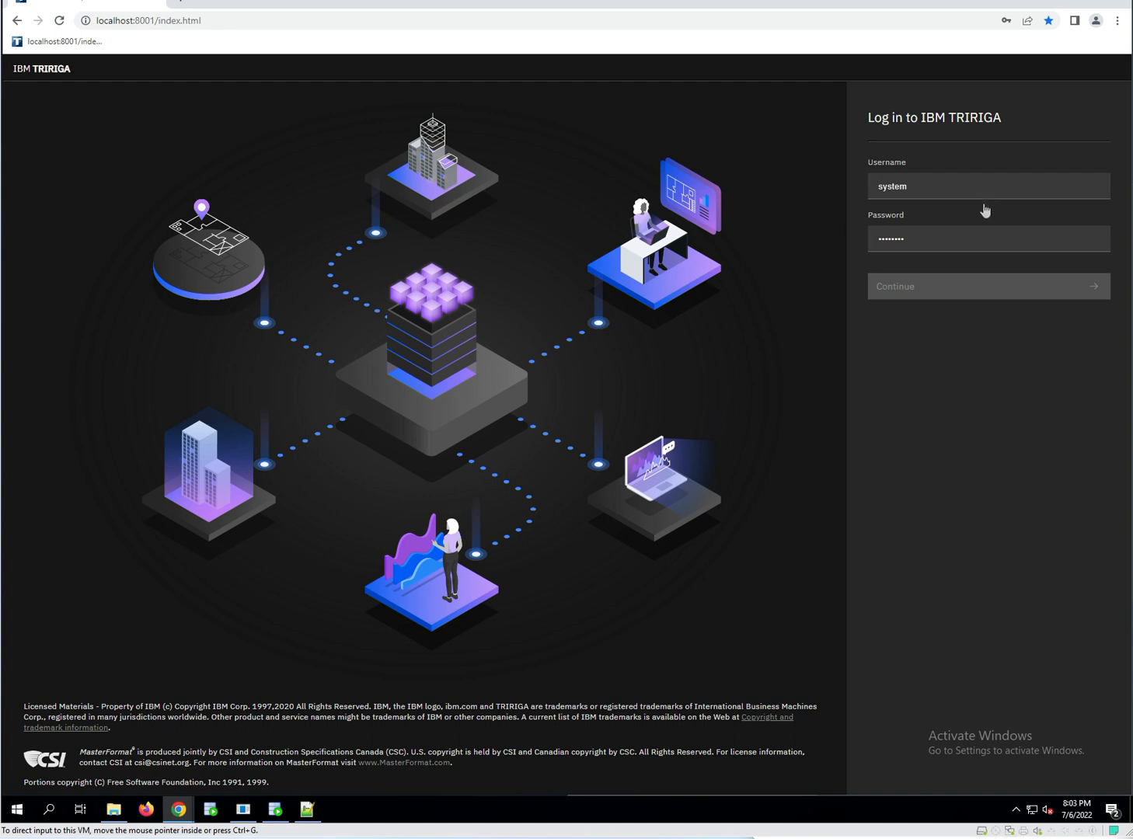
mouse_move(992, 246)
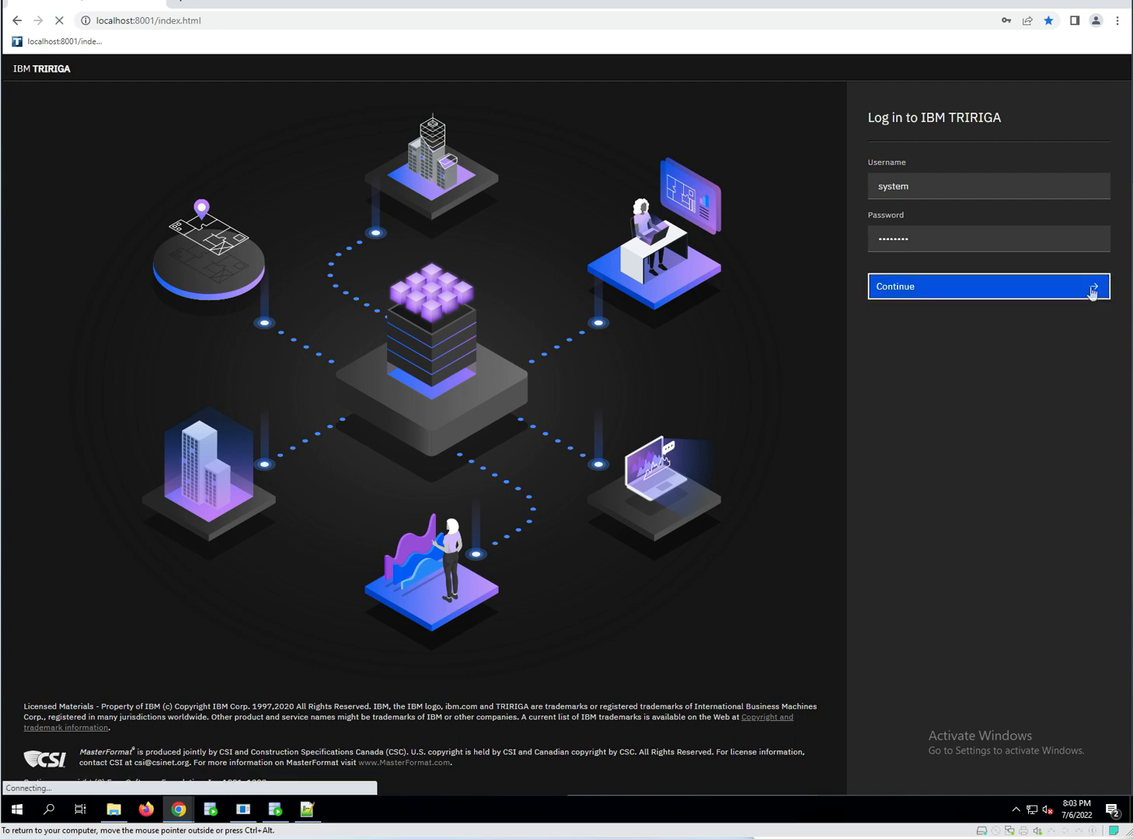
Finish signing in and navigate from the home page to the Tools page.
left_click(986, 286)
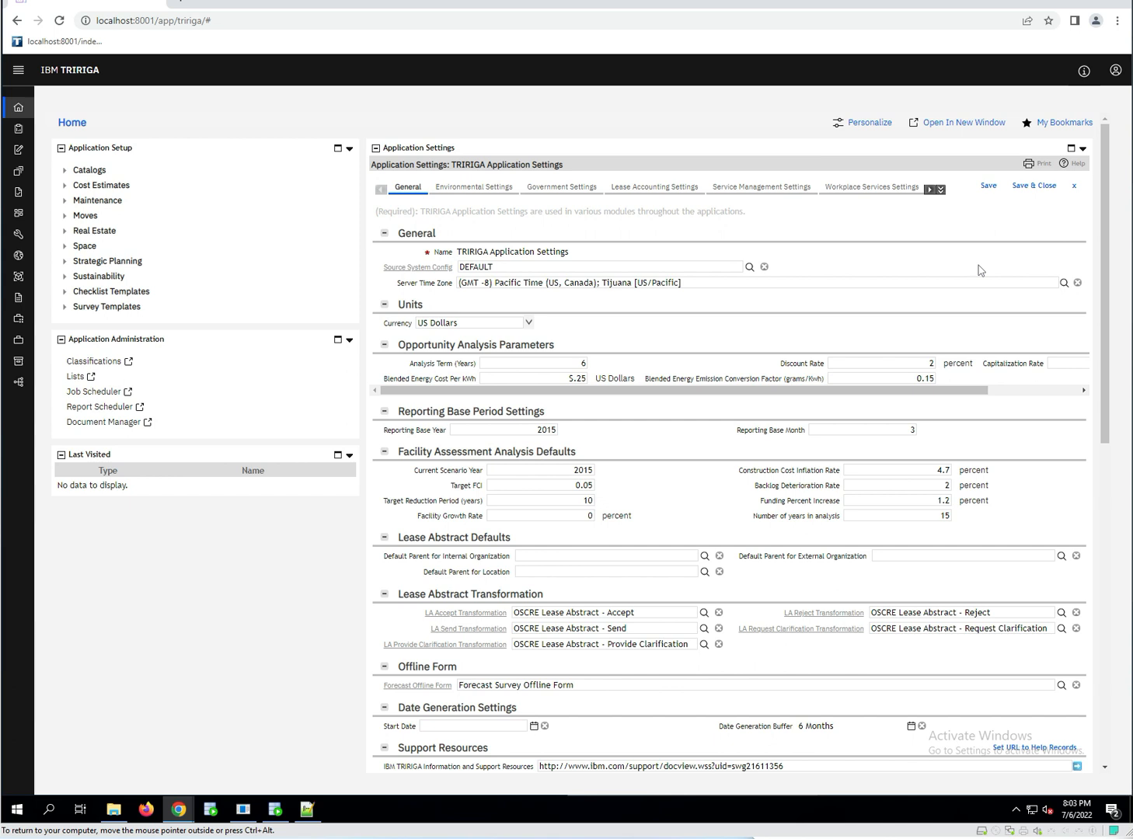
mouse_move(1003, 267)
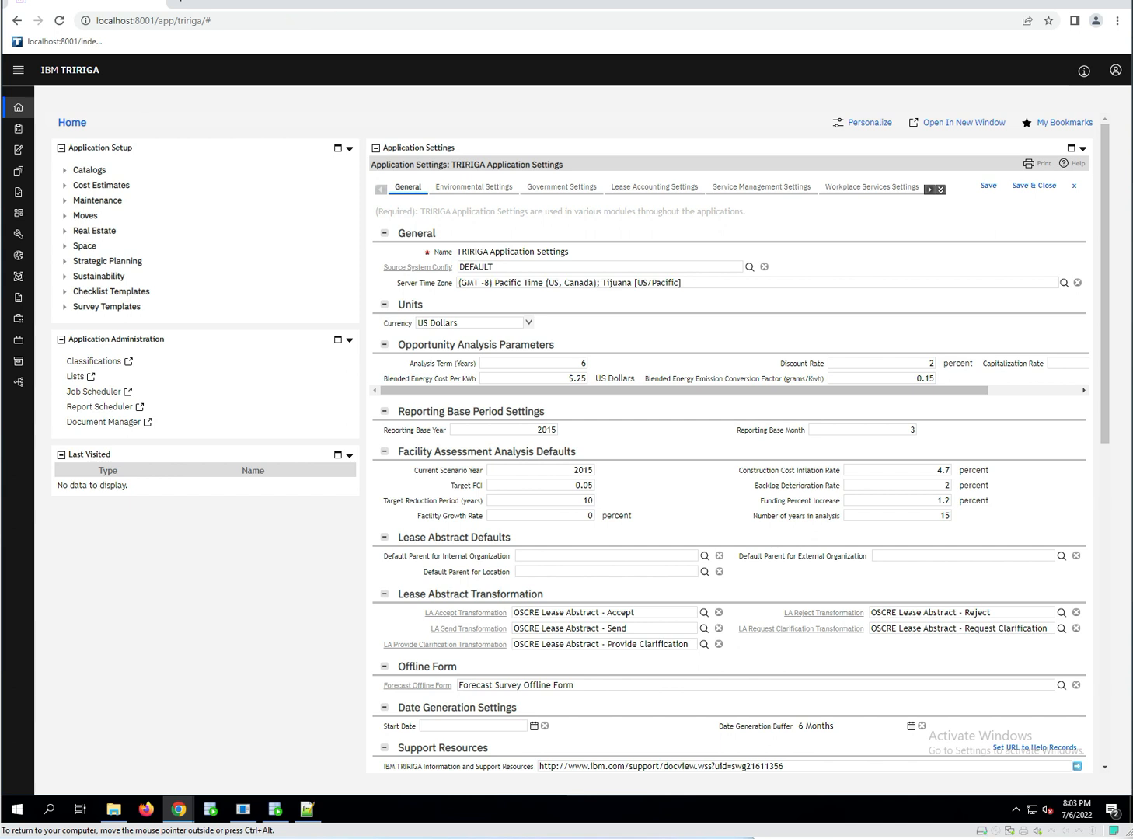
mouse_move(336, 126)
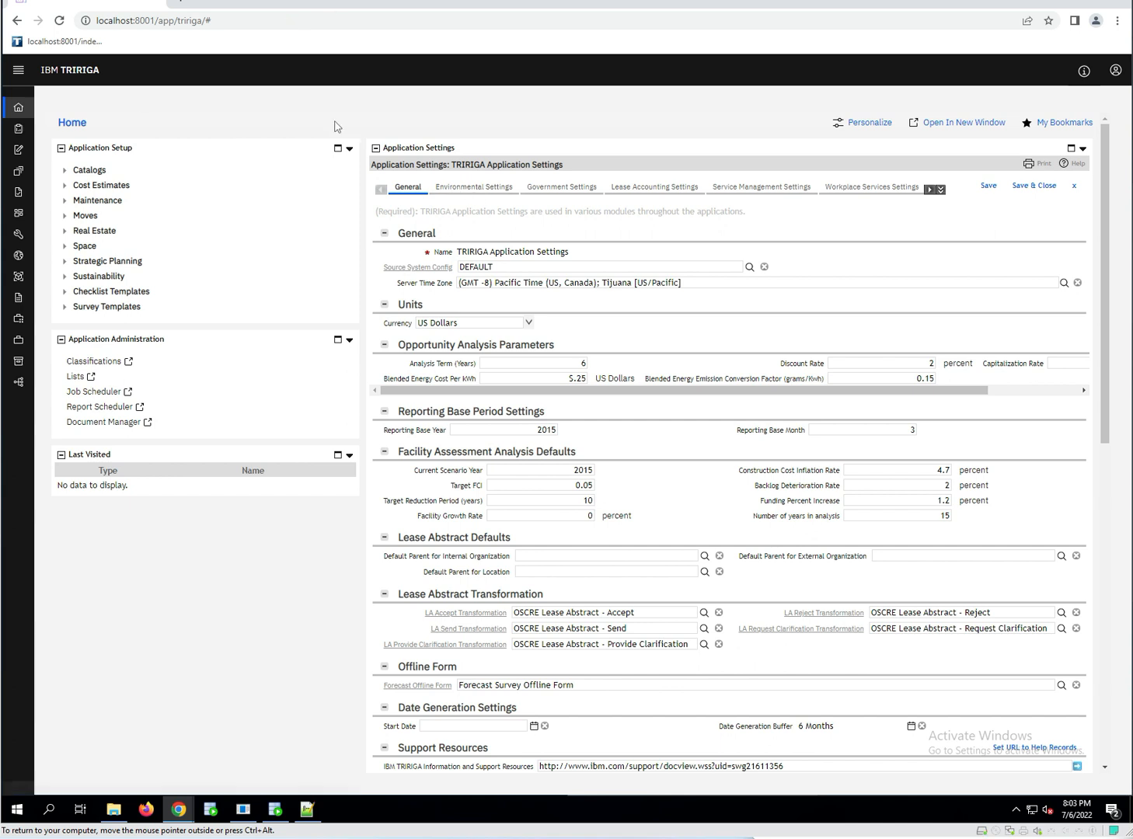
left_click(17, 69)
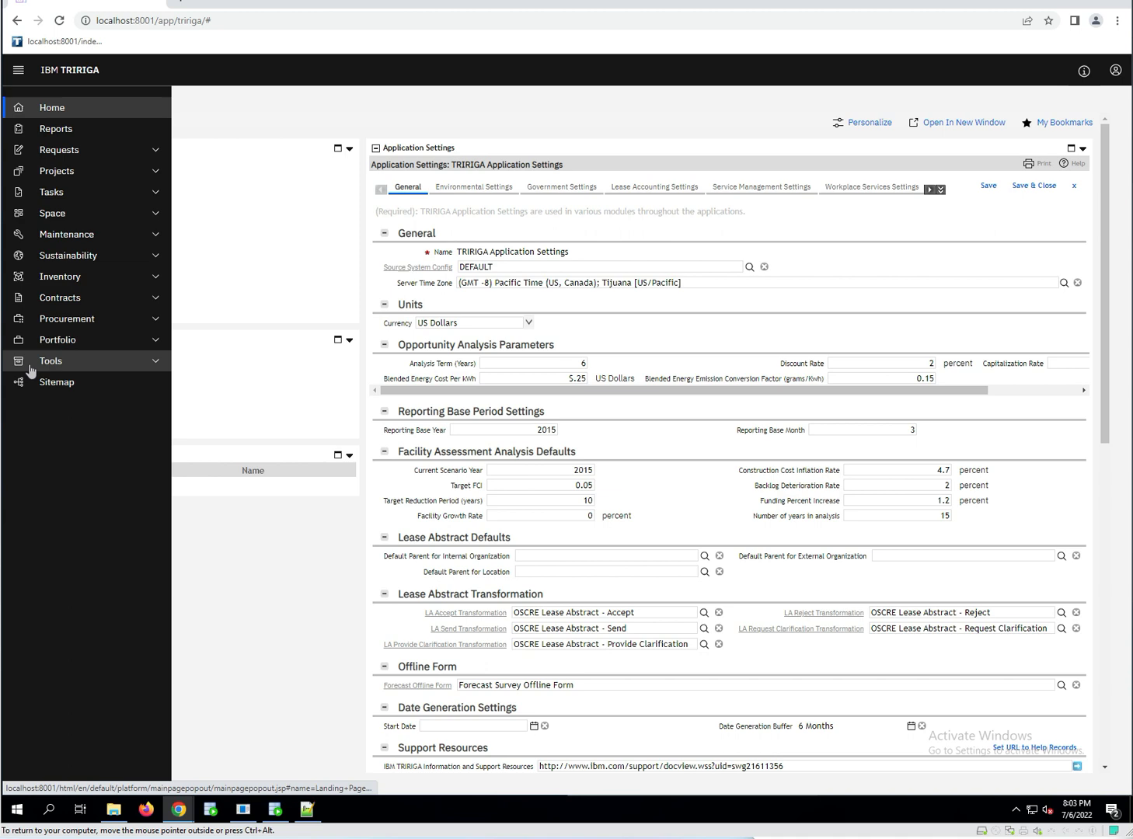
left_click(50, 360)
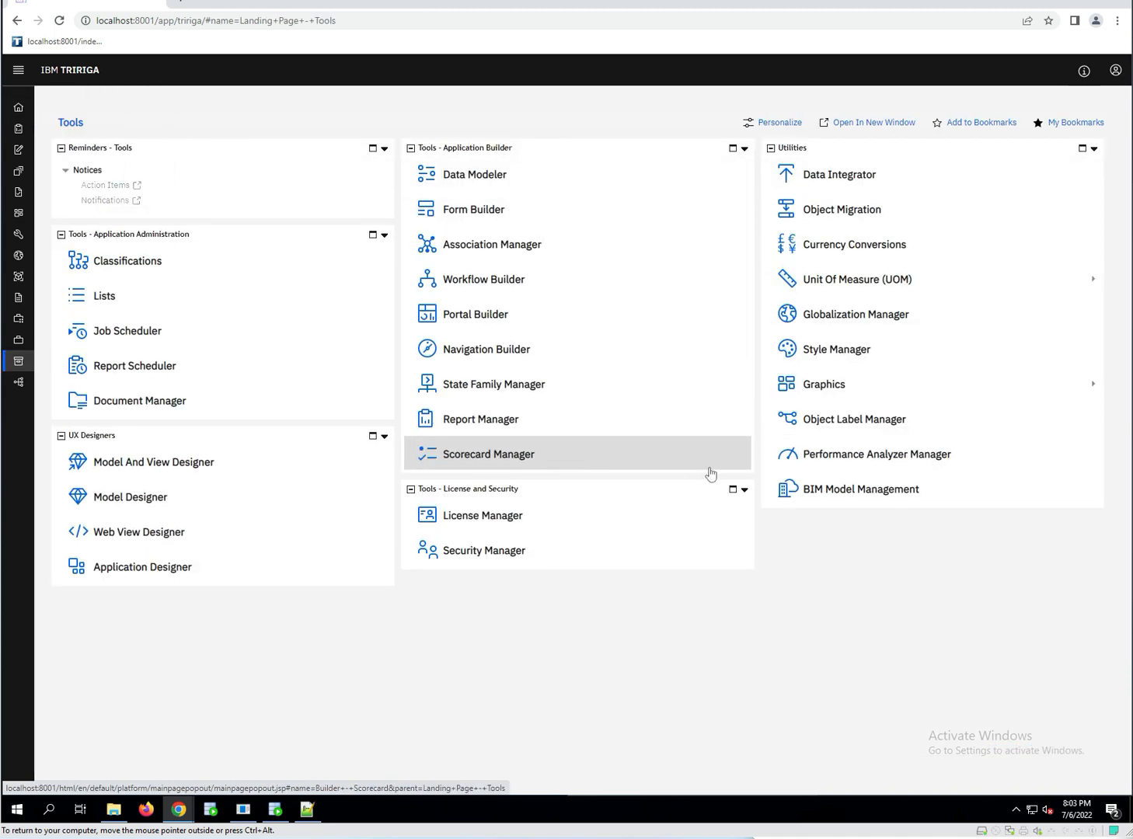
mouse_move(519, 157)
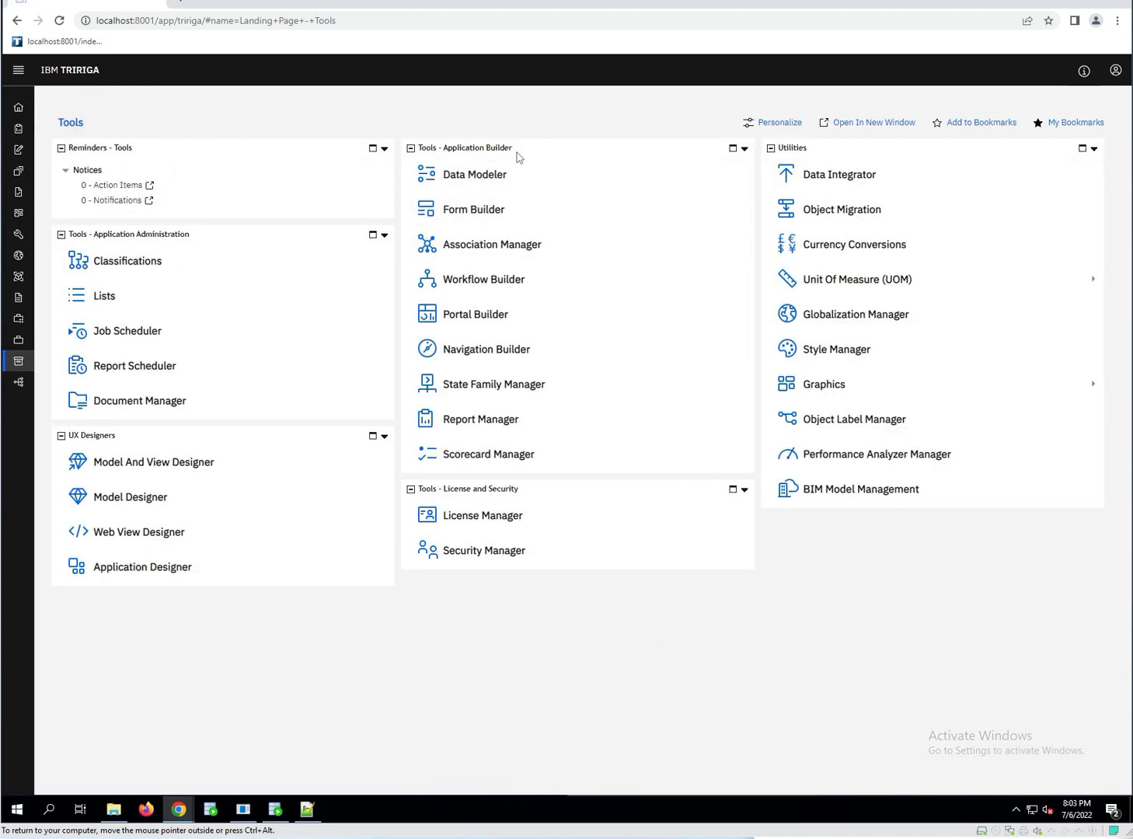
Launch the Data Modeler and expand the Location and System modules in the Object Browser.
left_click(475, 174)
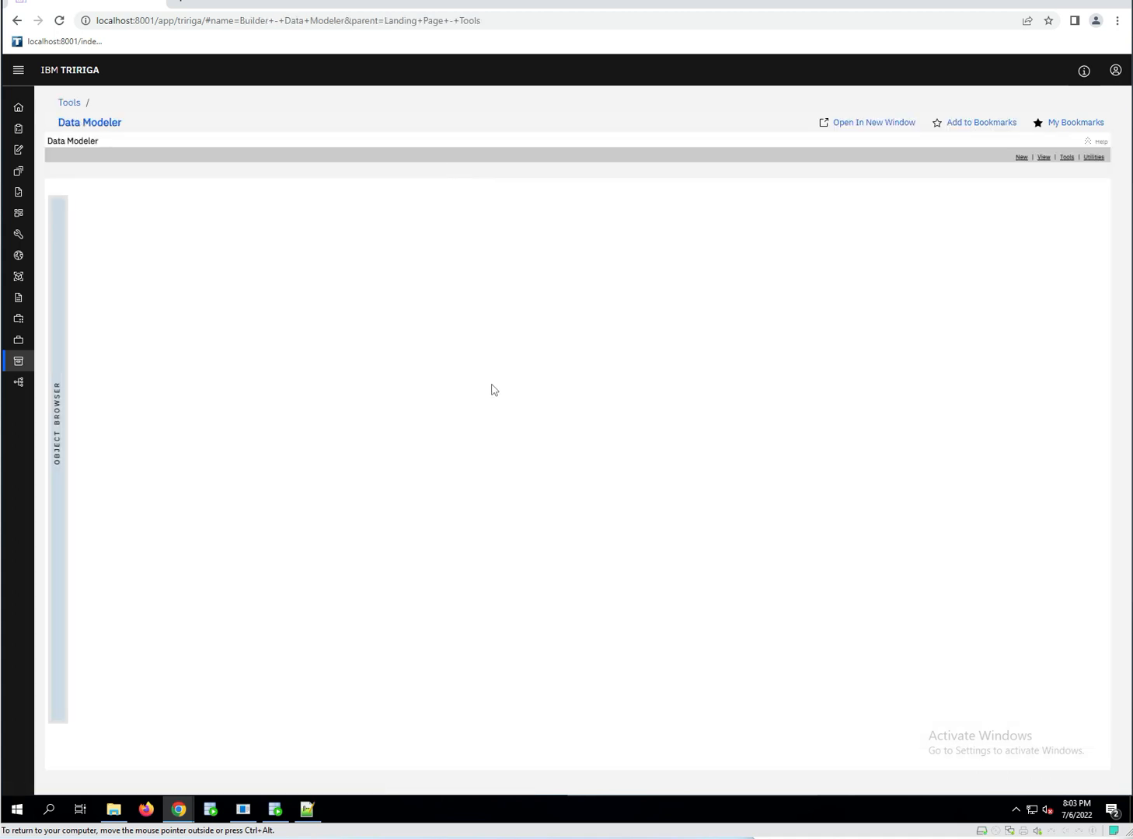
mouse_move(141, 286)
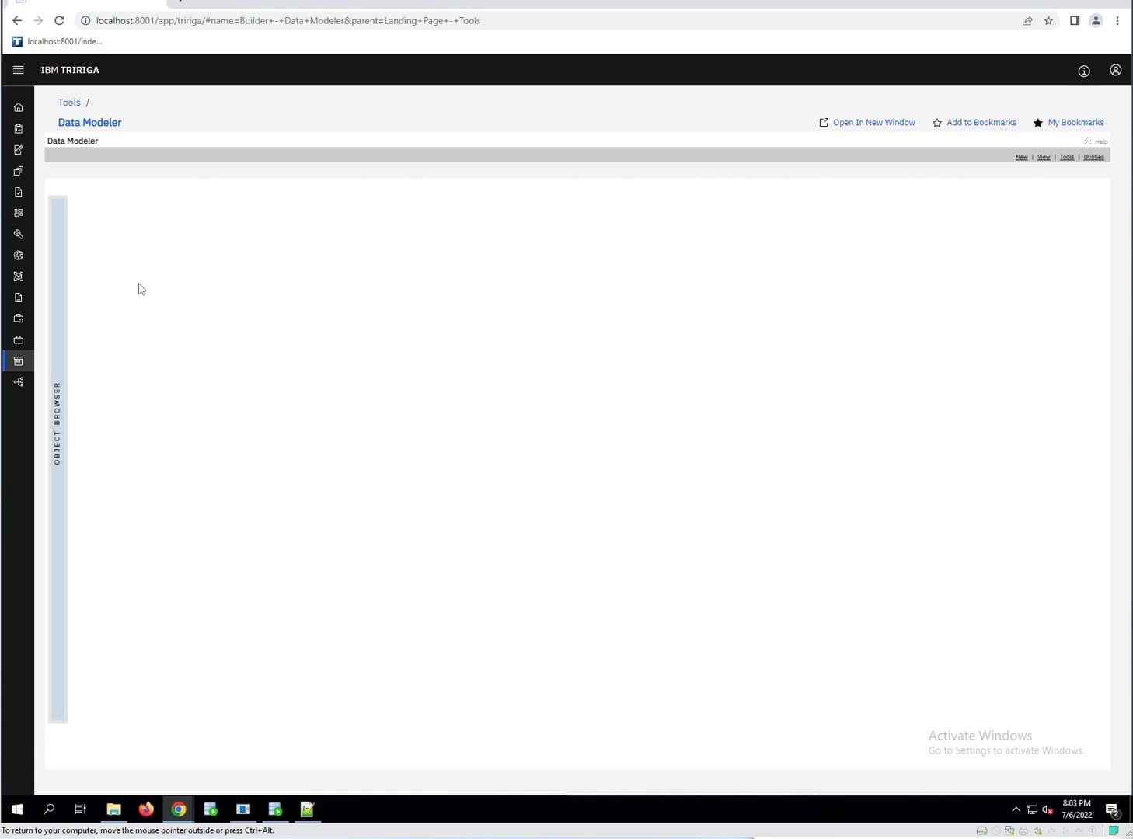
mouse_move(127, 280)
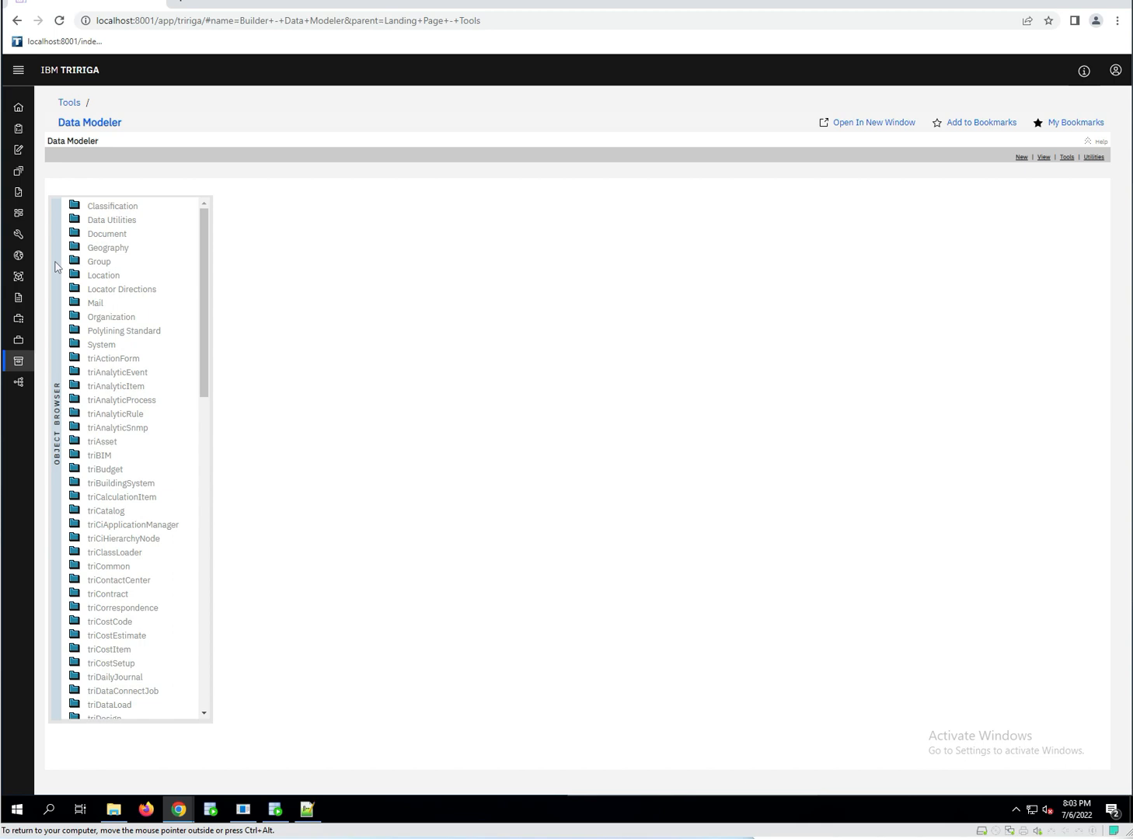
mouse_move(100, 261)
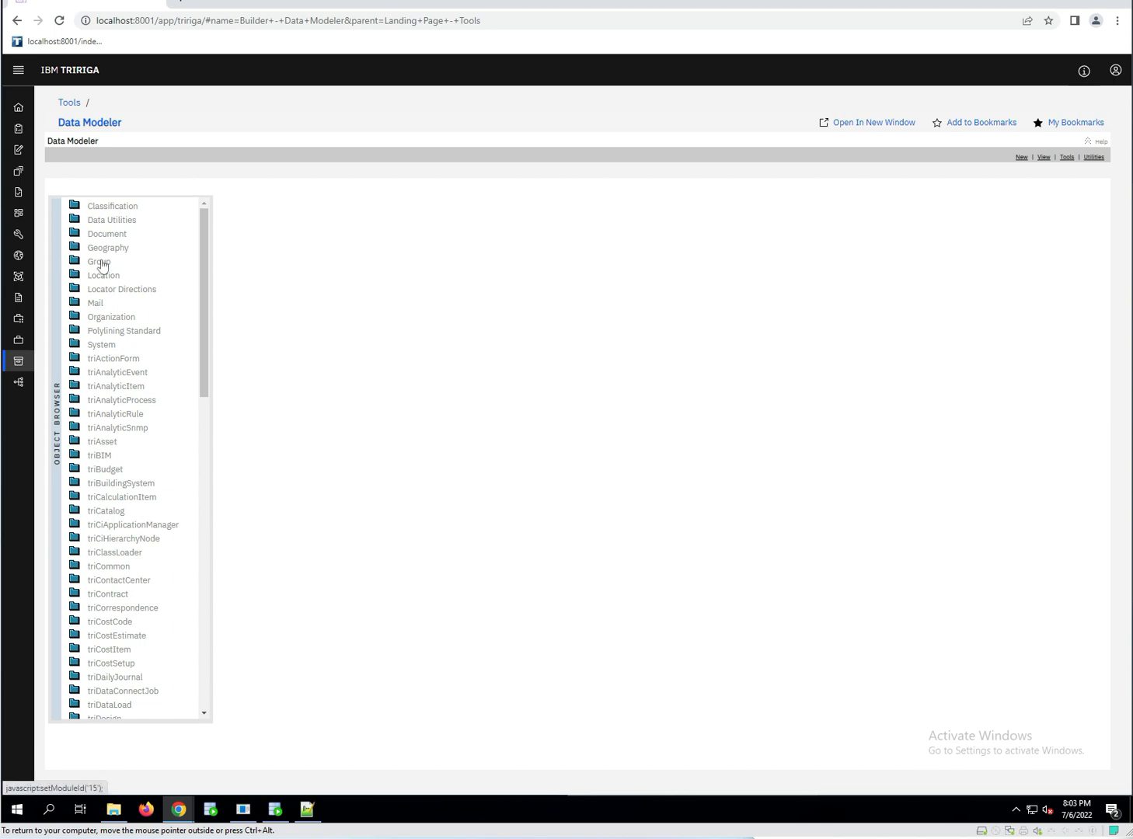
scroll("down", 3)
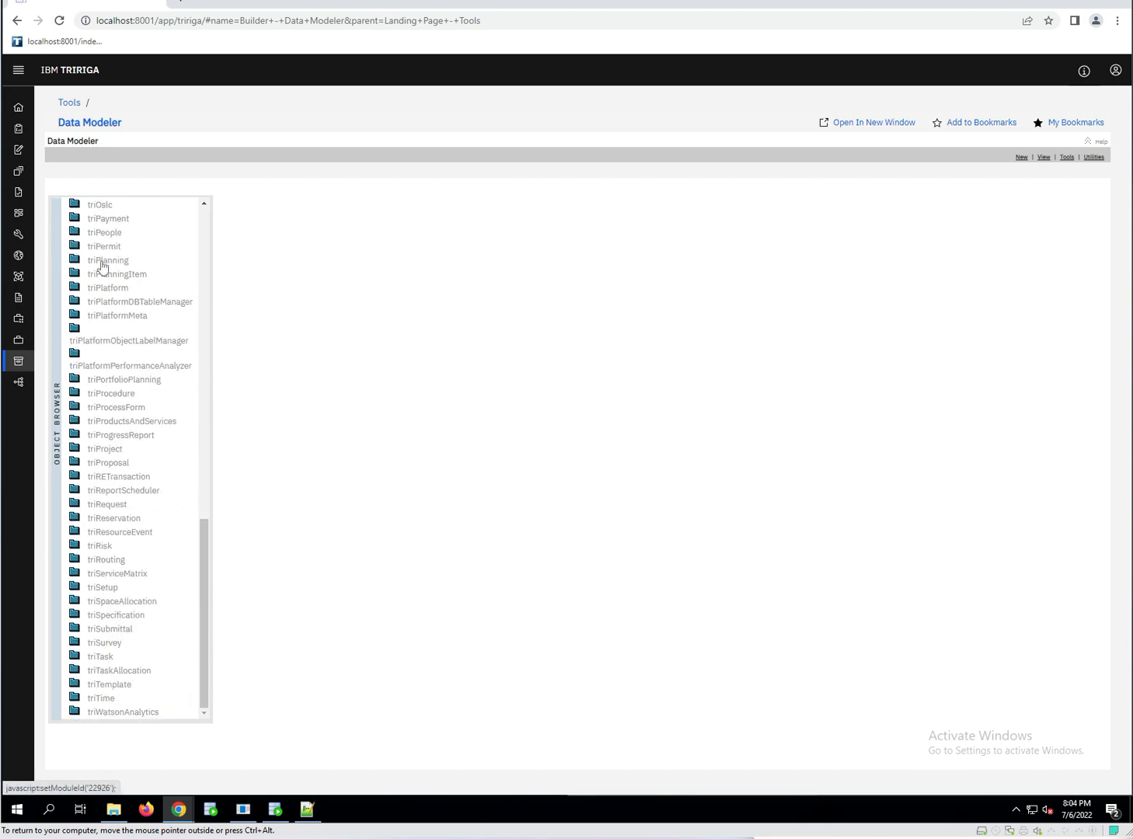
scroll("up", 3)
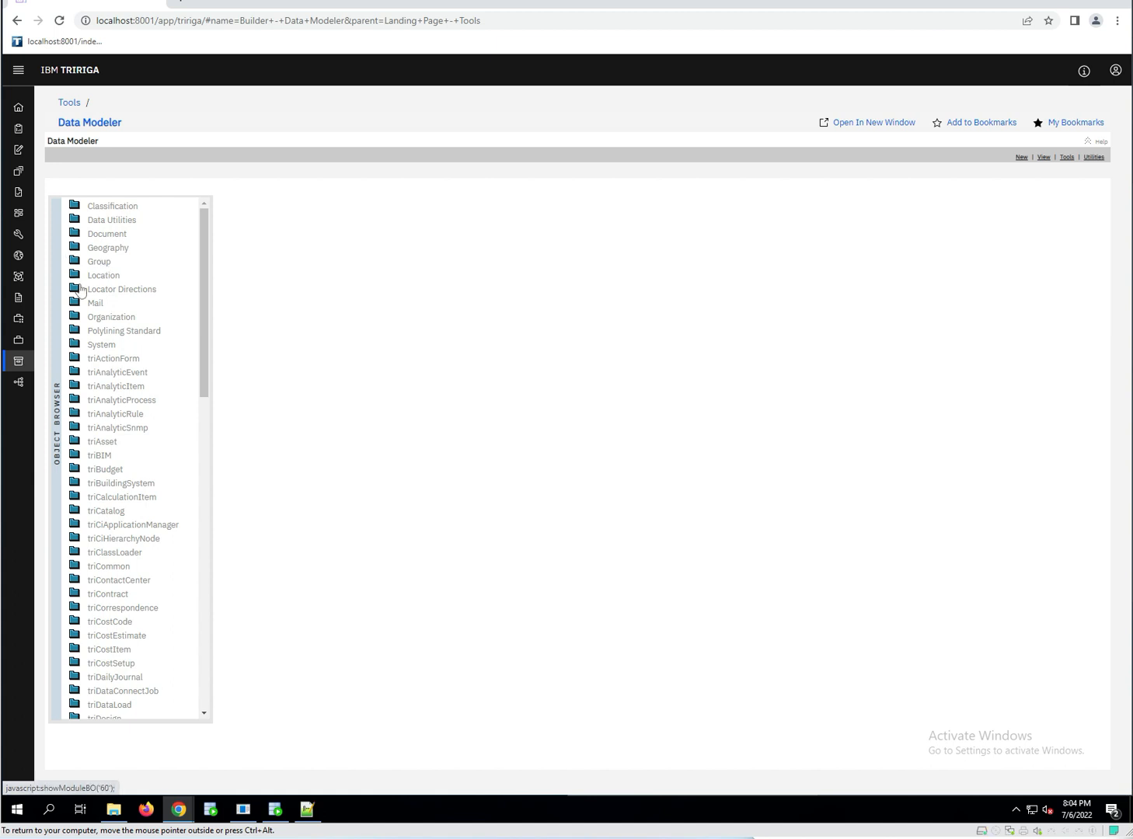
left_click(75, 275)
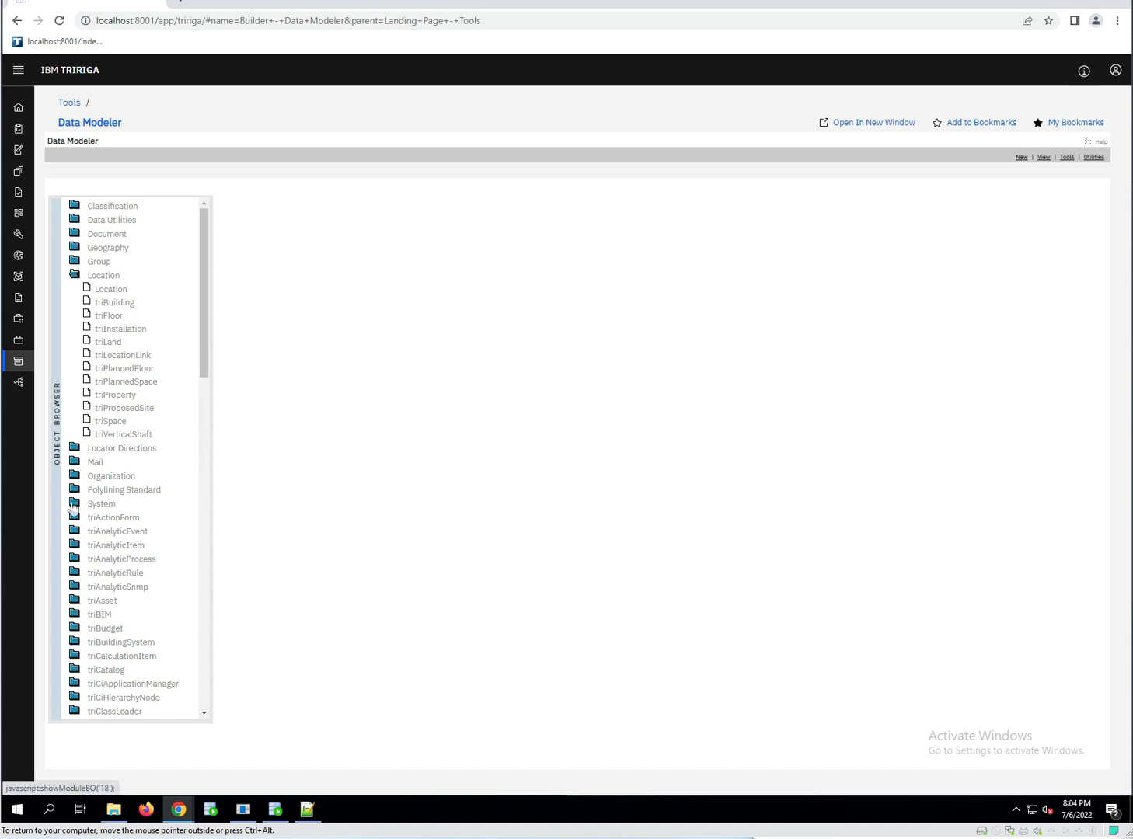
left_click(101, 504)
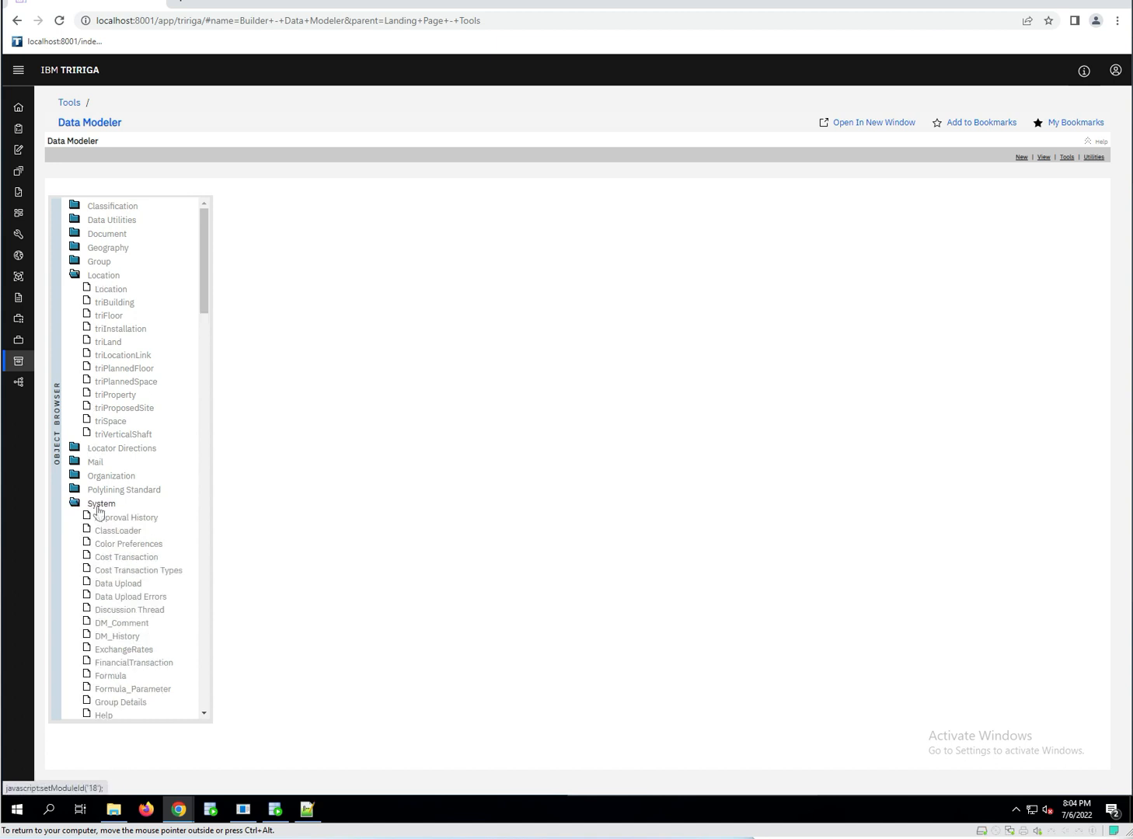
Show the System module's properties: name, hierarchy setting, modified date and revision.
left_click(101, 504)
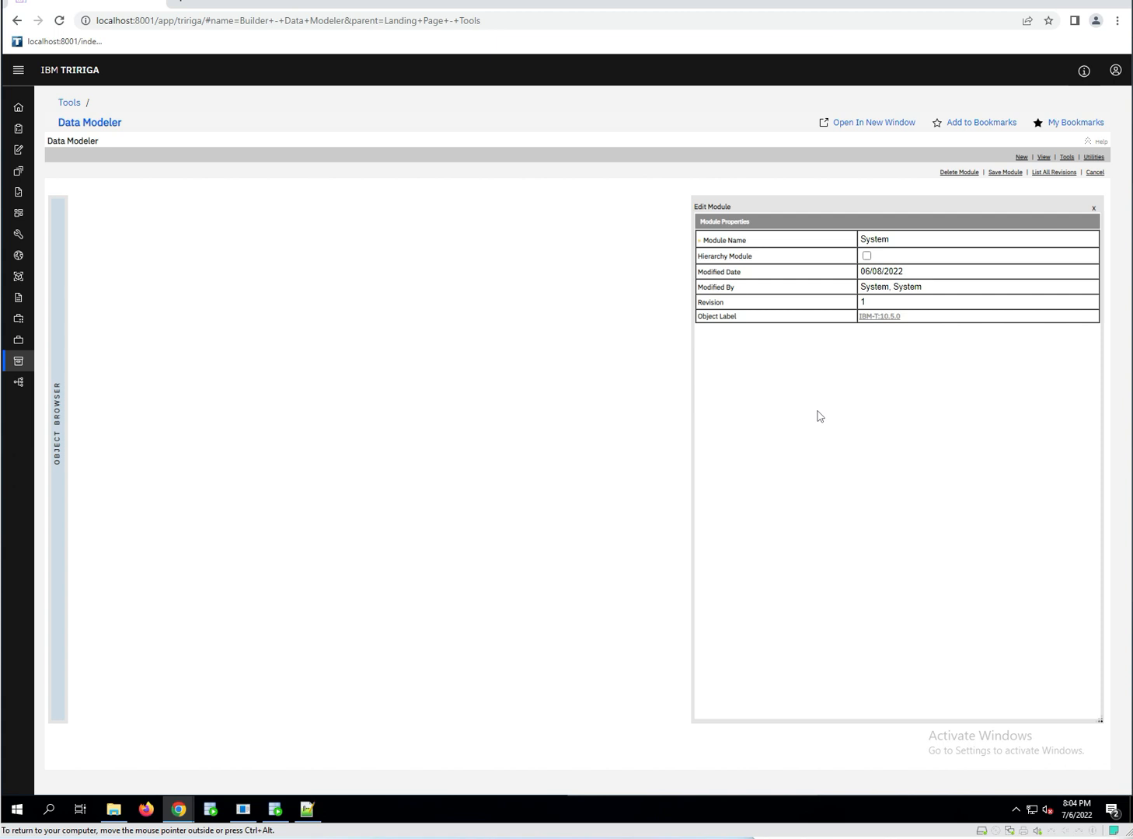
mouse_move(858, 311)
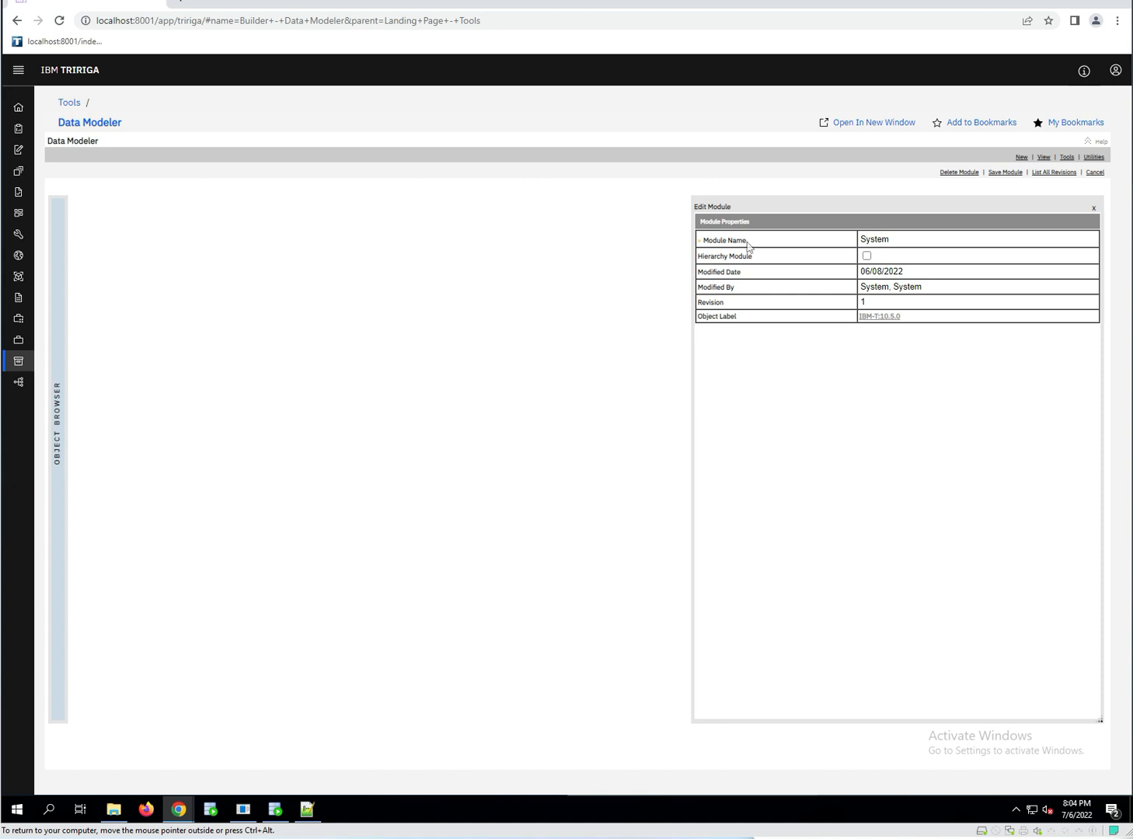
mouse_move(808, 251)
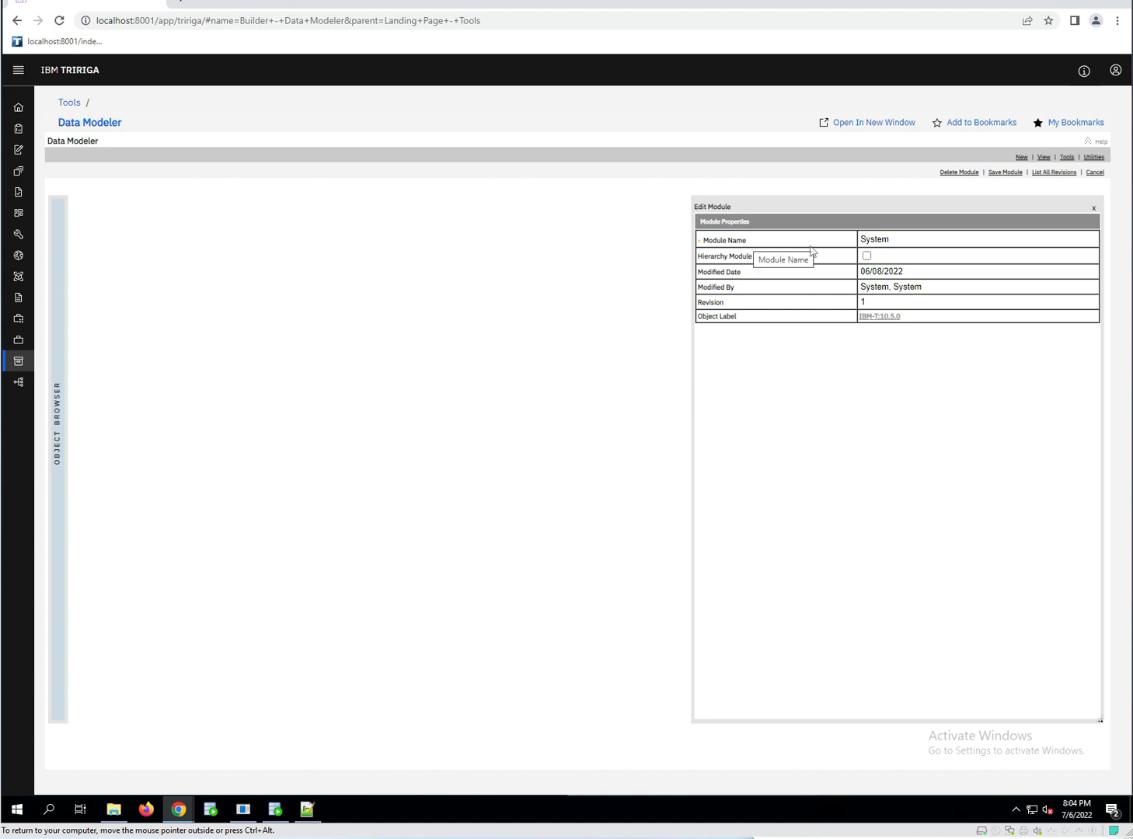
mouse_move(815, 258)
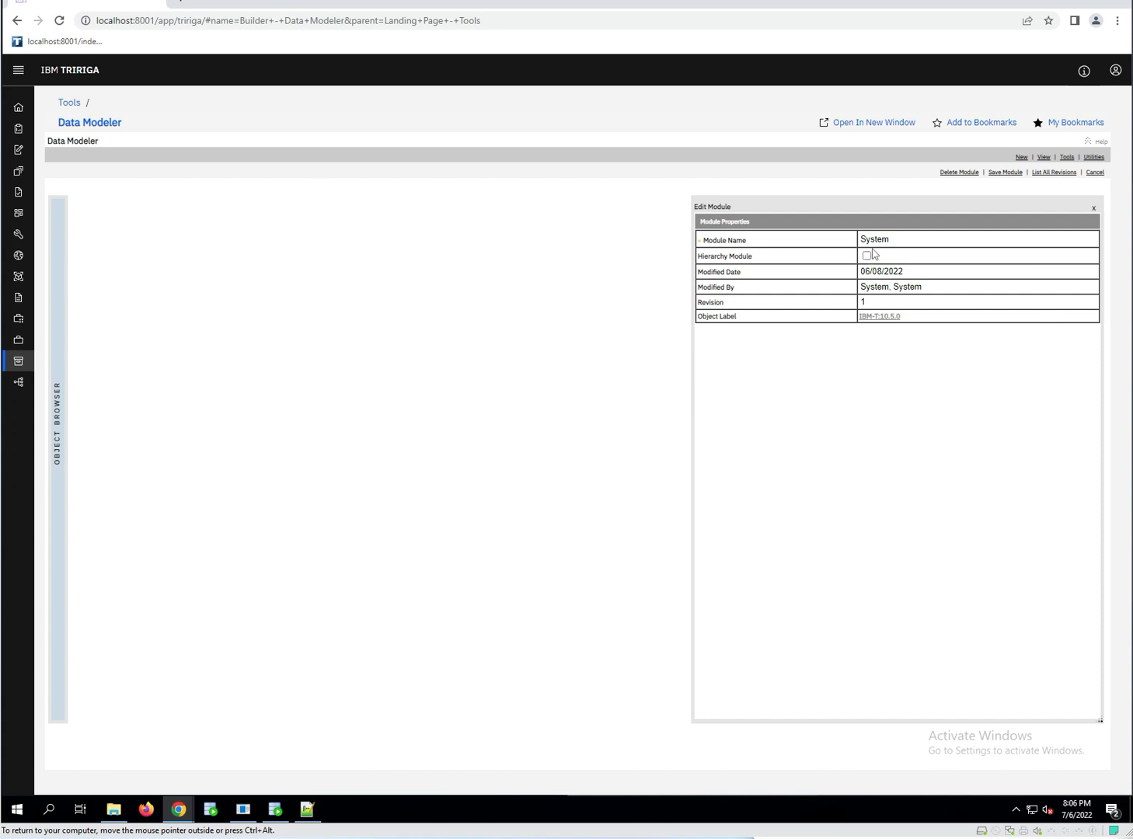
mouse_move(821, 302)
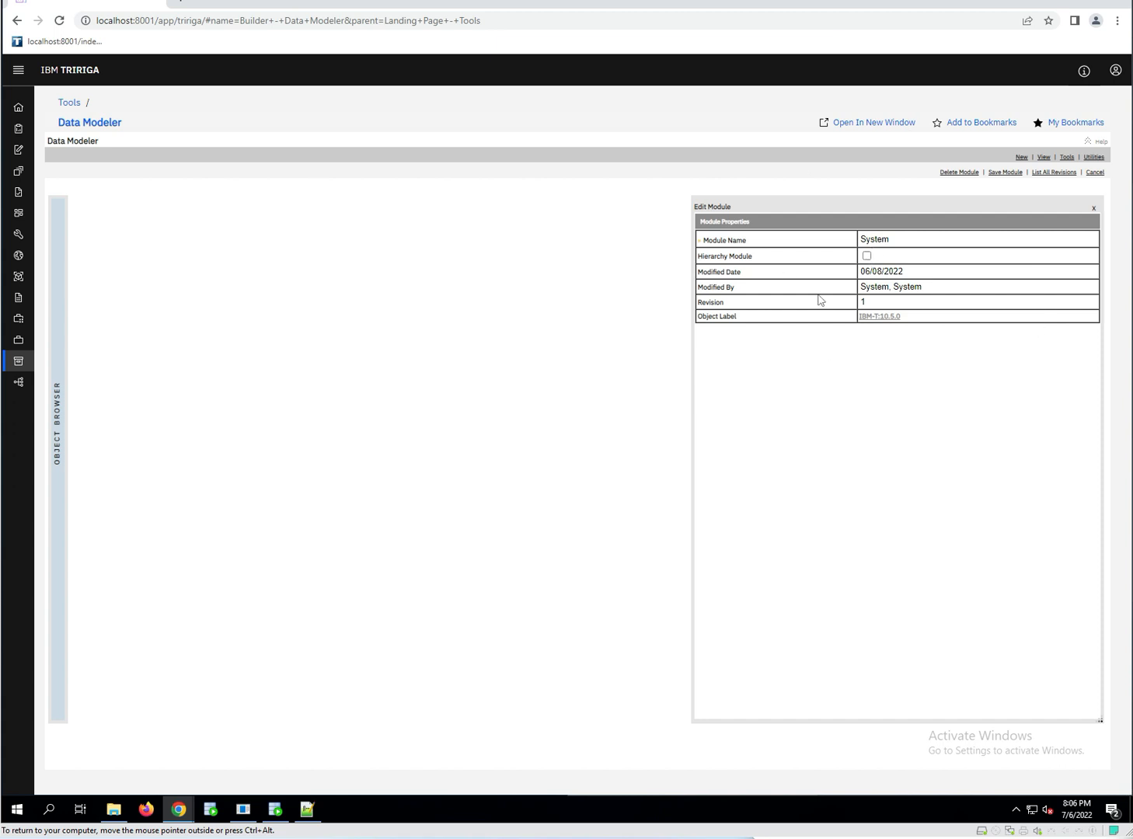
mouse_move(979, 353)
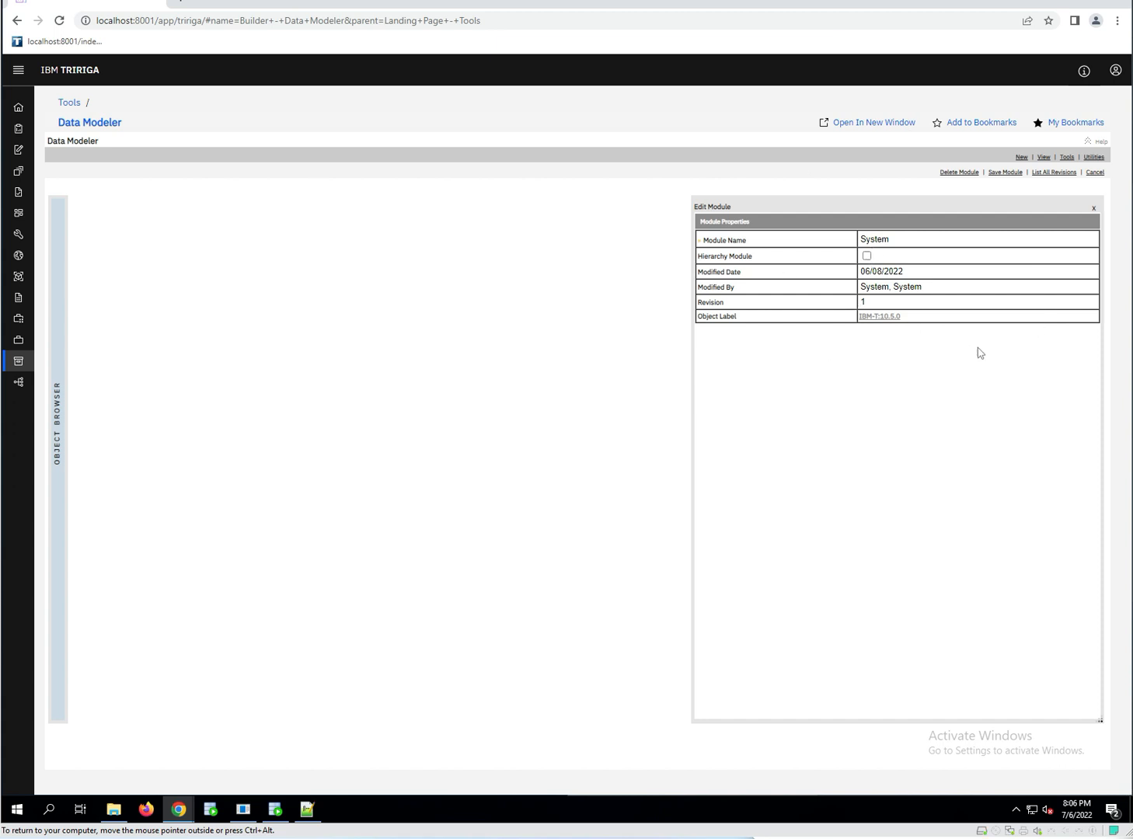
mouse_move(923, 267)
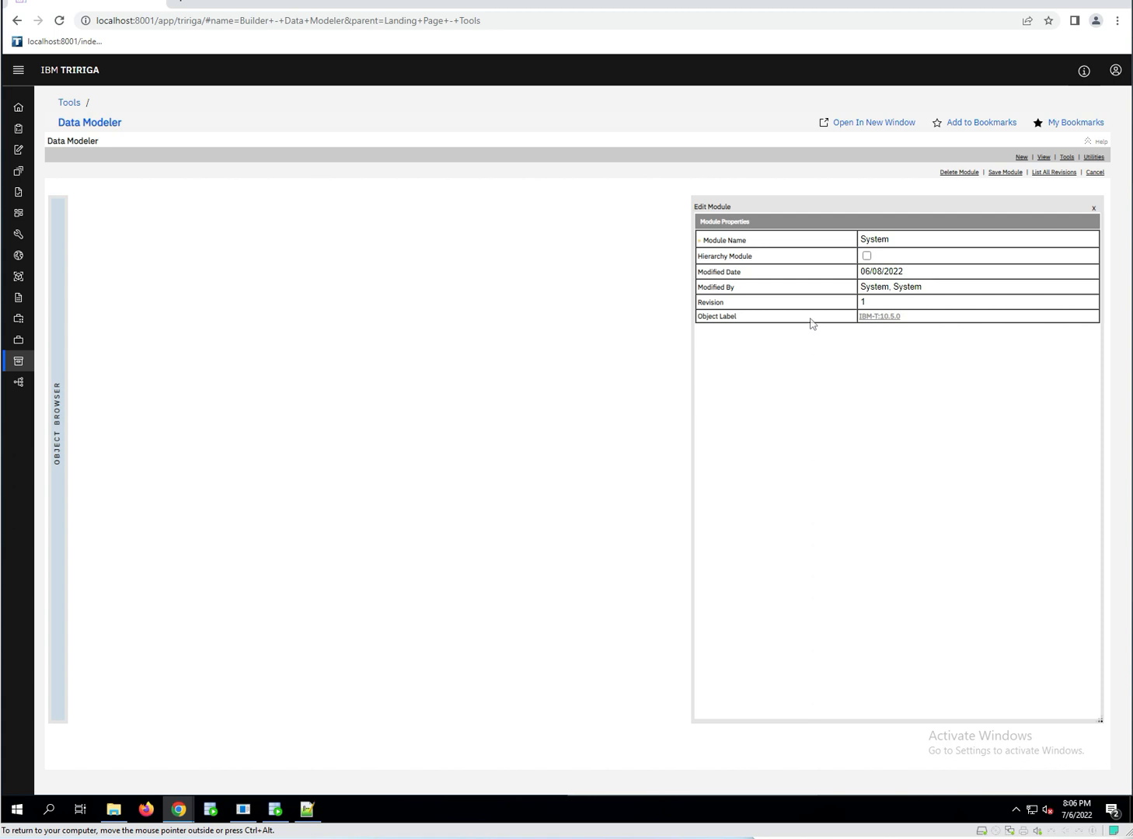
mouse_move(940, 255)
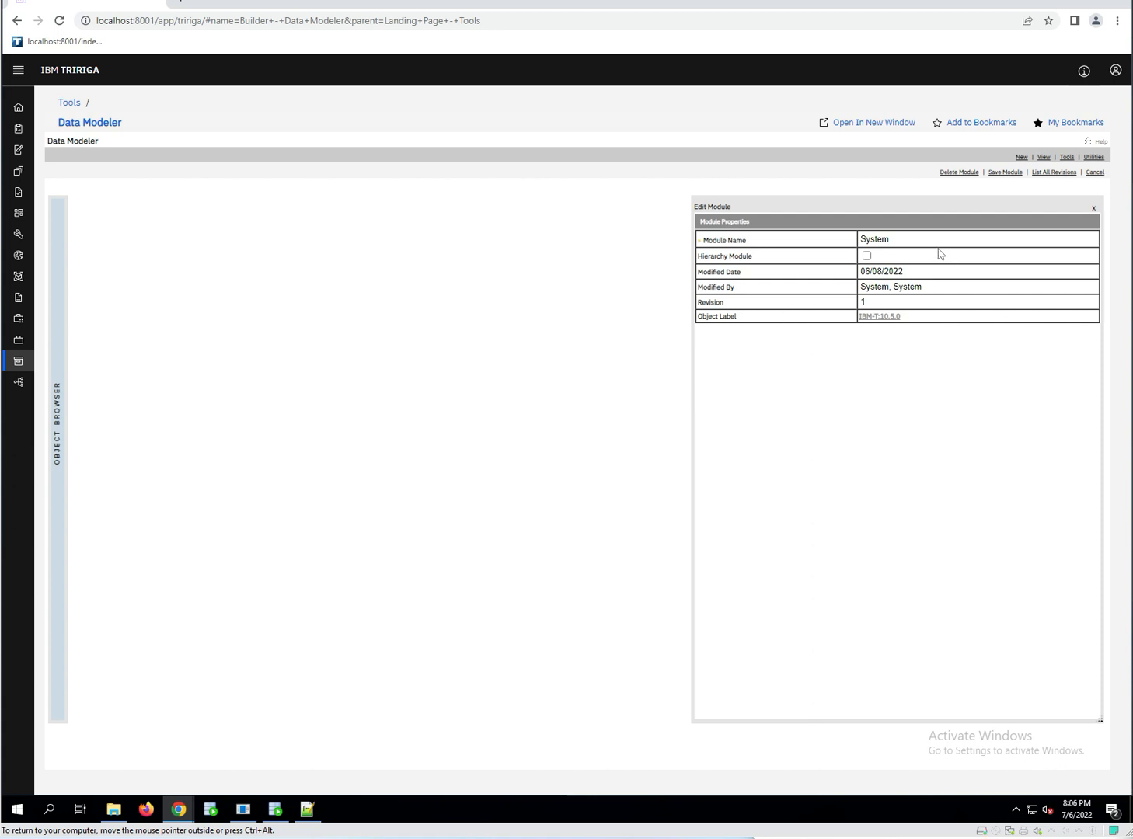
mouse_move(938, 305)
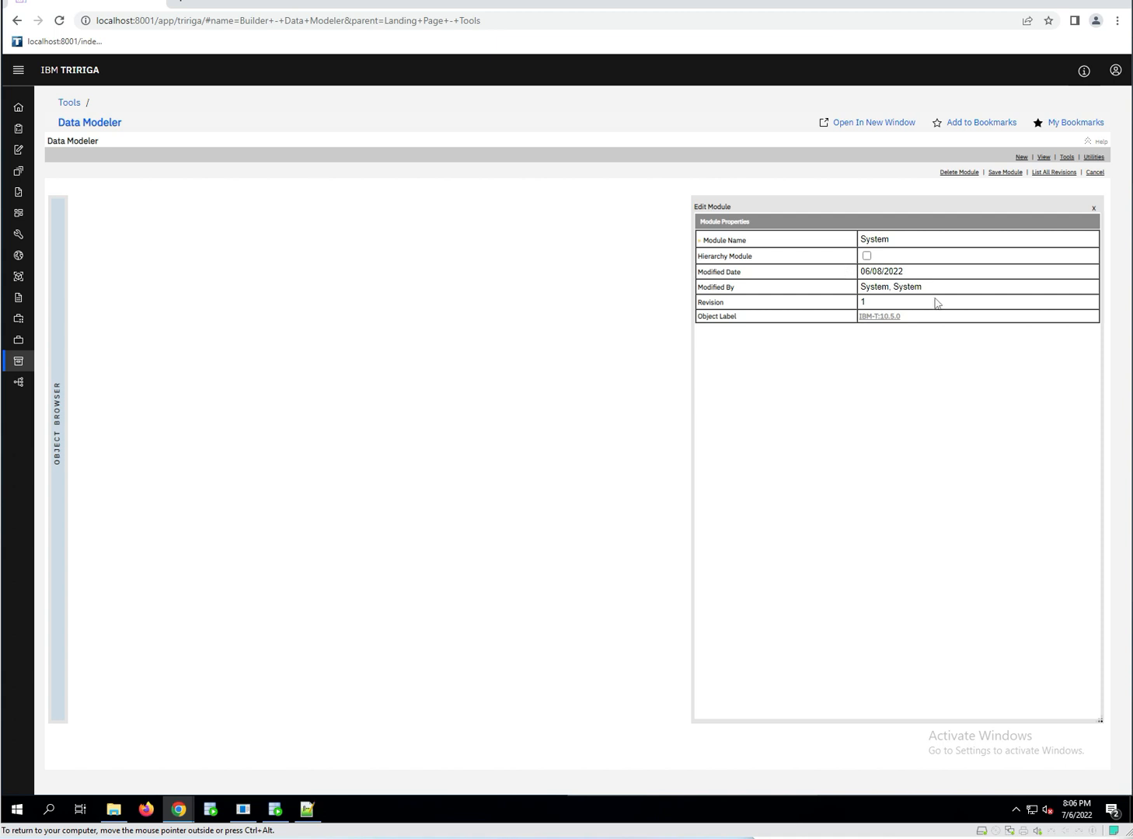
mouse_move(910, 365)
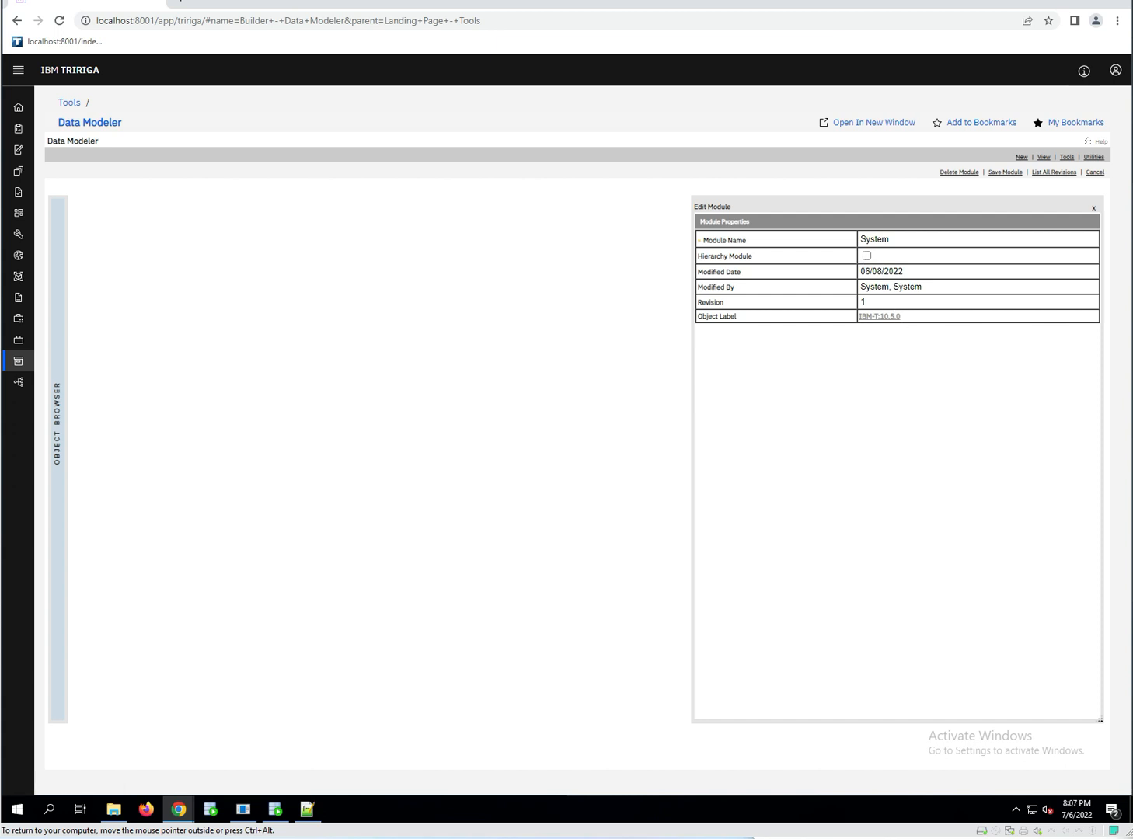
mouse_move(882, 255)
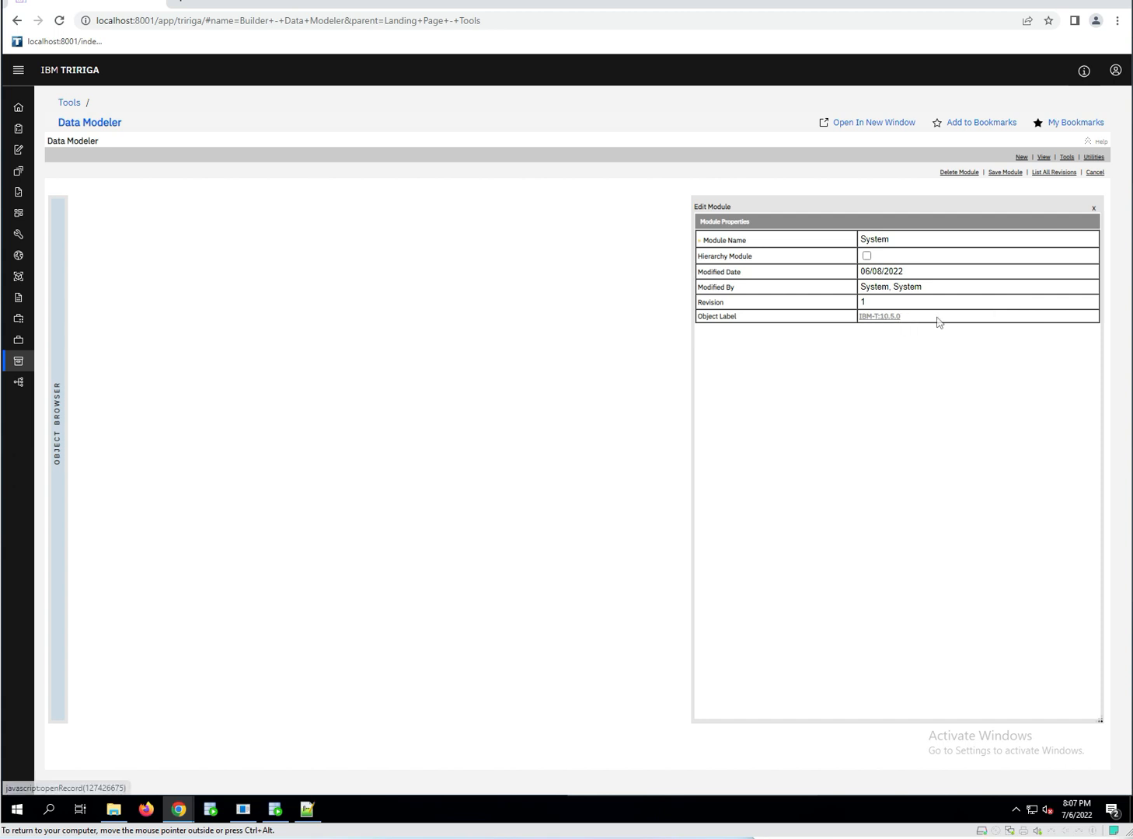
mouse_move(915, 319)
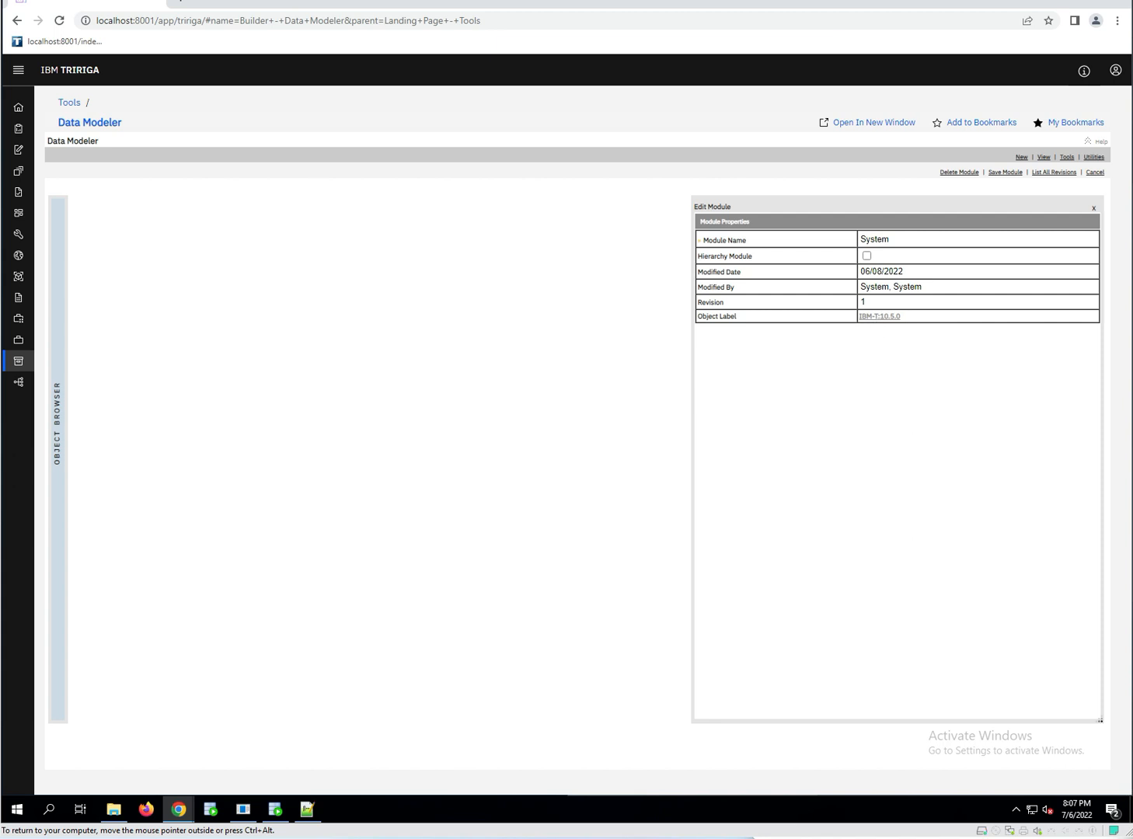
mouse_move(898, 323)
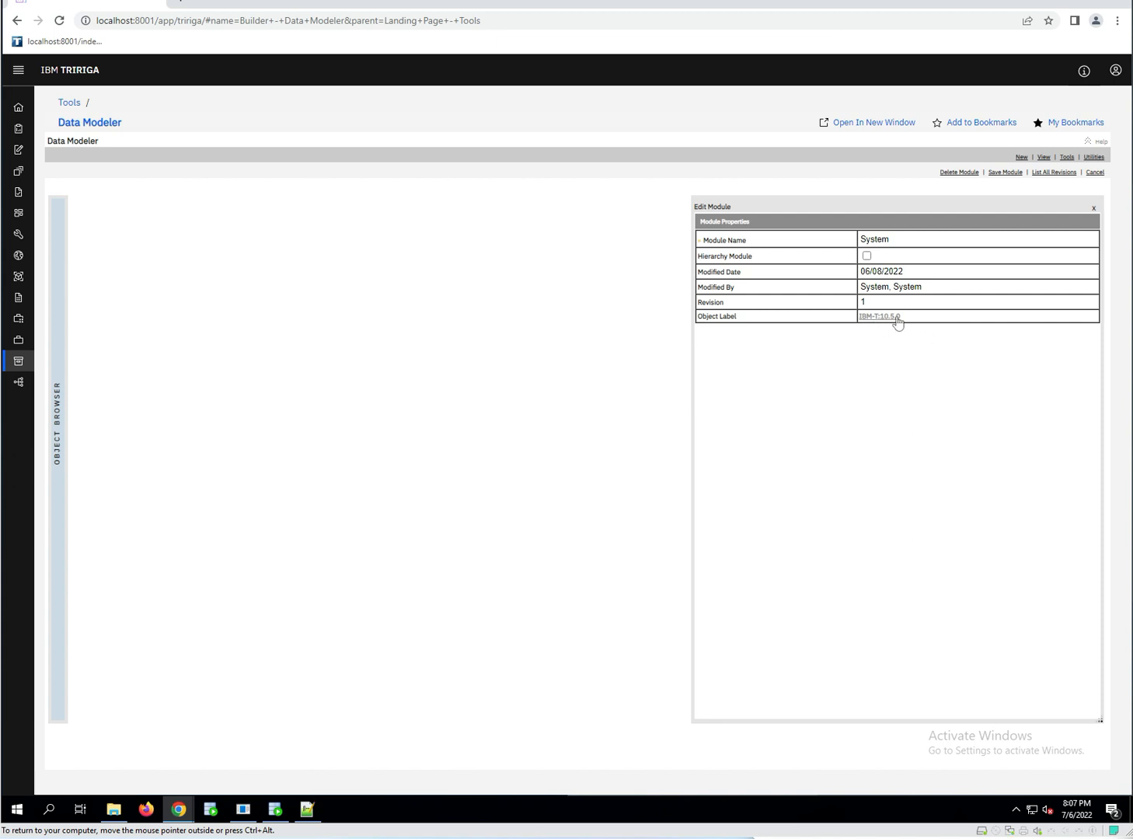
mouse_move(221, 336)
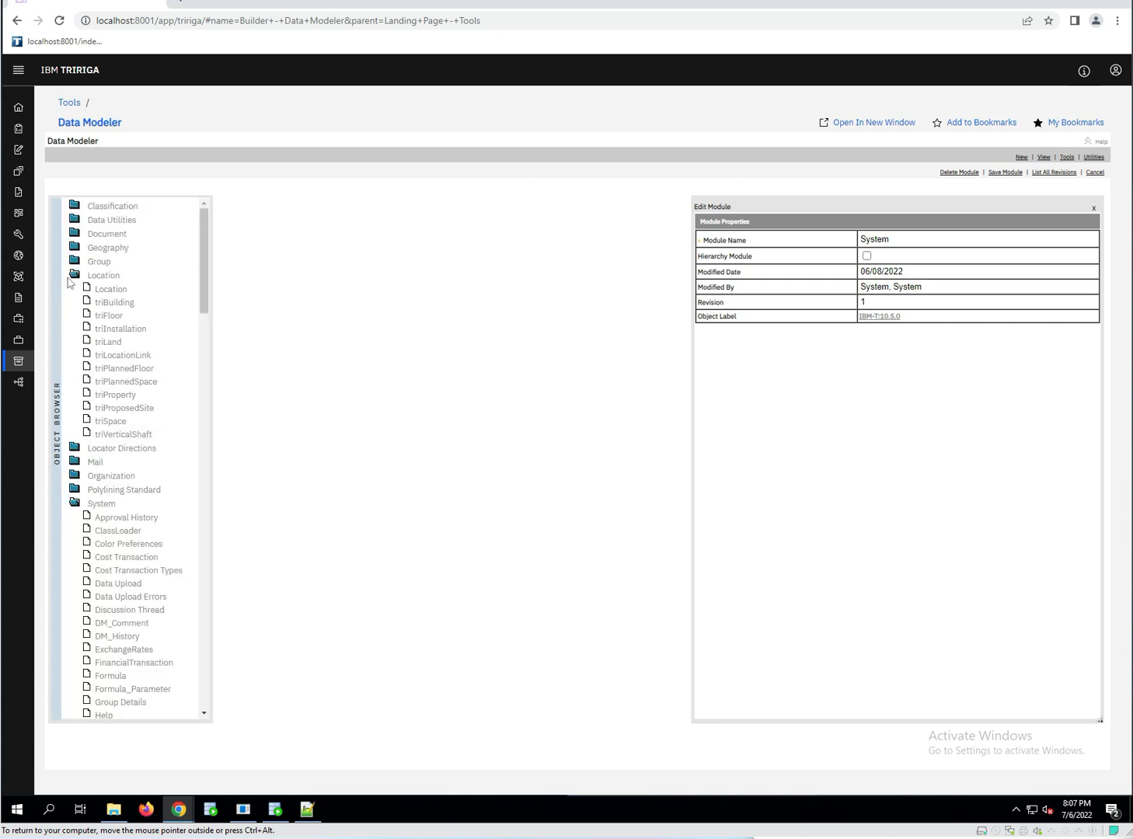
Show the Location module's properties, with hierarchy, quantity and synchronous path update enabled.
left_click(102, 276)
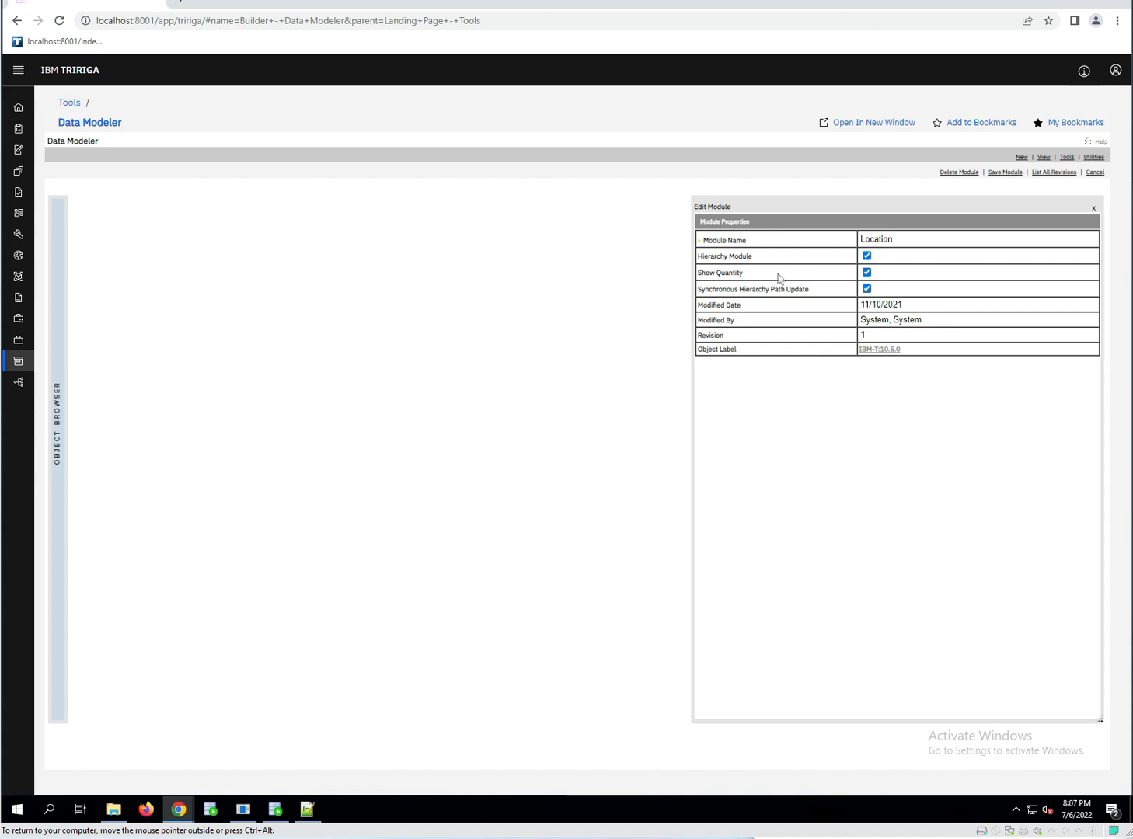
mouse_move(908, 271)
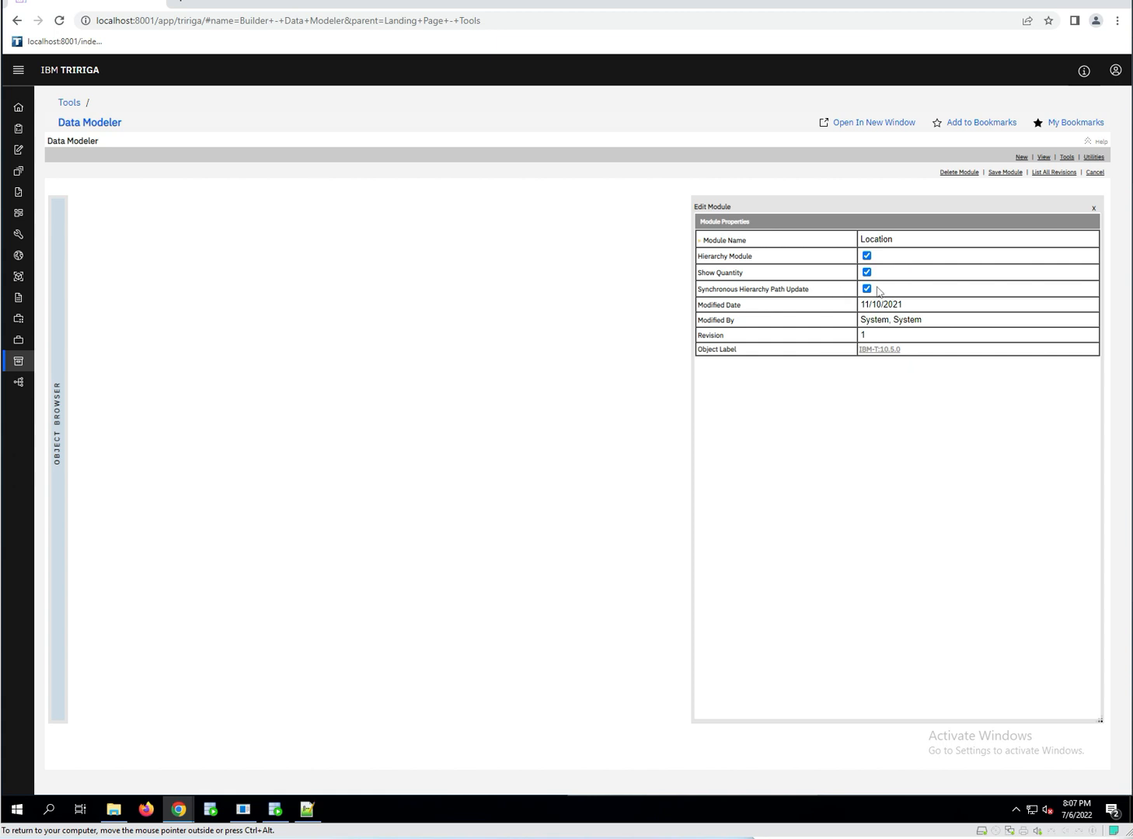
mouse_move(898, 288)
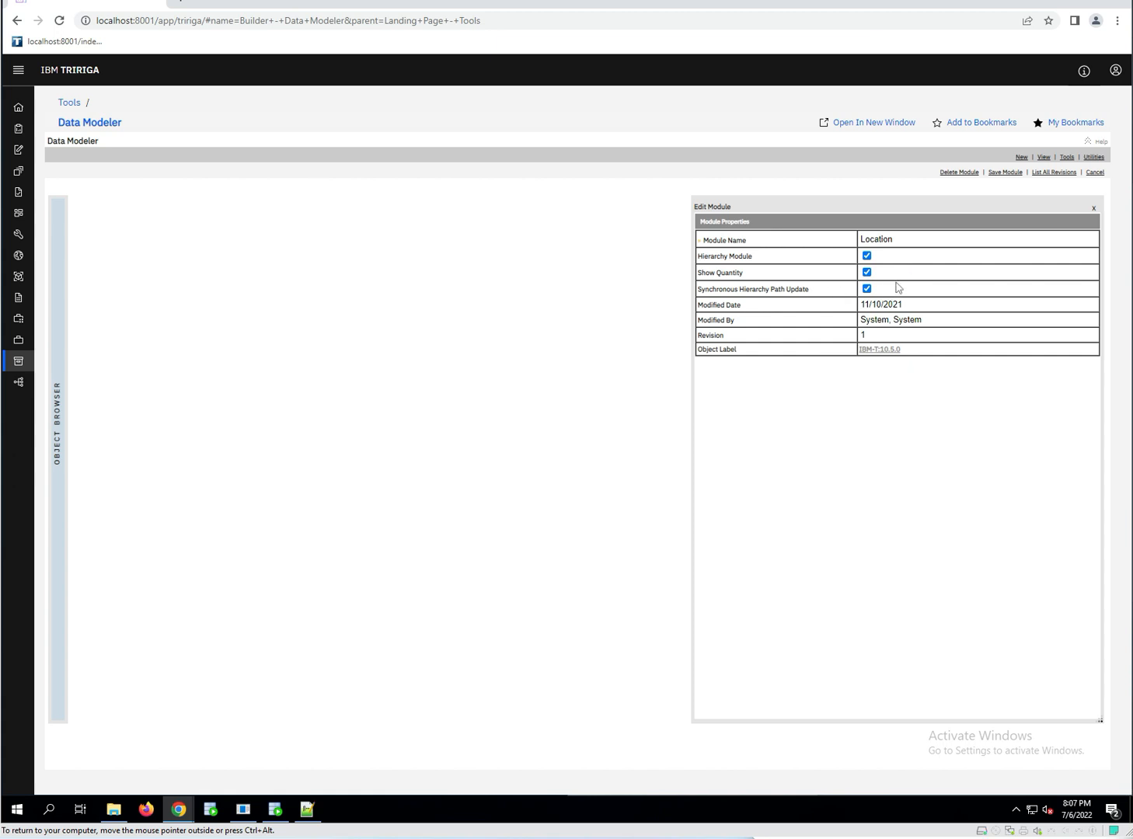
mouse_move(811, 287)
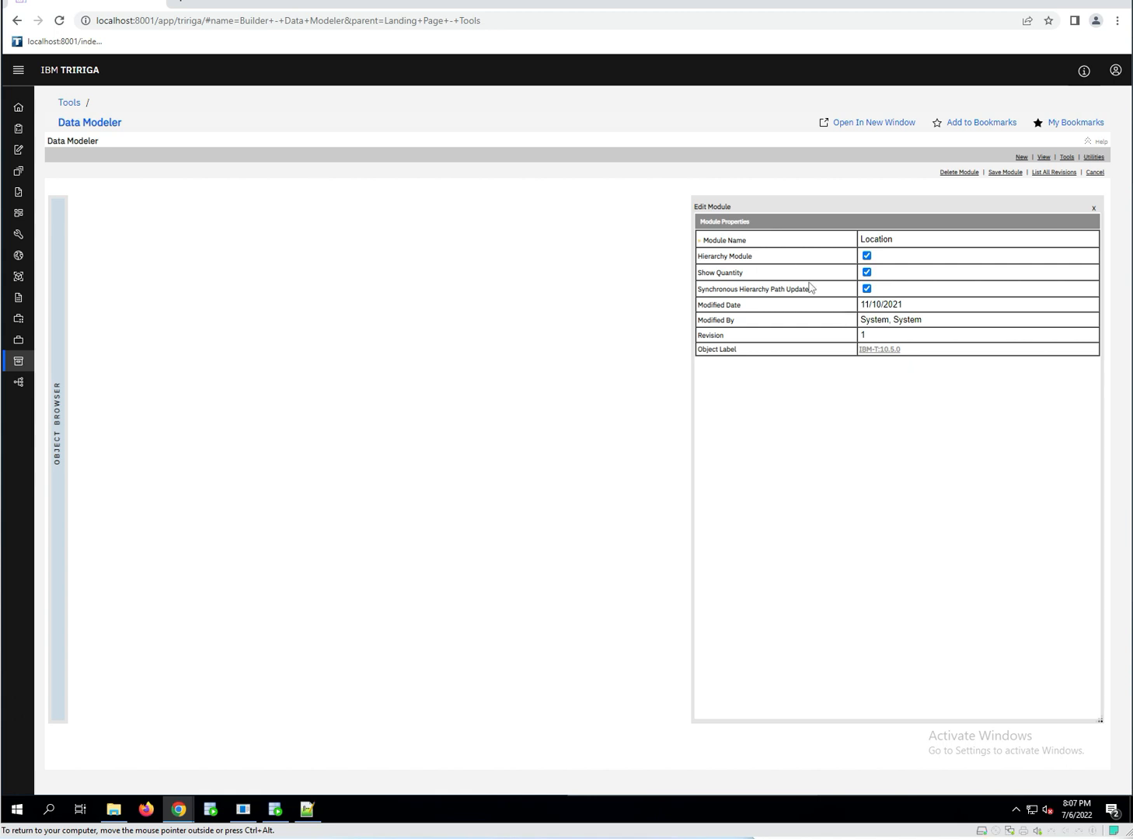
mouse_move(939, 273)
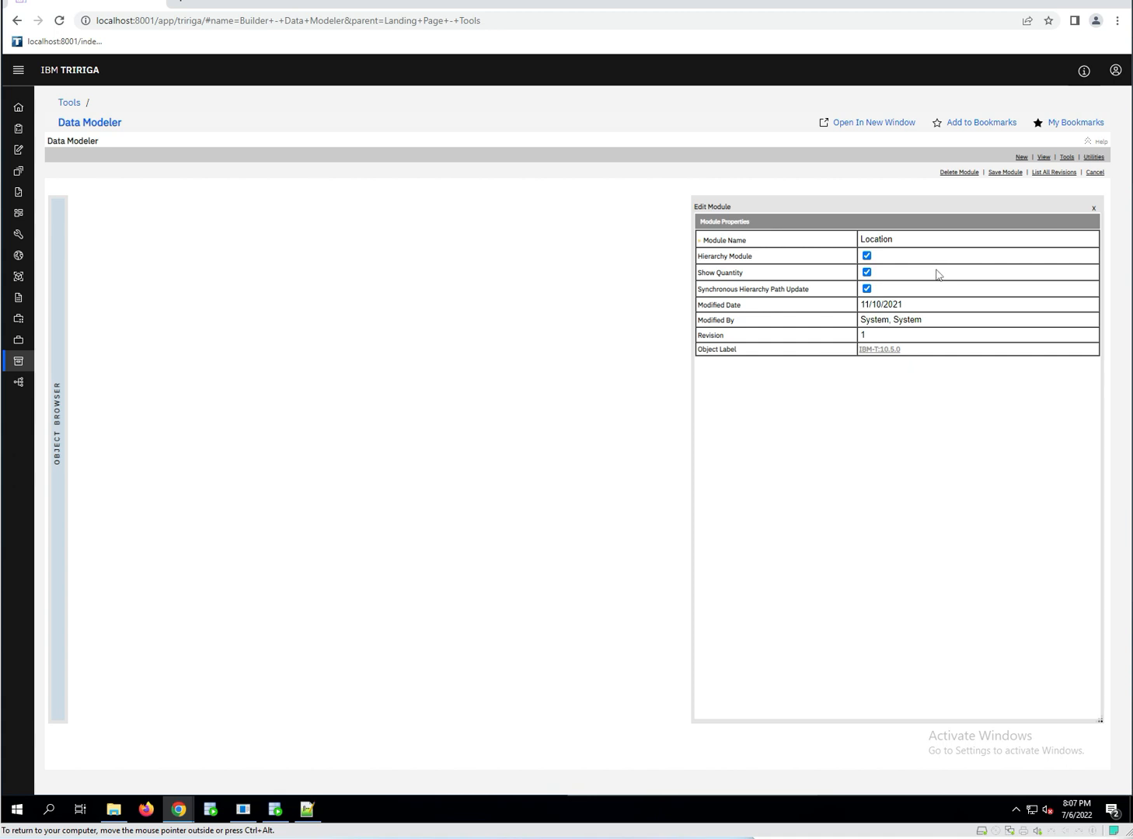
mouse_move(920, 289)
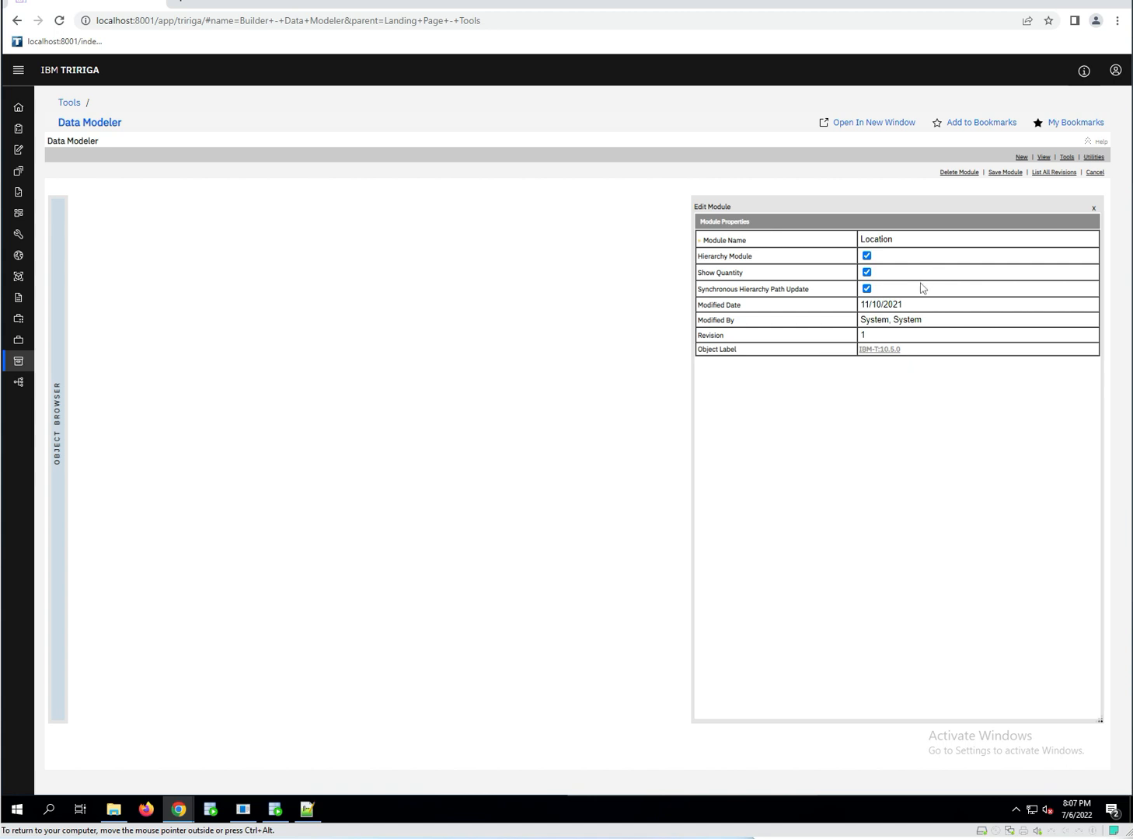
mouse_move(809, 277)
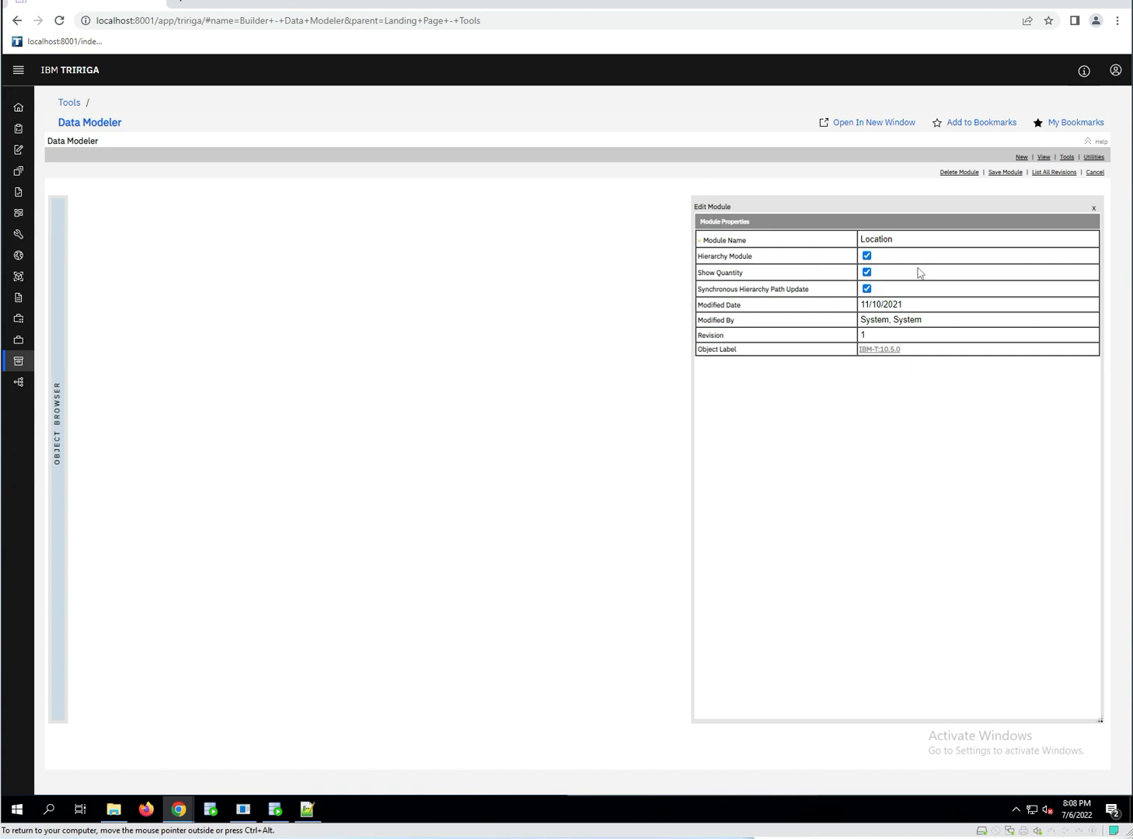
mouse_move(926, 281)
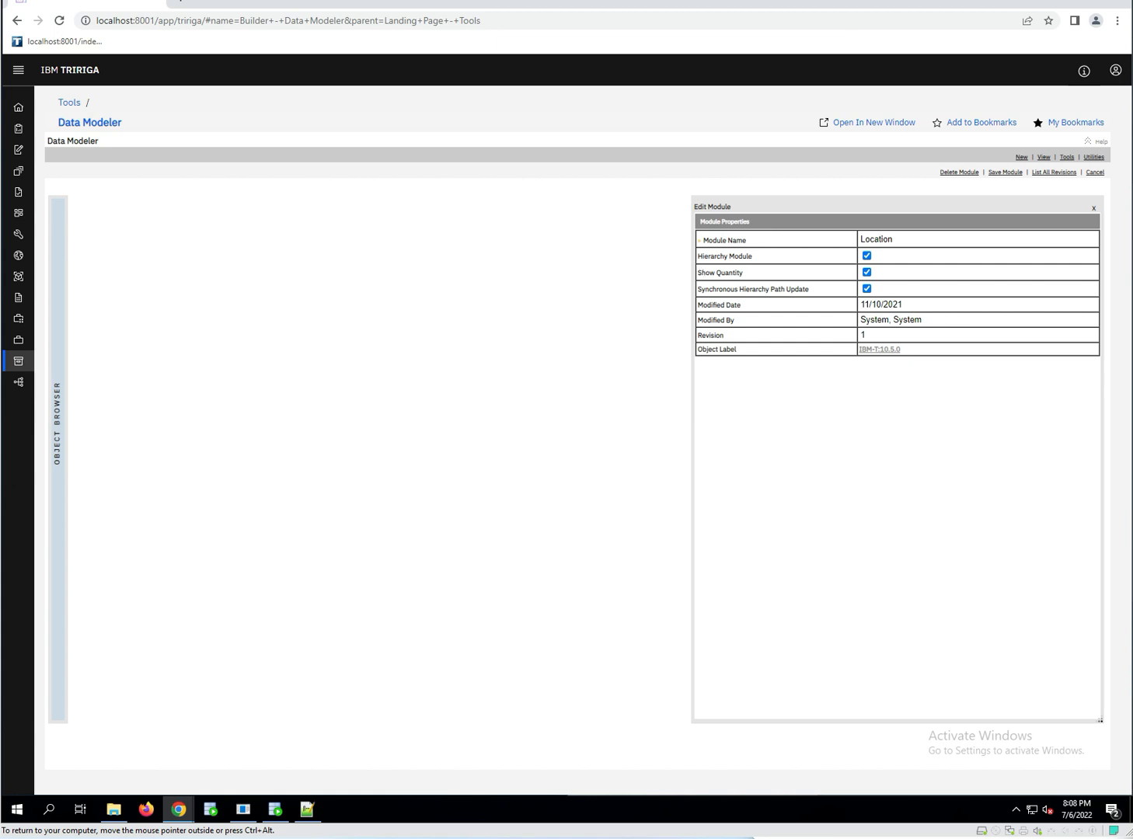
mouse_move(898, 280)
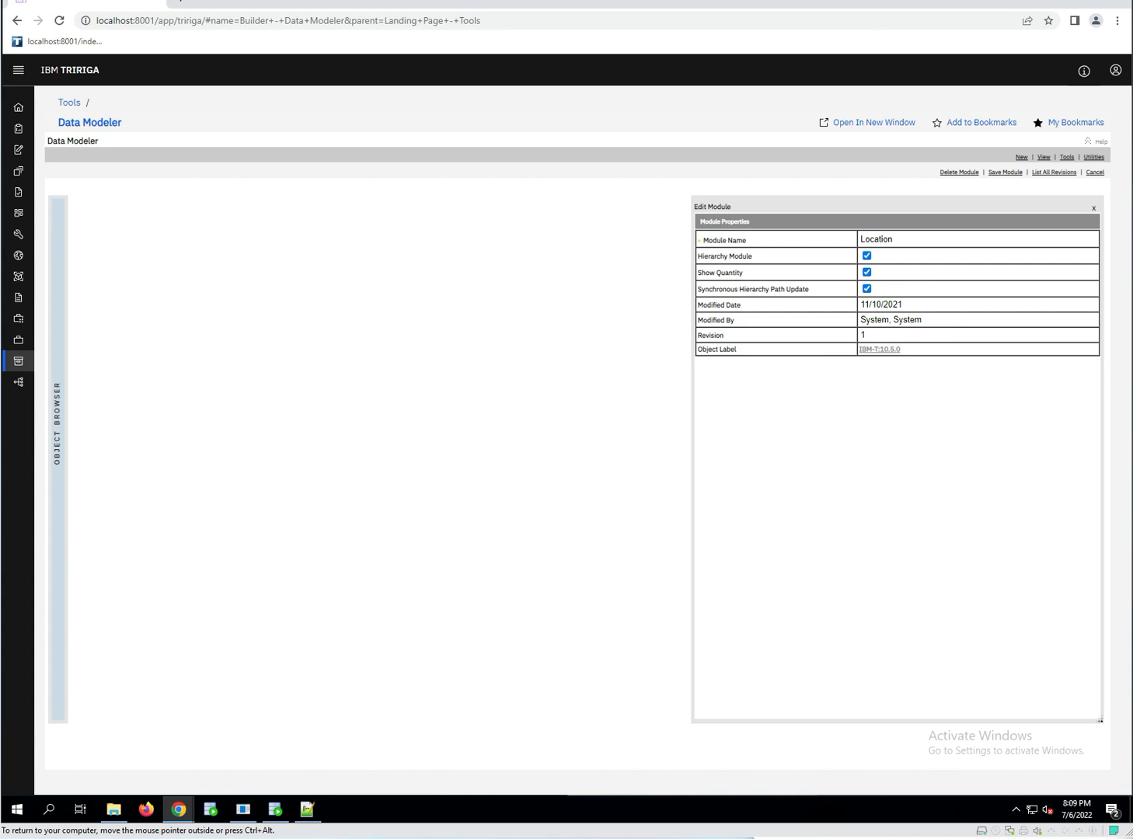
mouse_move(817, 289)
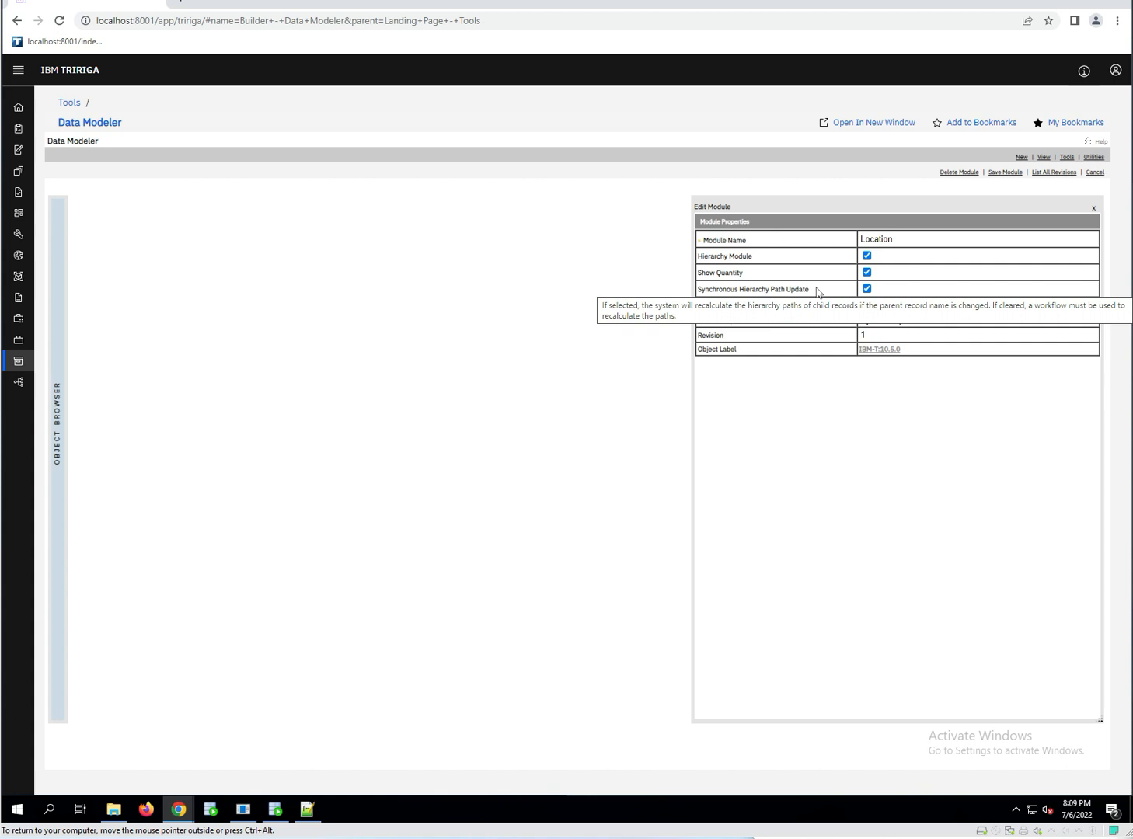
mouse_move(754, 272)
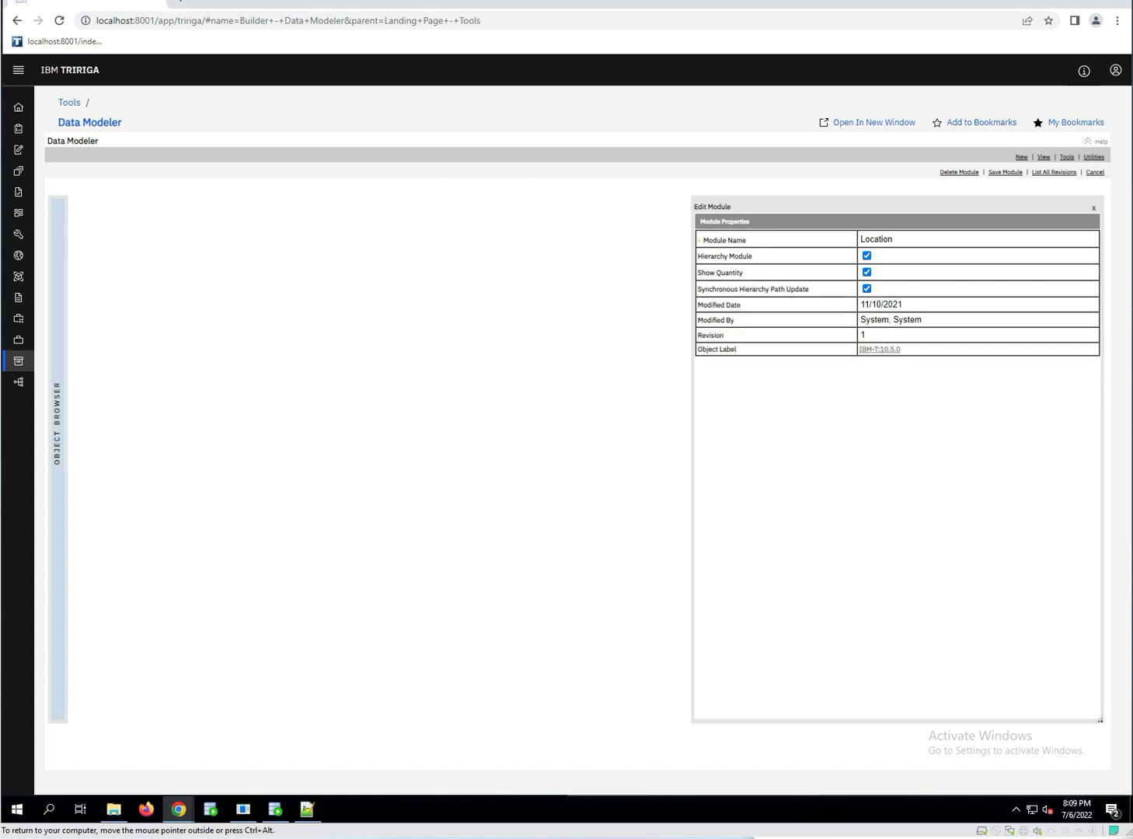
mouse_move(752, 289)
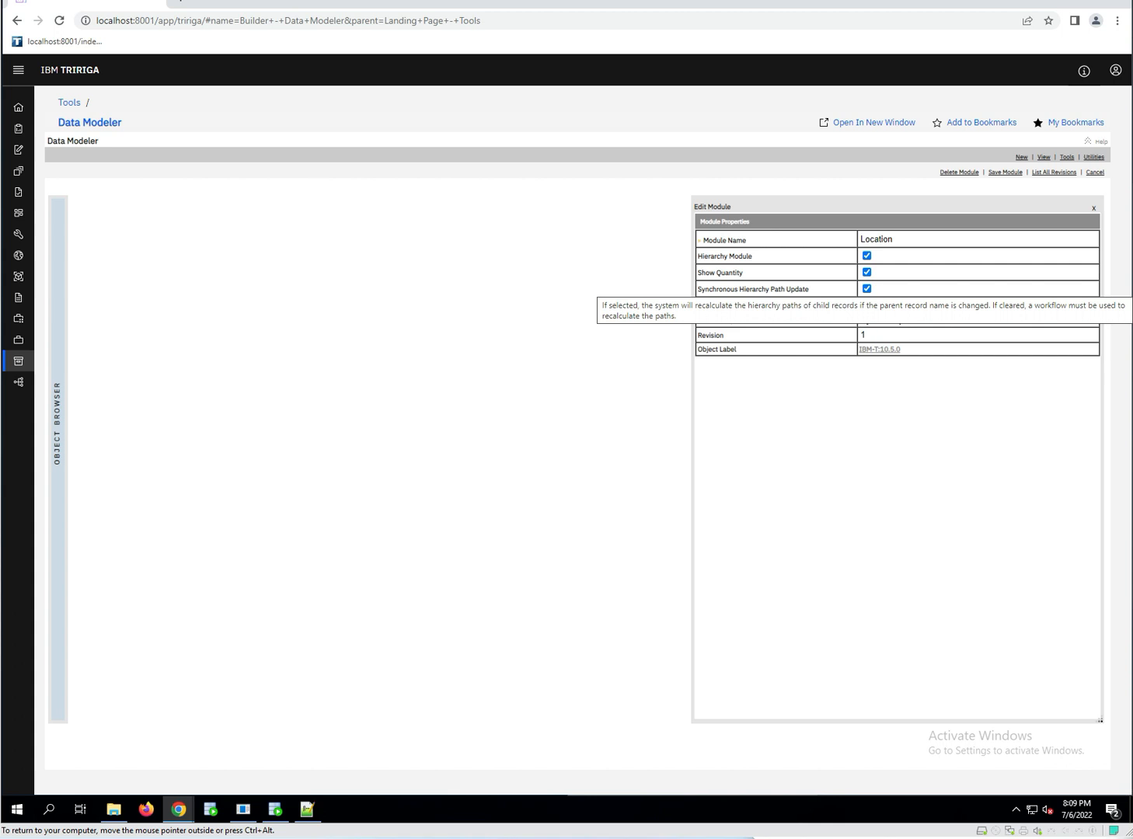
mouse_move(856, 381)
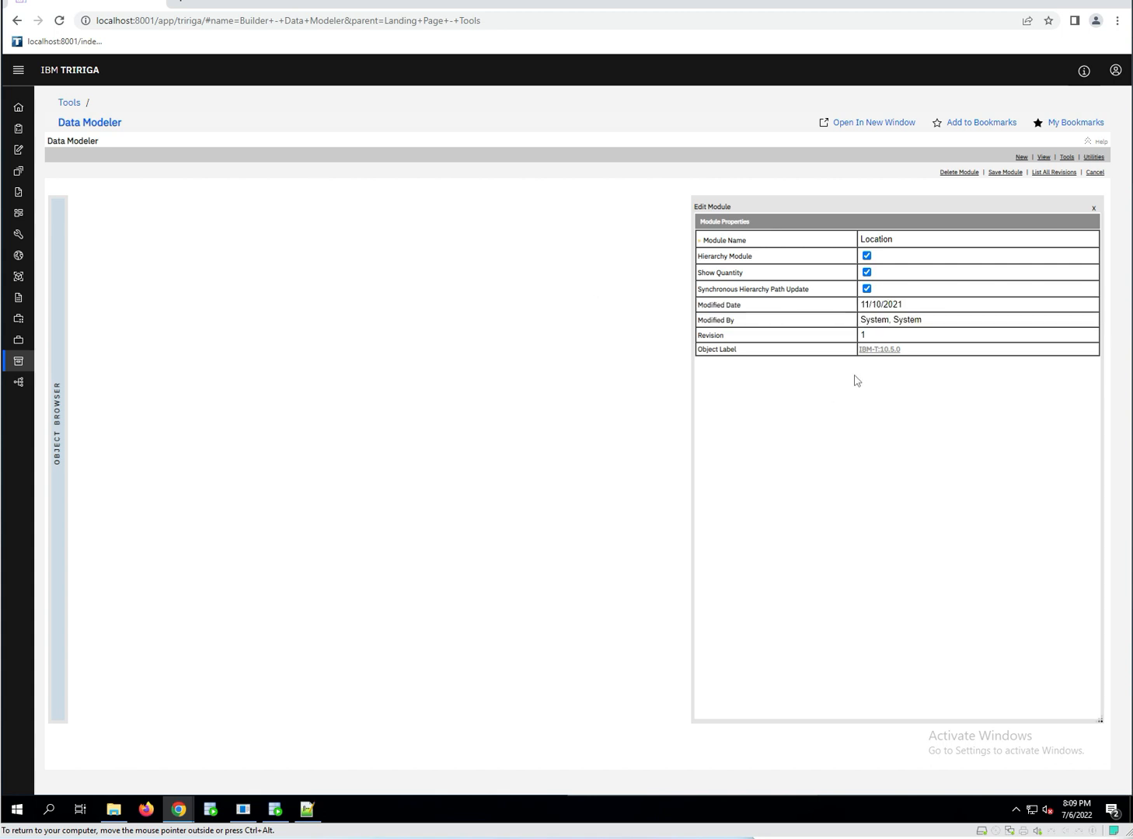
mouse_move(933, 289)
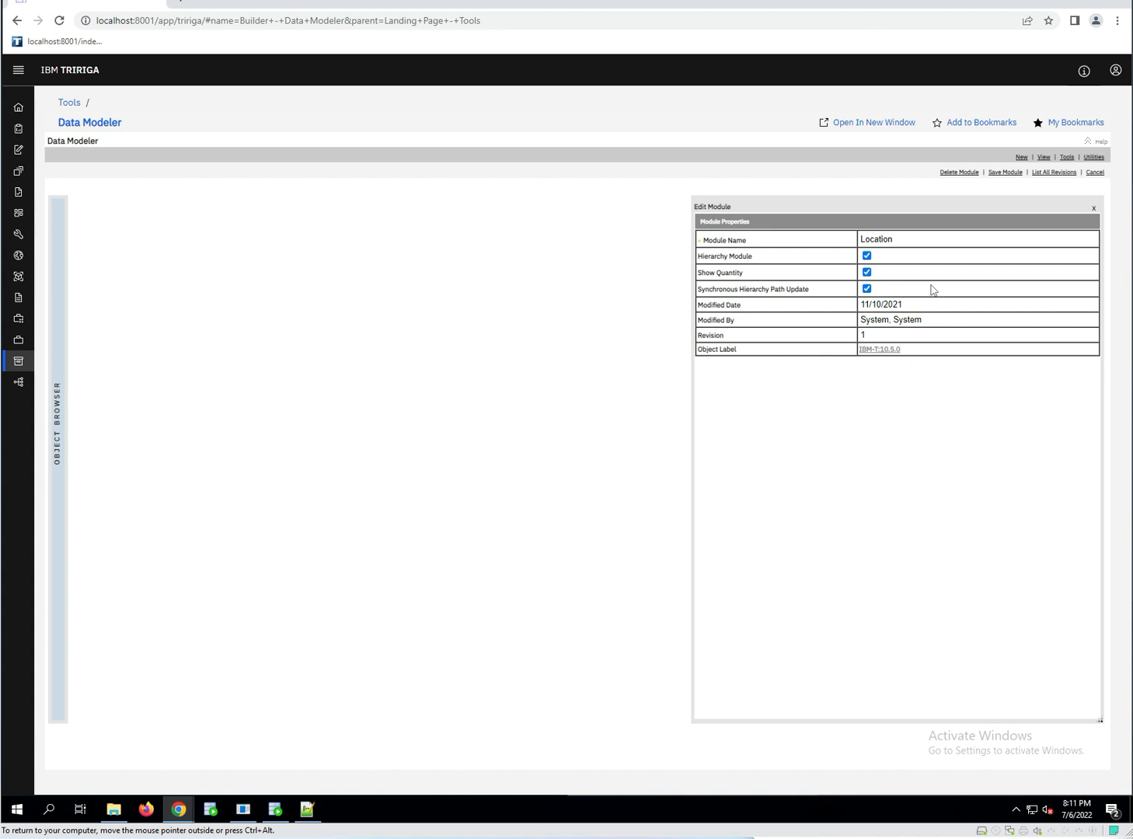
mouse_move(898, 283)
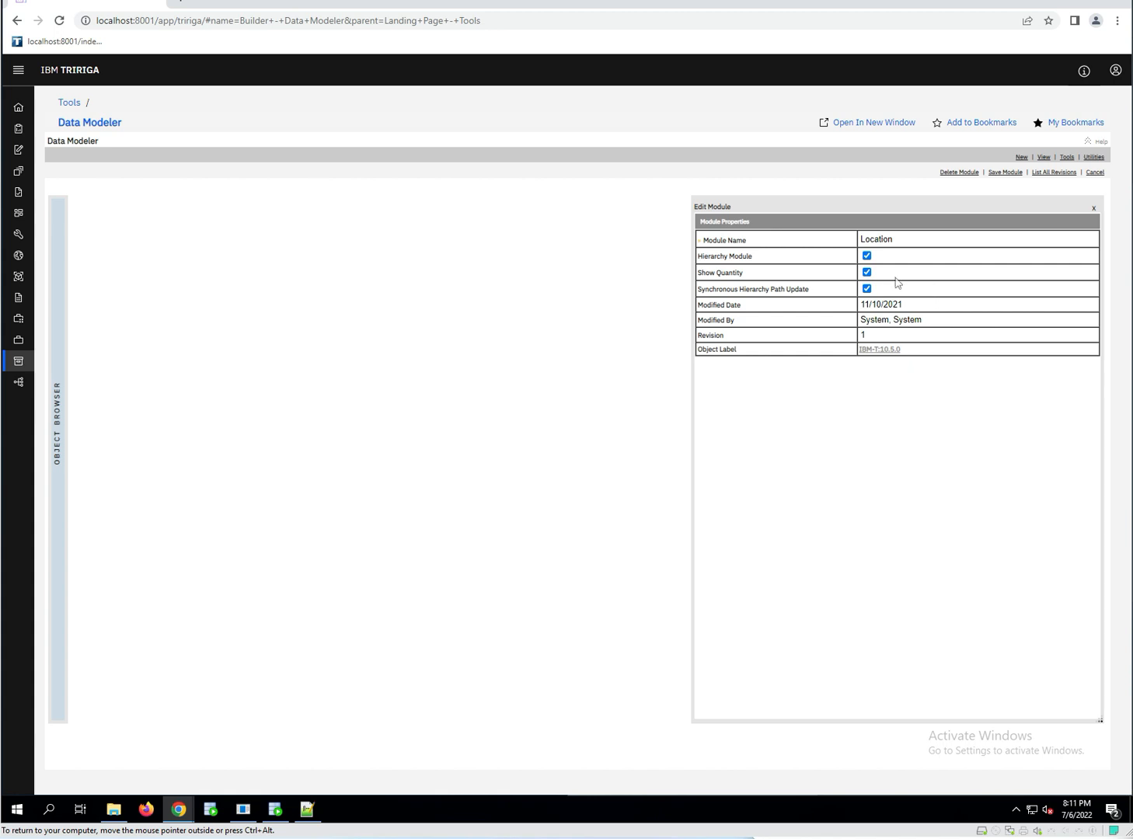
mouse_move(500, 311)
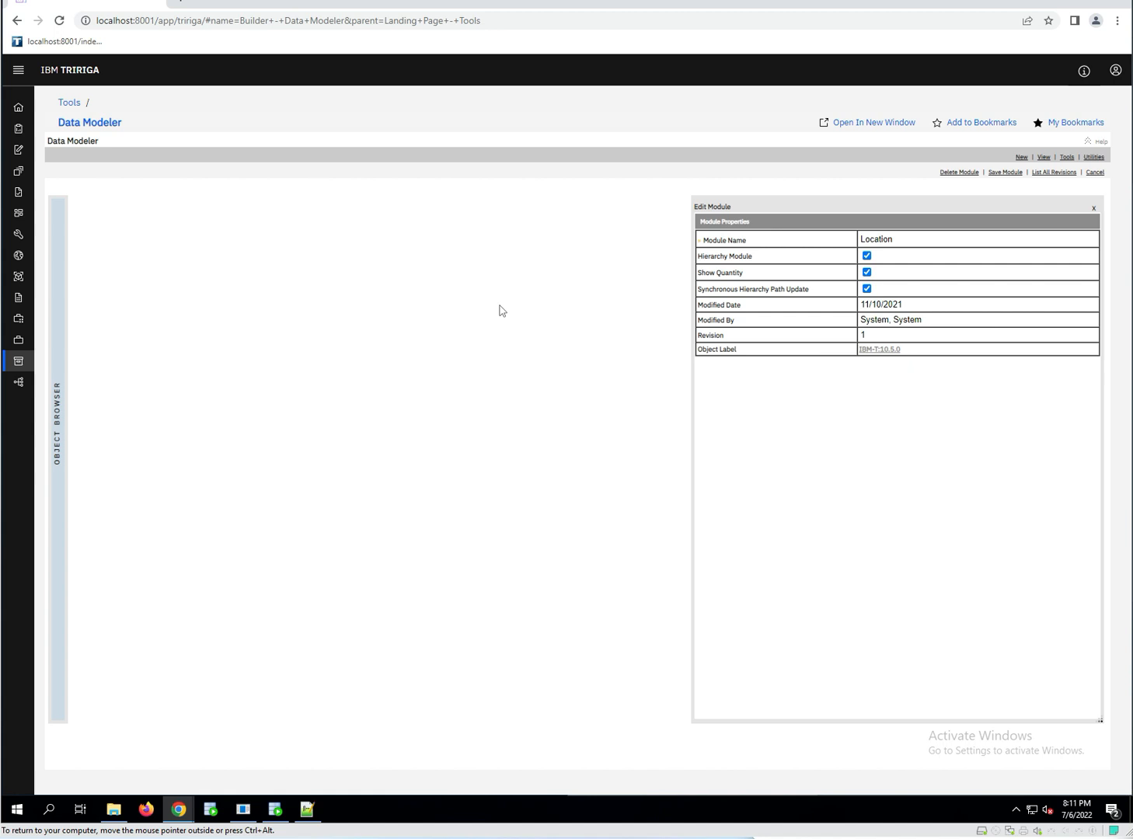
mouse_move(1037, 138)
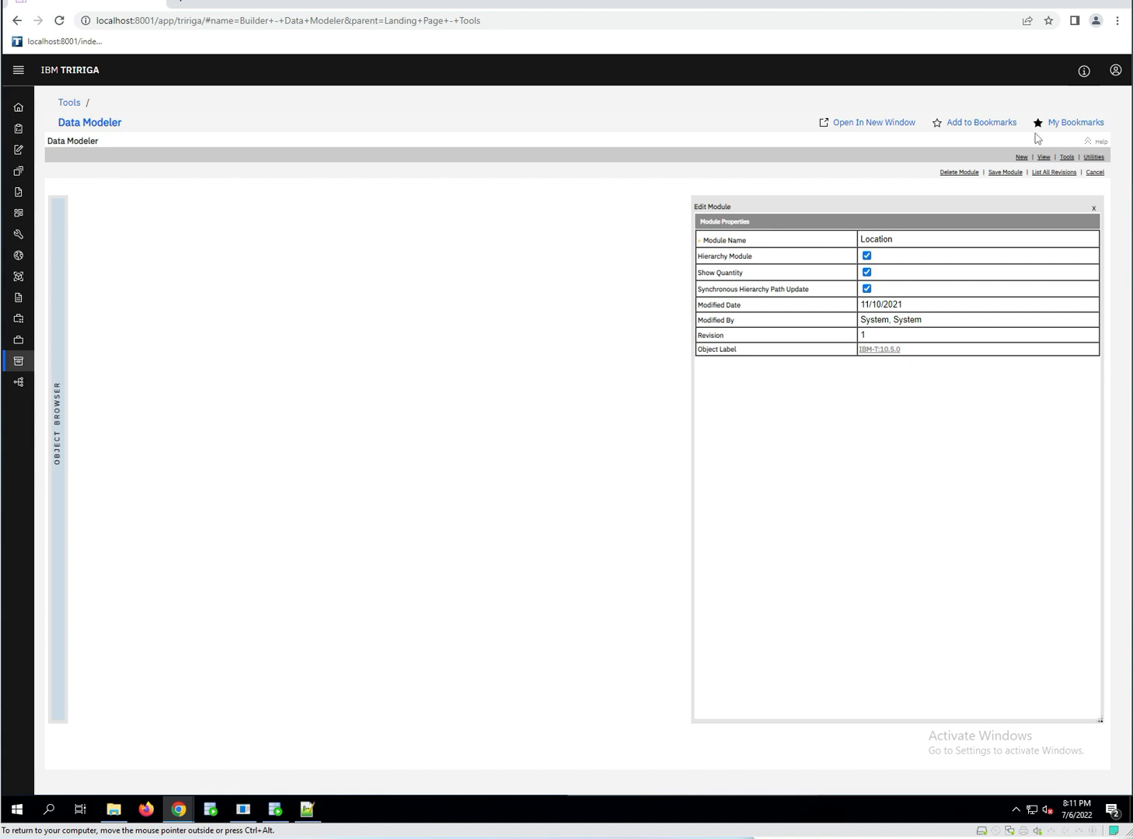
mouse_move(1019, 157)
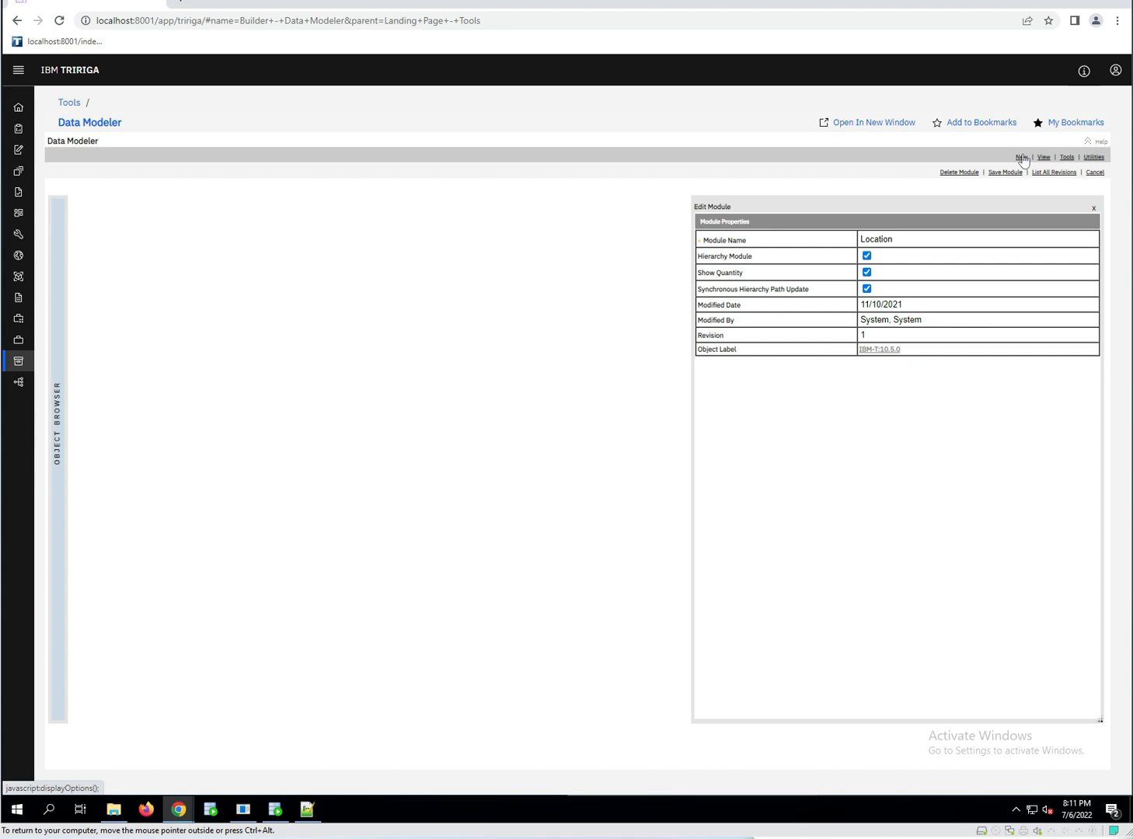
Start a blank Create Module form via New Module in the Data Modeler toolbar.
left_click(1019, 157)
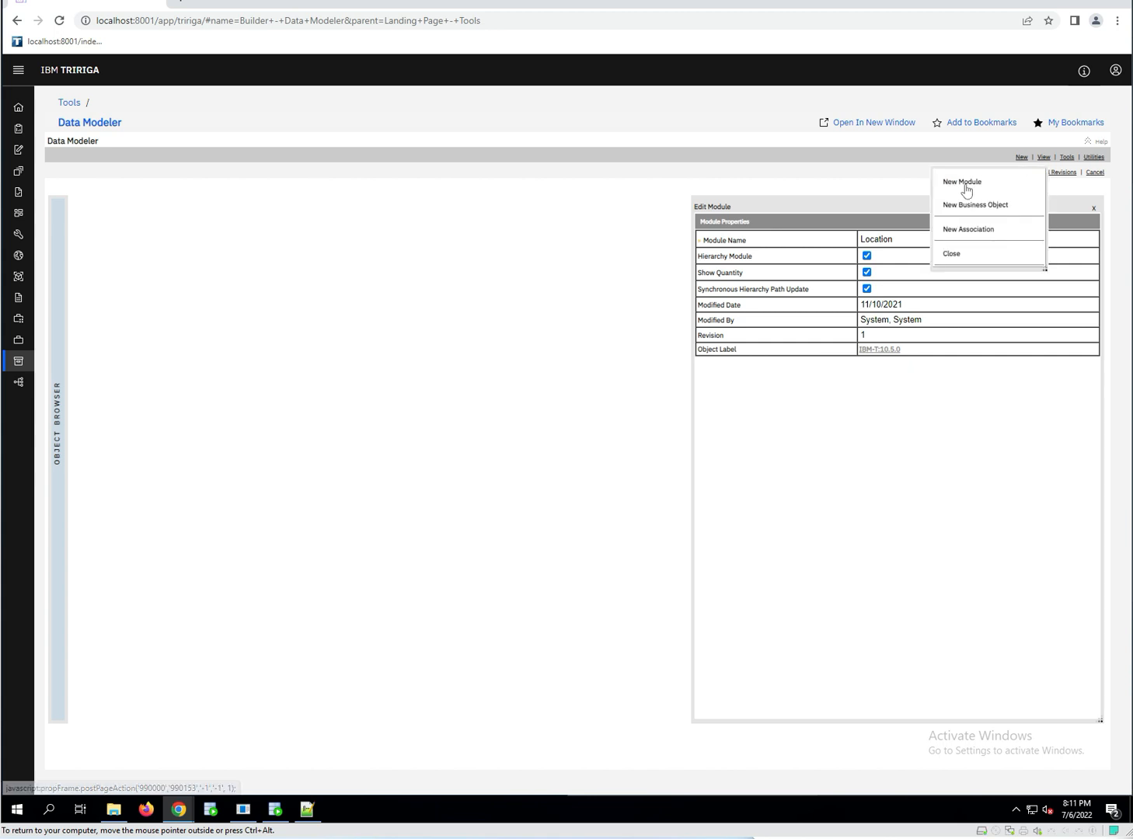
left_click(961, 181)
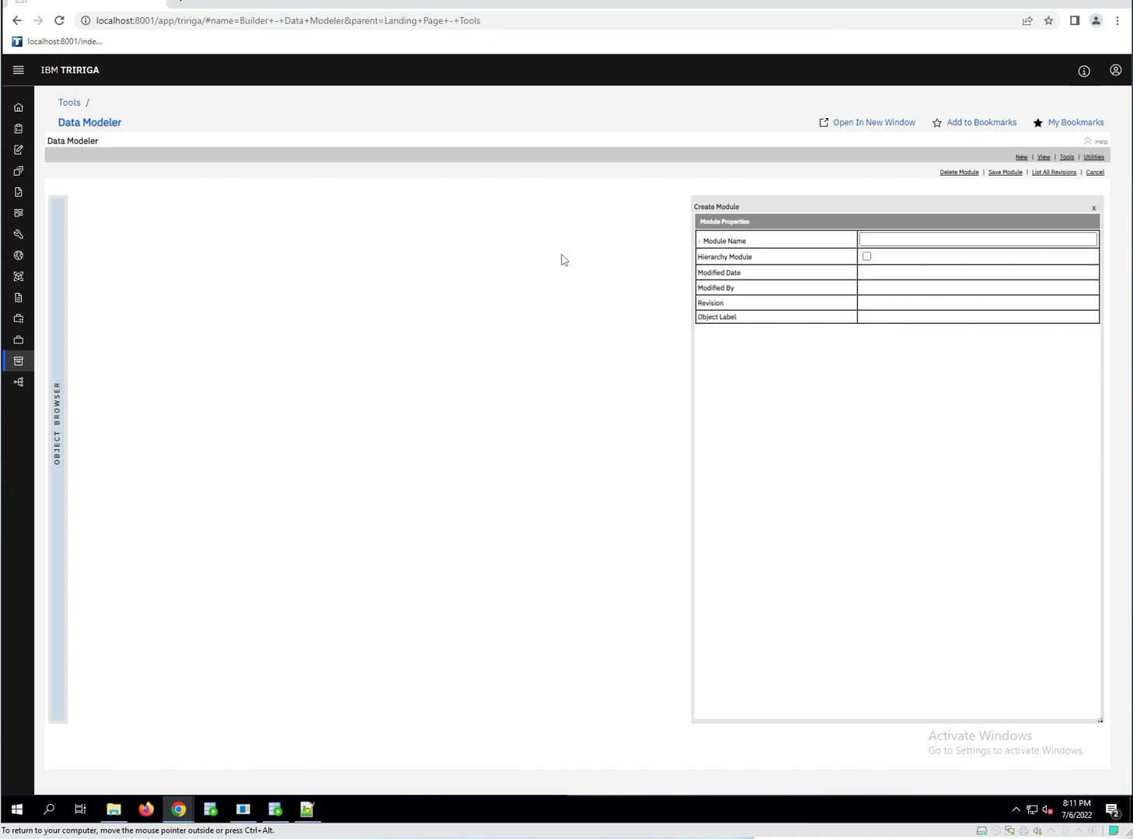
mouse_move(1047, 217)
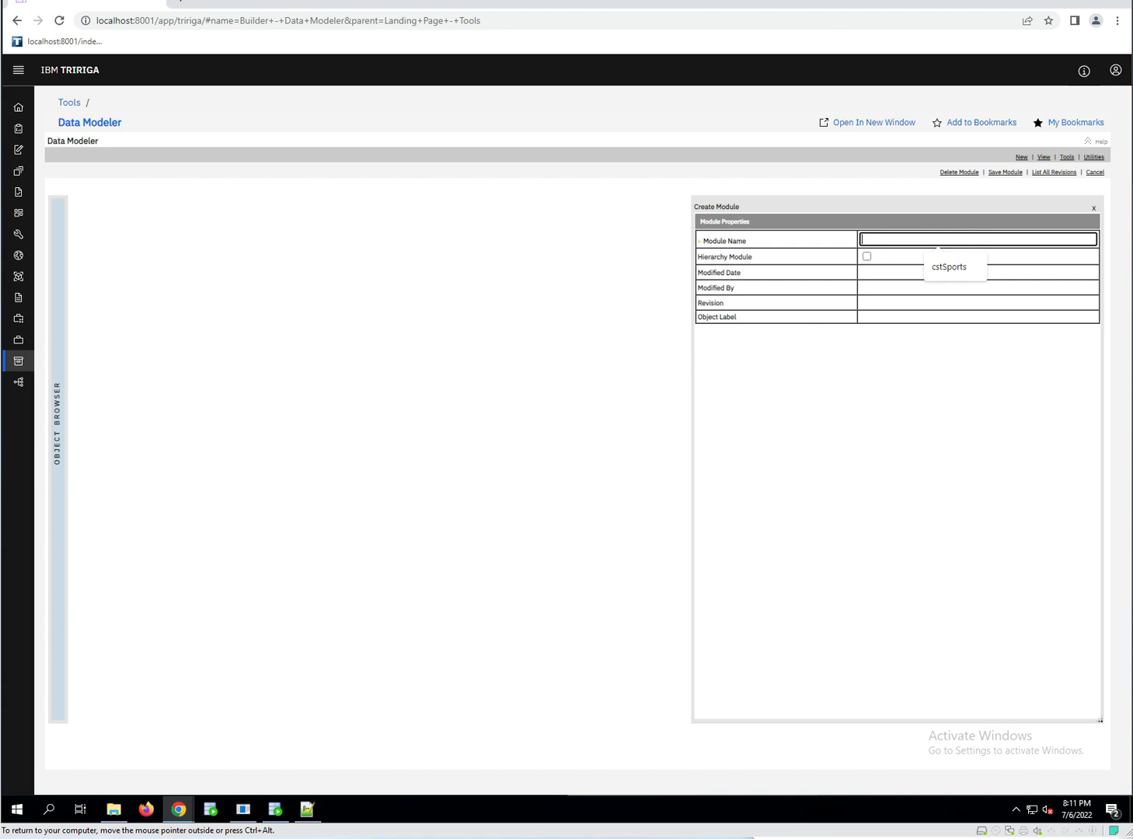
type("cstSpor")
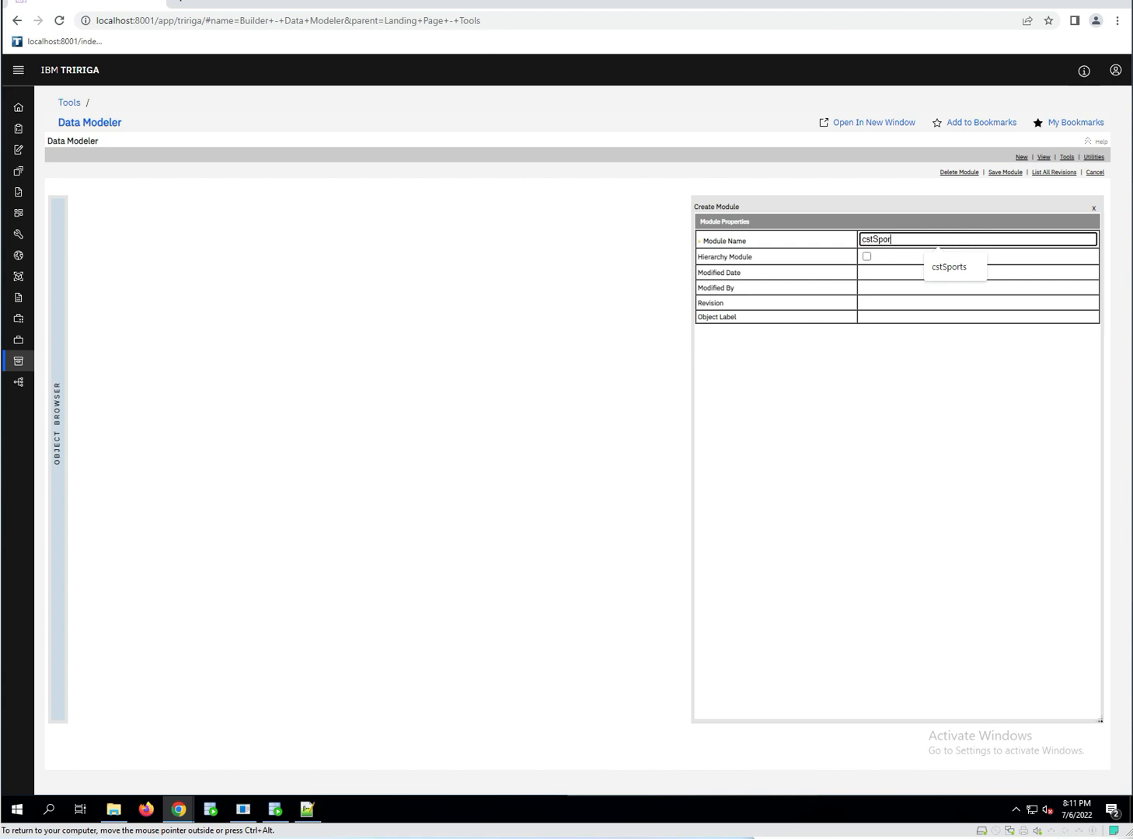
left_click(948, 268)
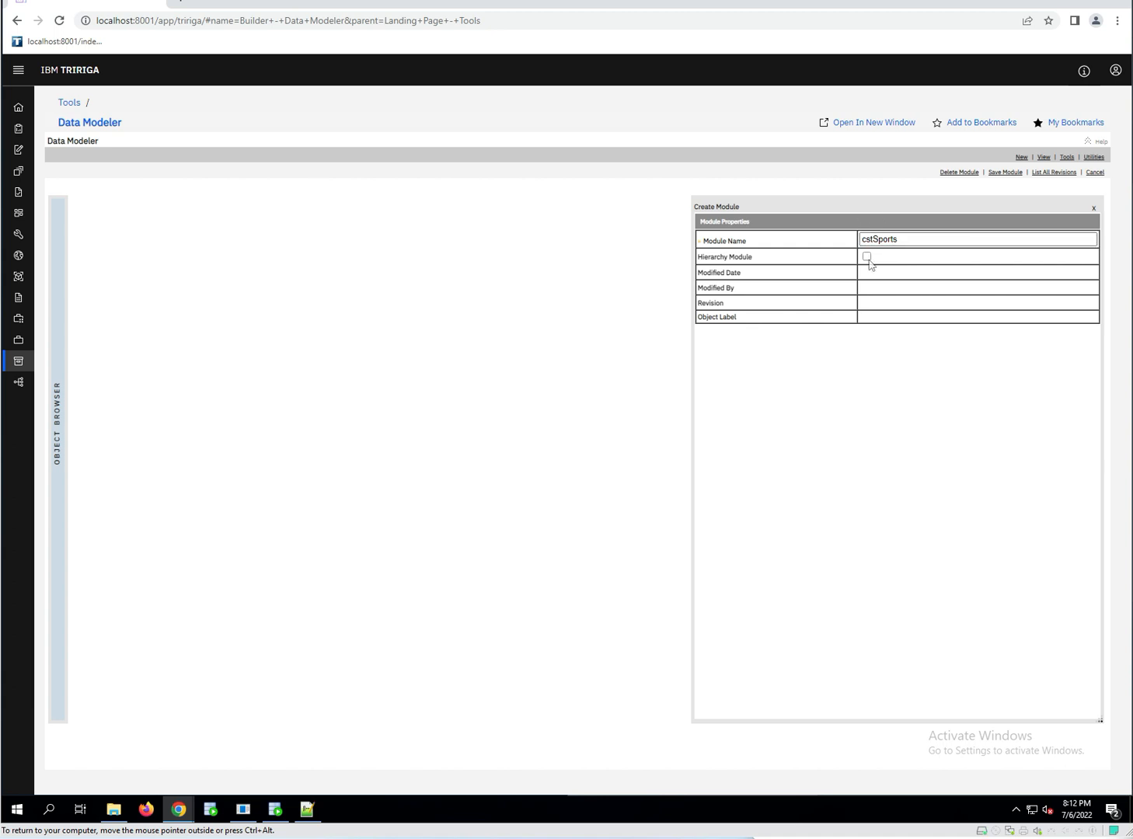
left_click(867, 256)
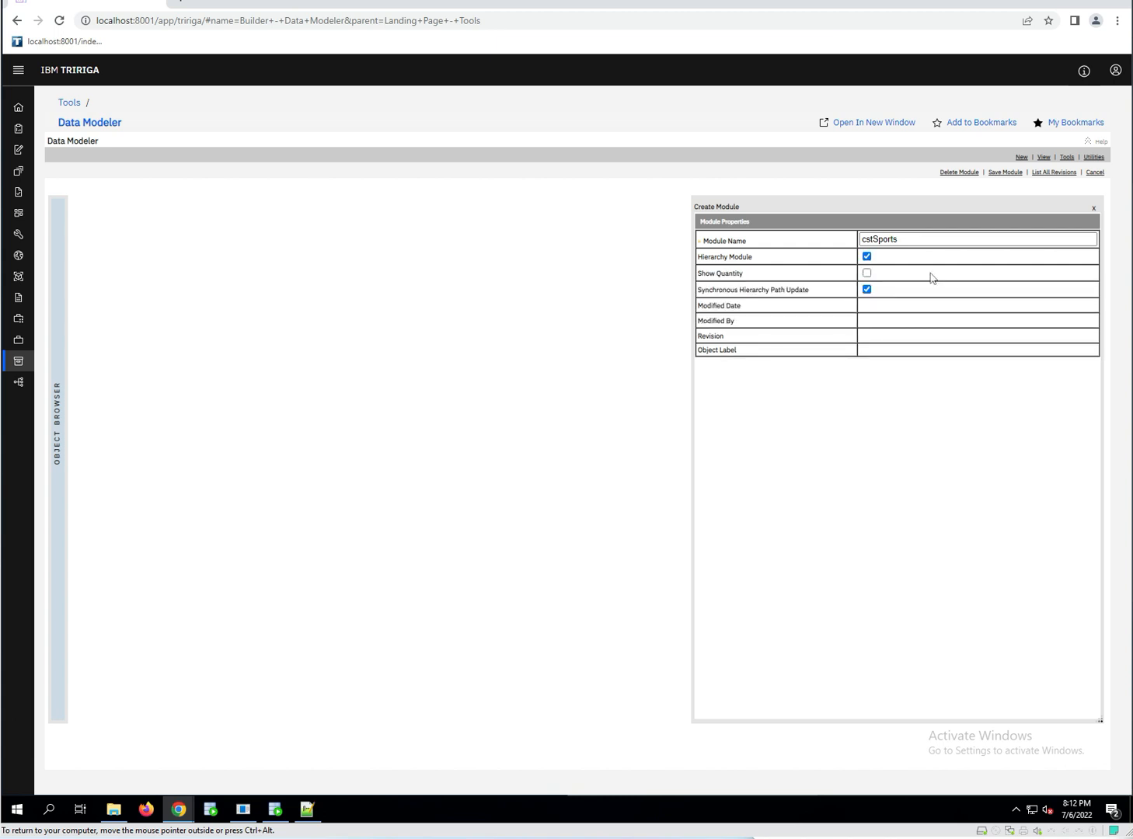
mouse_move(749, 271)
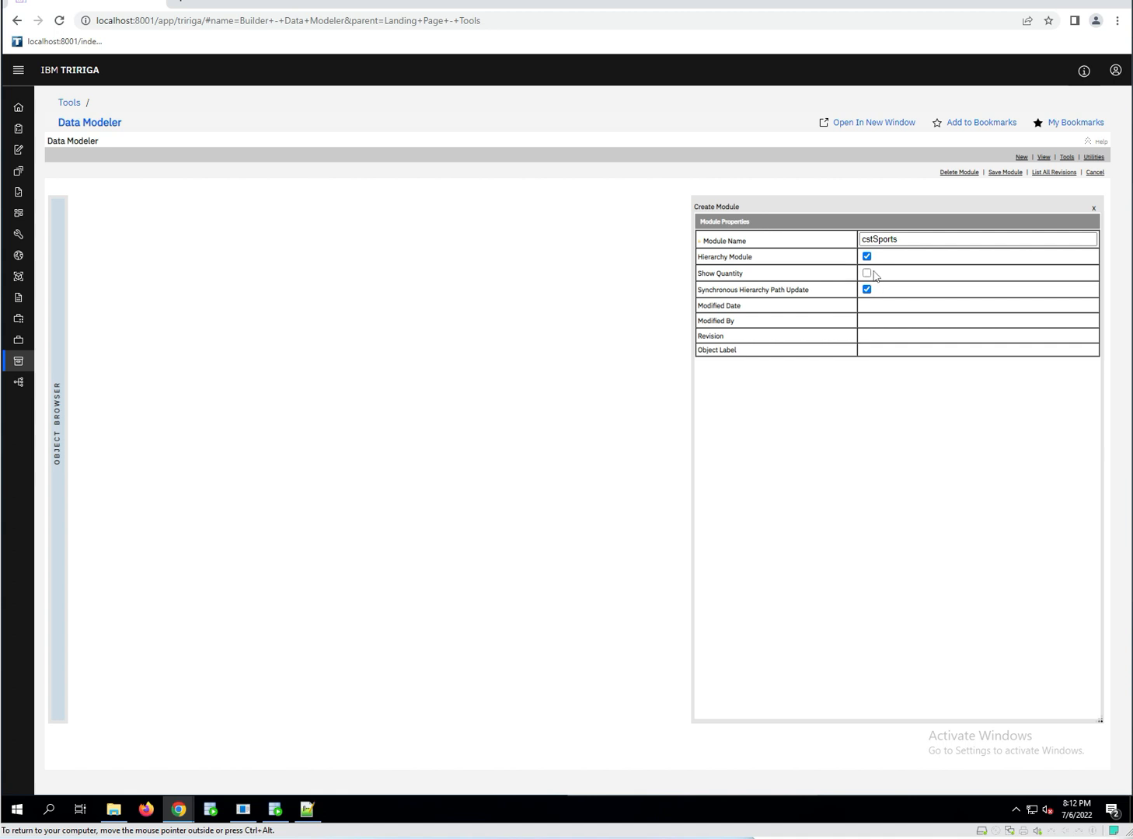
mouse_move(884, 277)
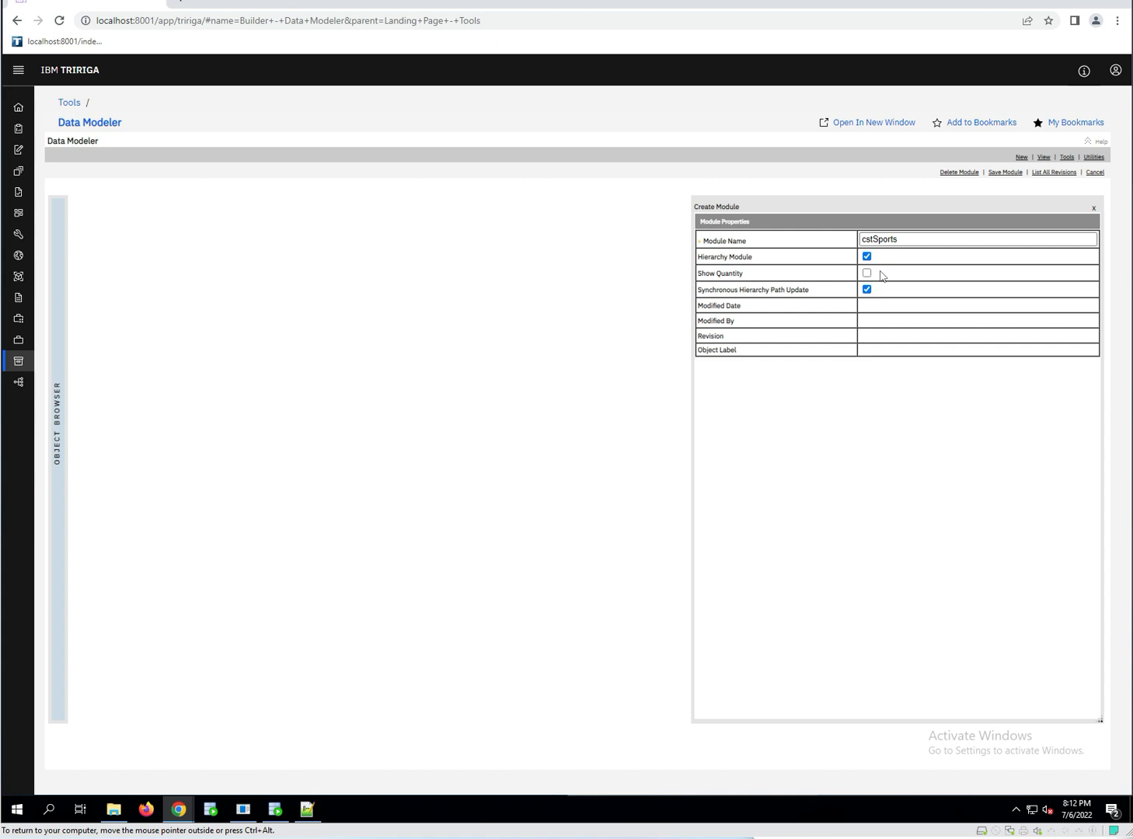
mouse_move(779, 311)
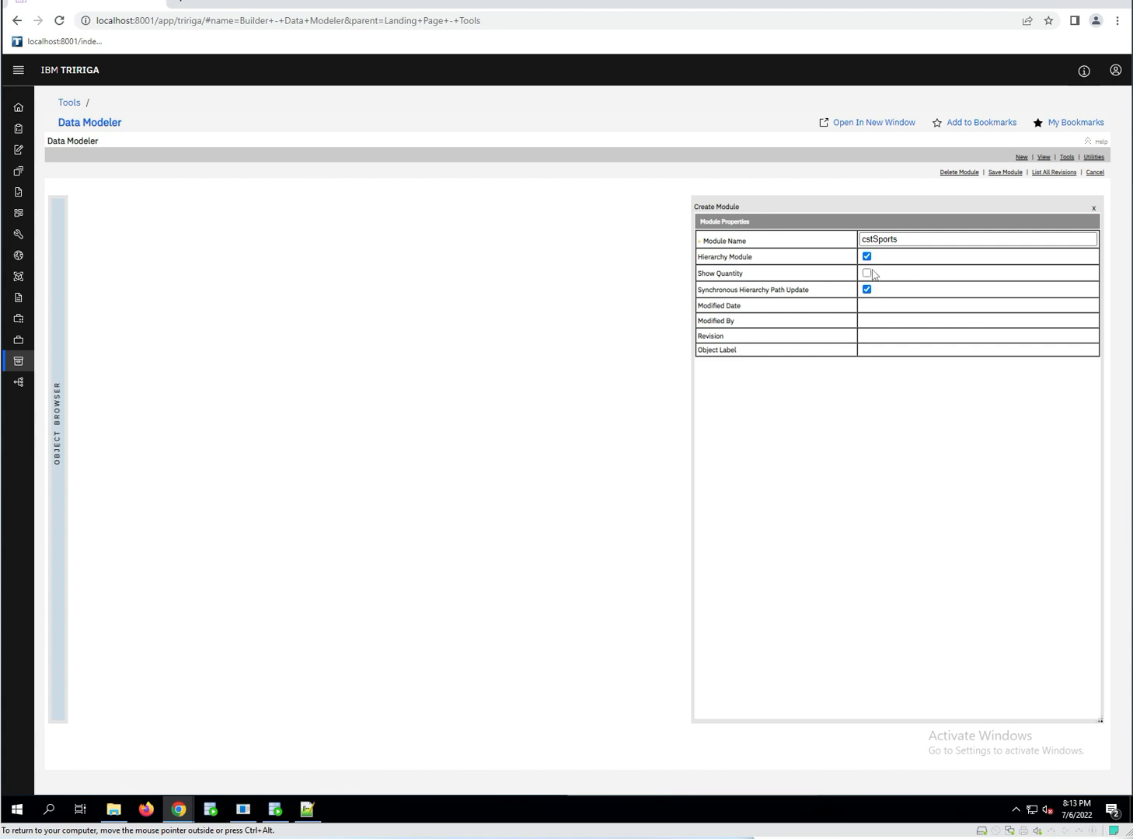
Clear the Hierarchy Module option for cstSports and review the Modified By and Modified Date fields.
left_click(867, 256)
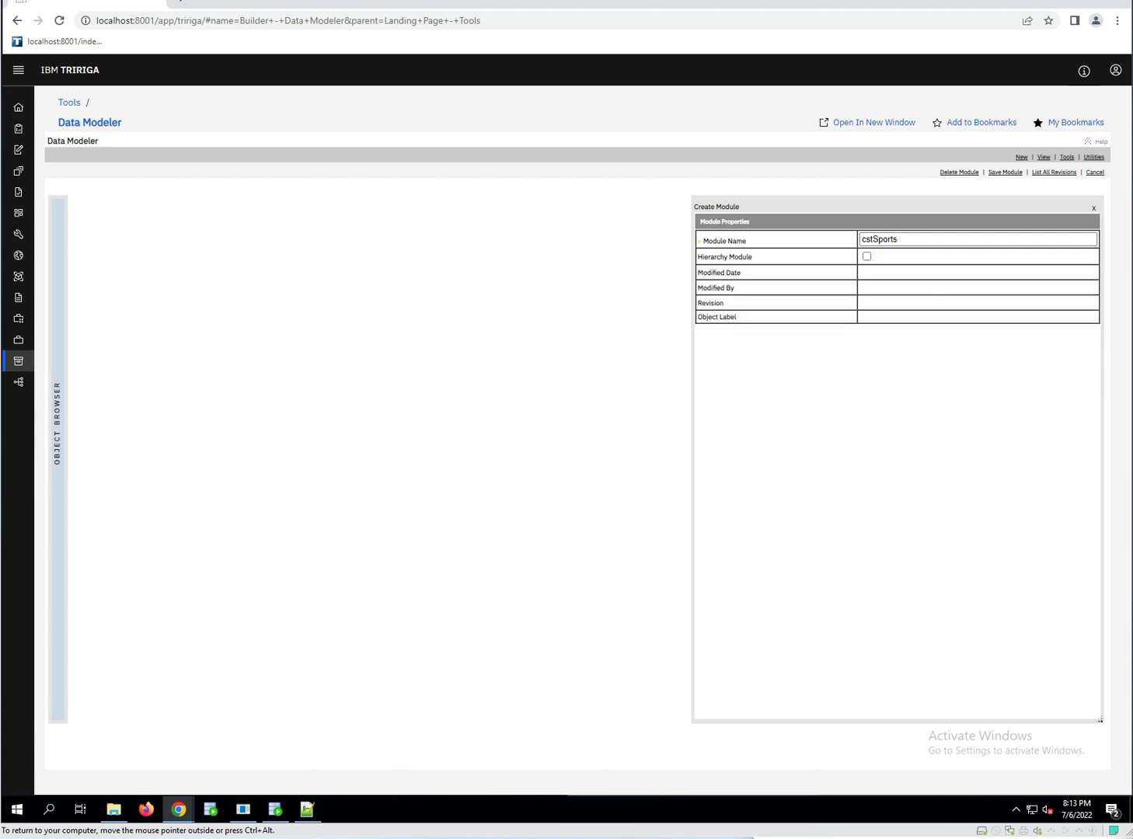
left_click(977, 302)
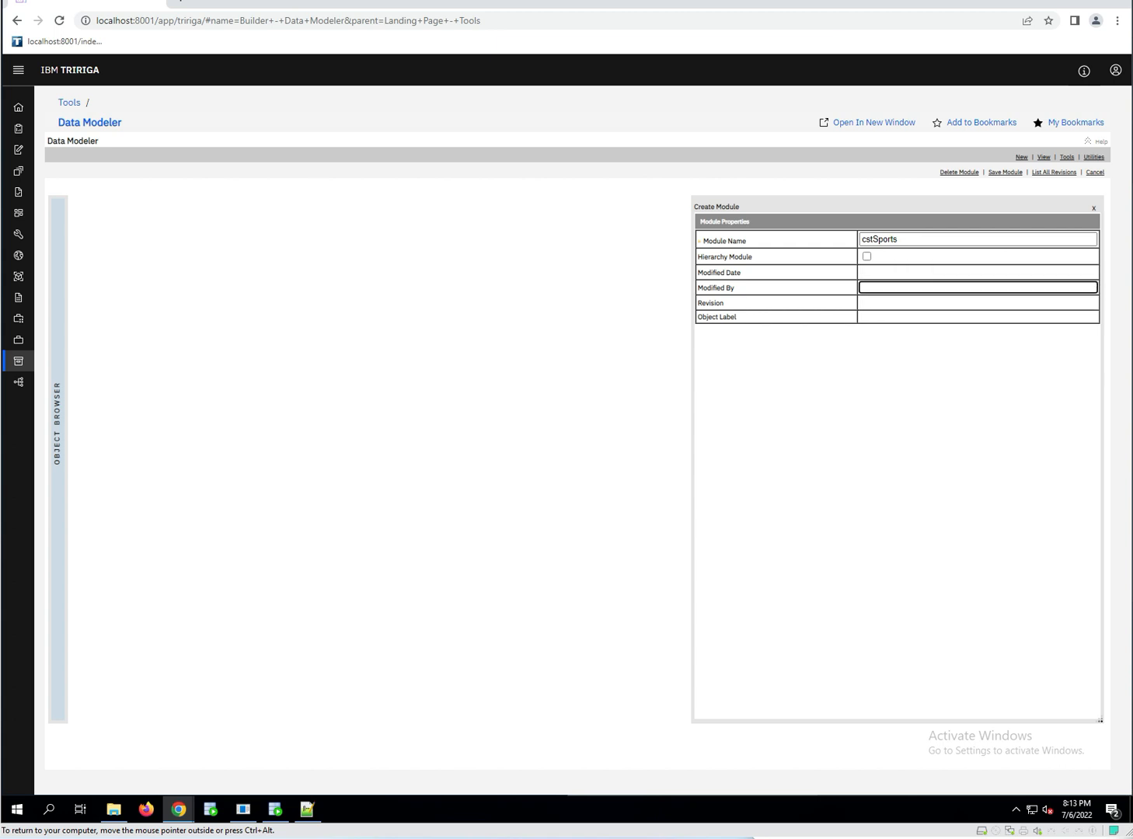
left_click(978, 272)
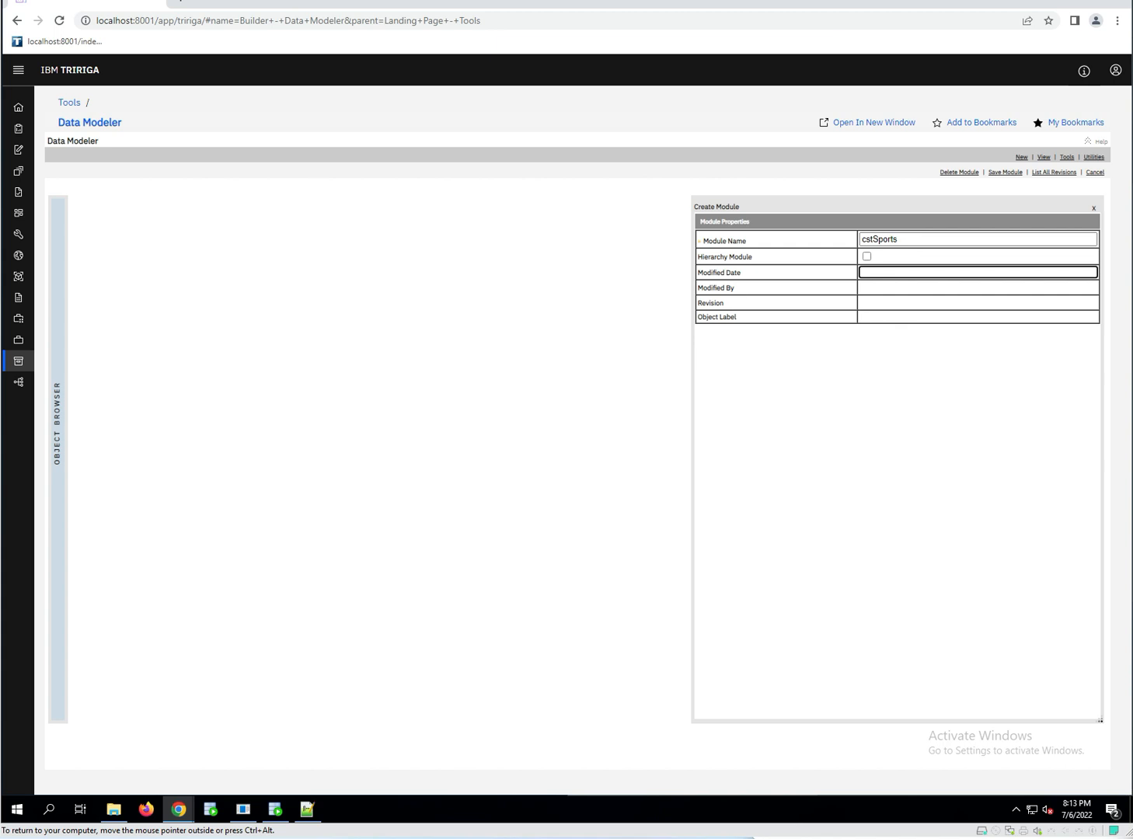
mouse_move(993, 223)
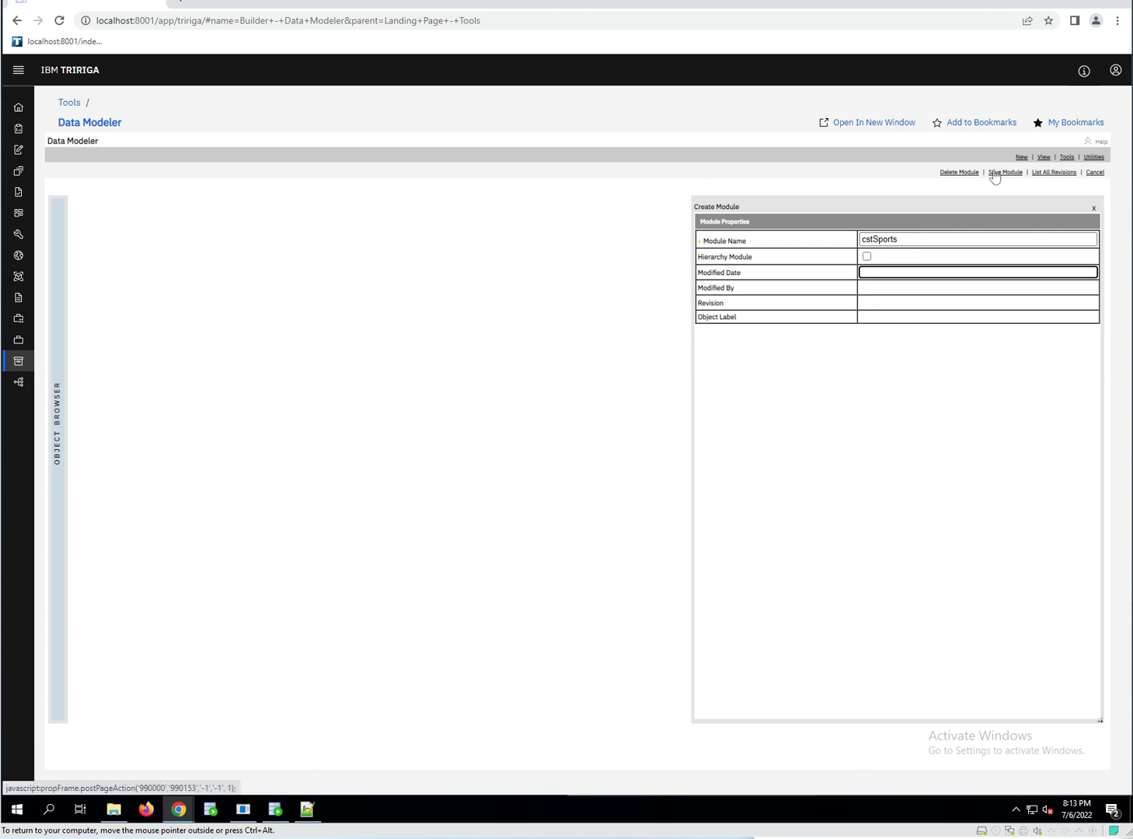
Save cstSports so it shows revision 1, a modified date, System modifier and In Progress status.
left_click(1004, 171)
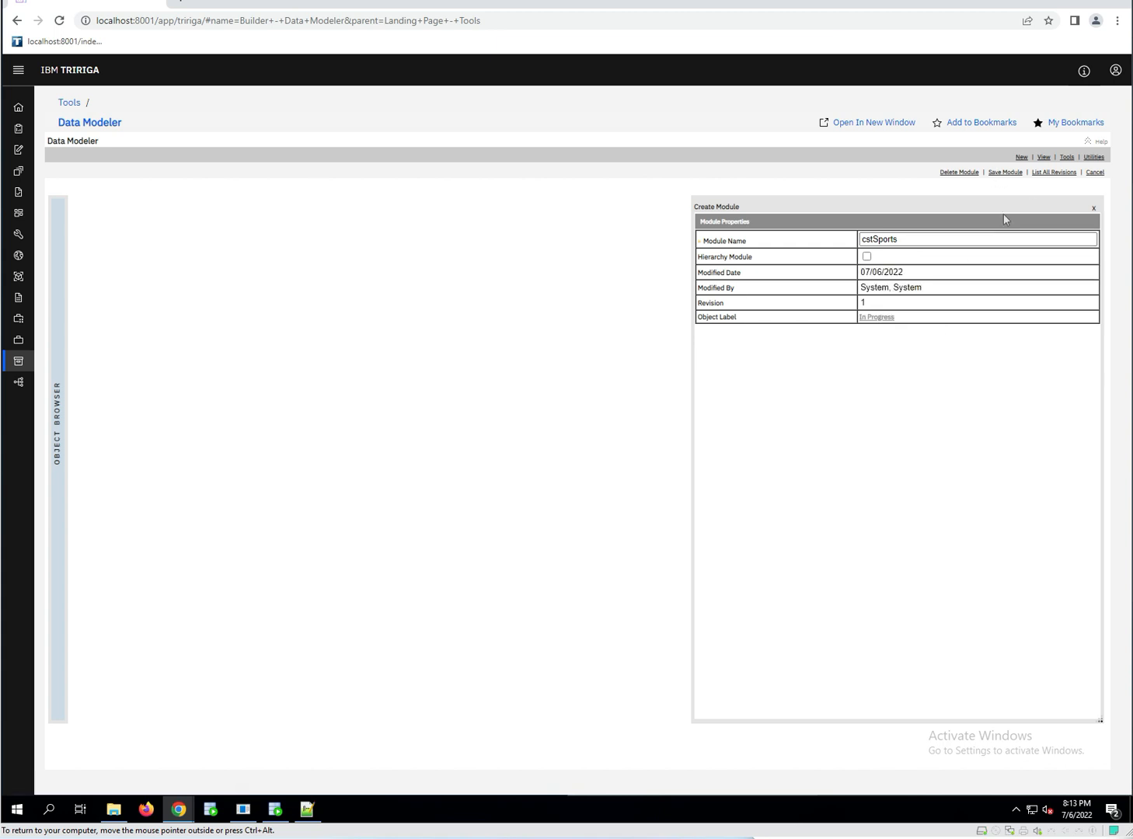
mouse_move(880, 268)
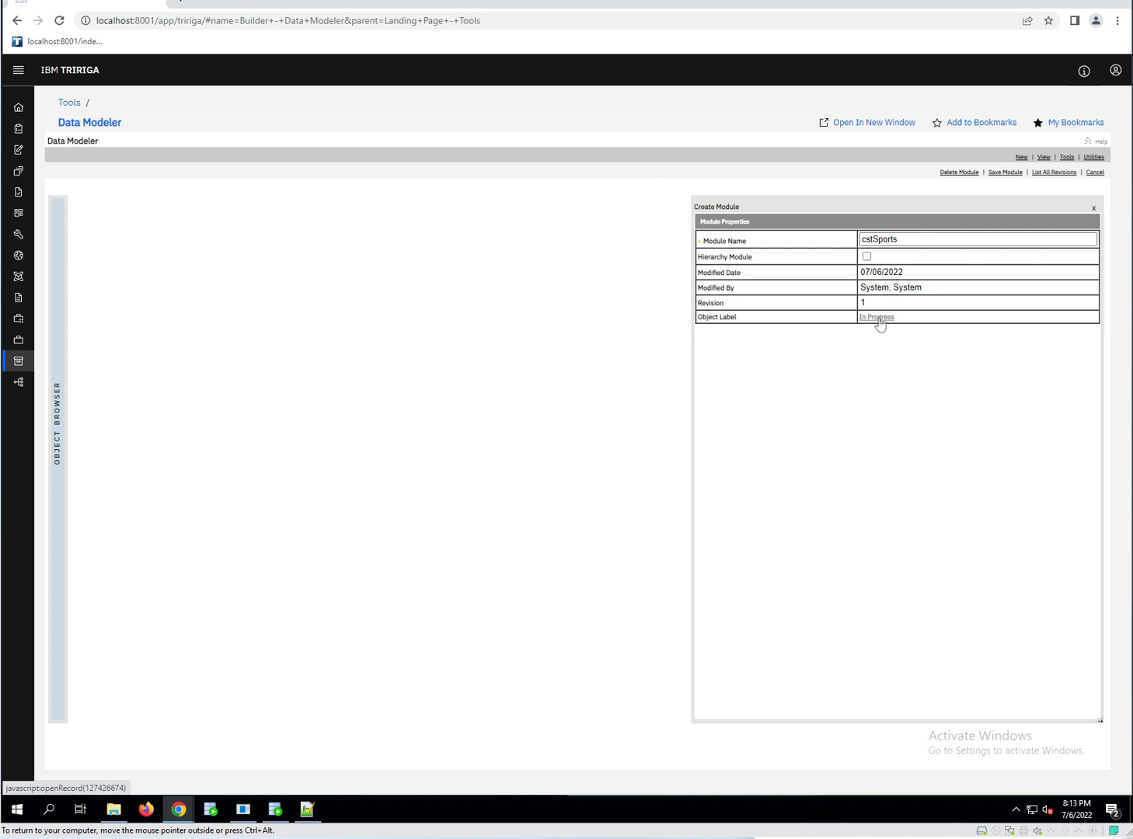
mouse_move(873, 270)
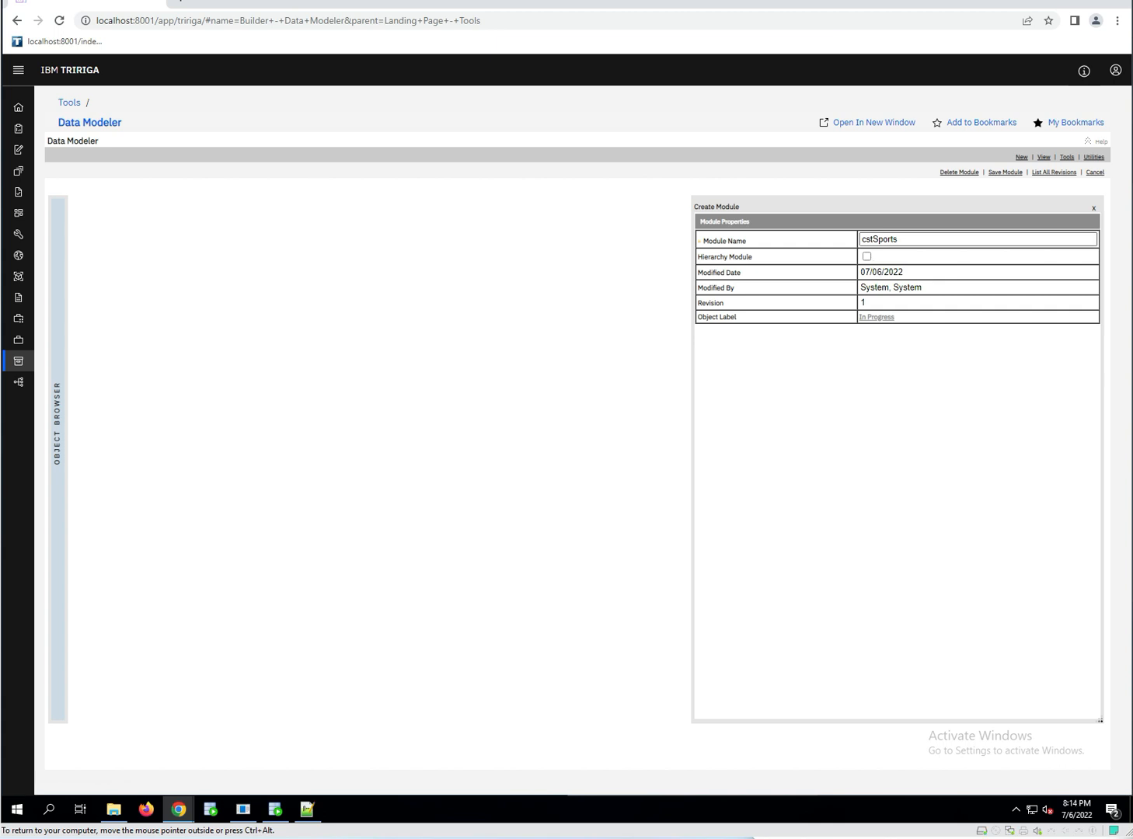
mouse_move(877, 317)
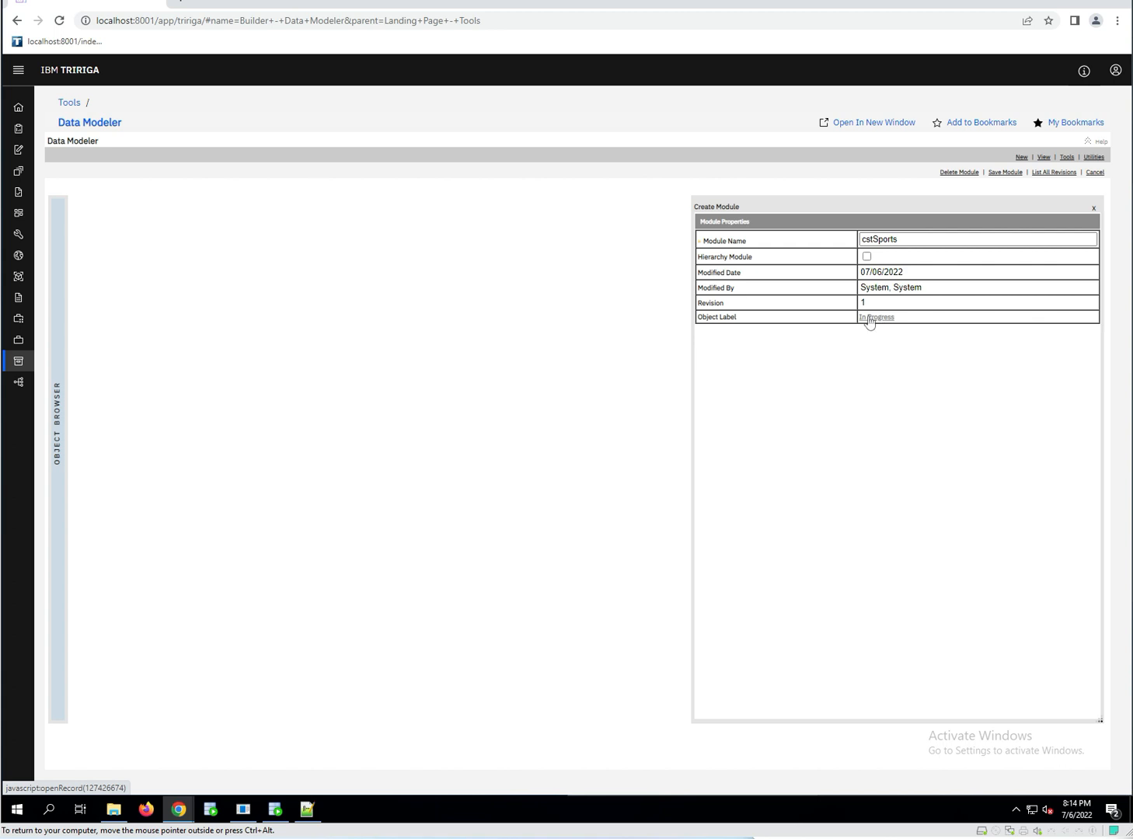
mouse_move(892, 336)
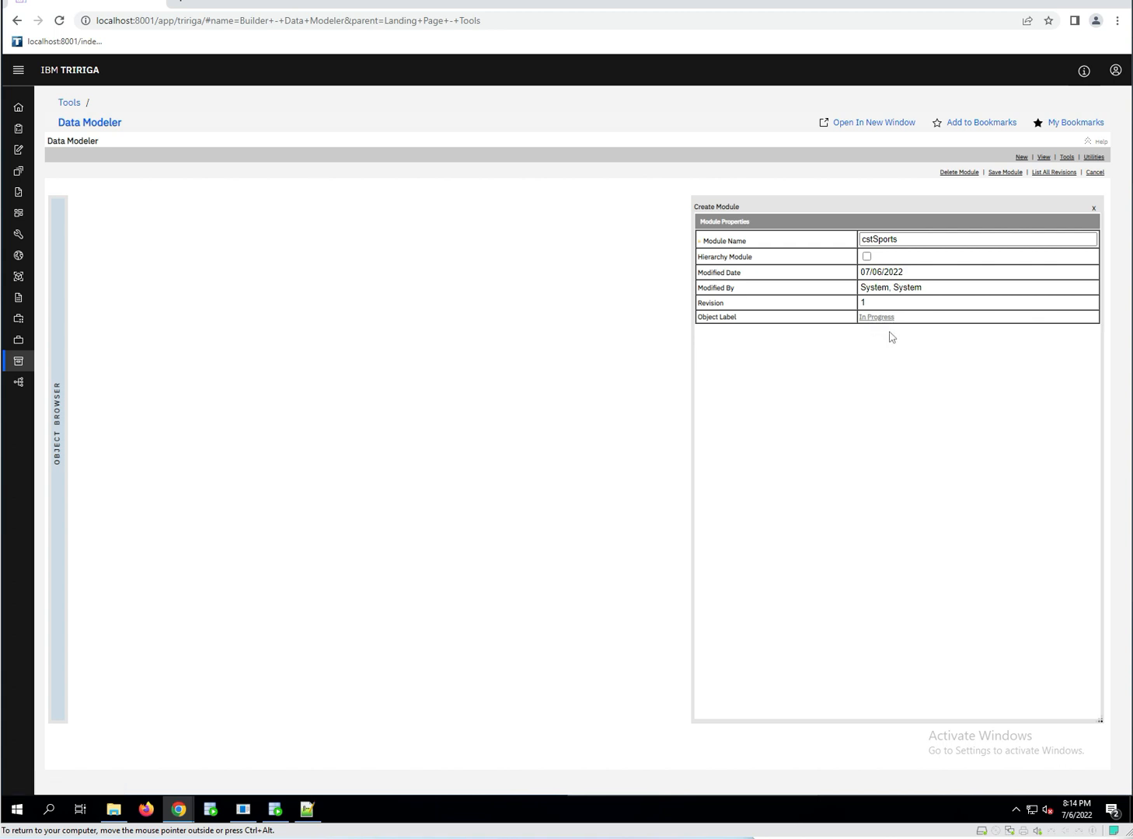
mouse_move(805, 287)
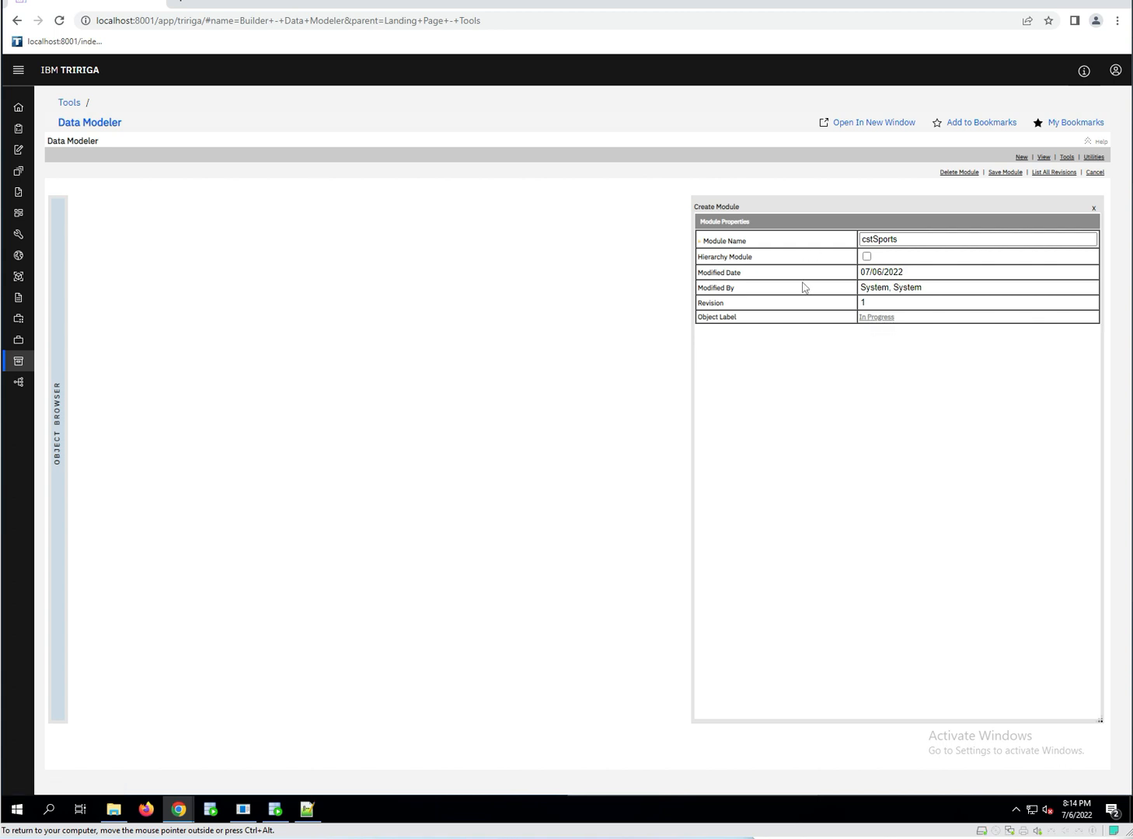
mouse_move(876, 317)
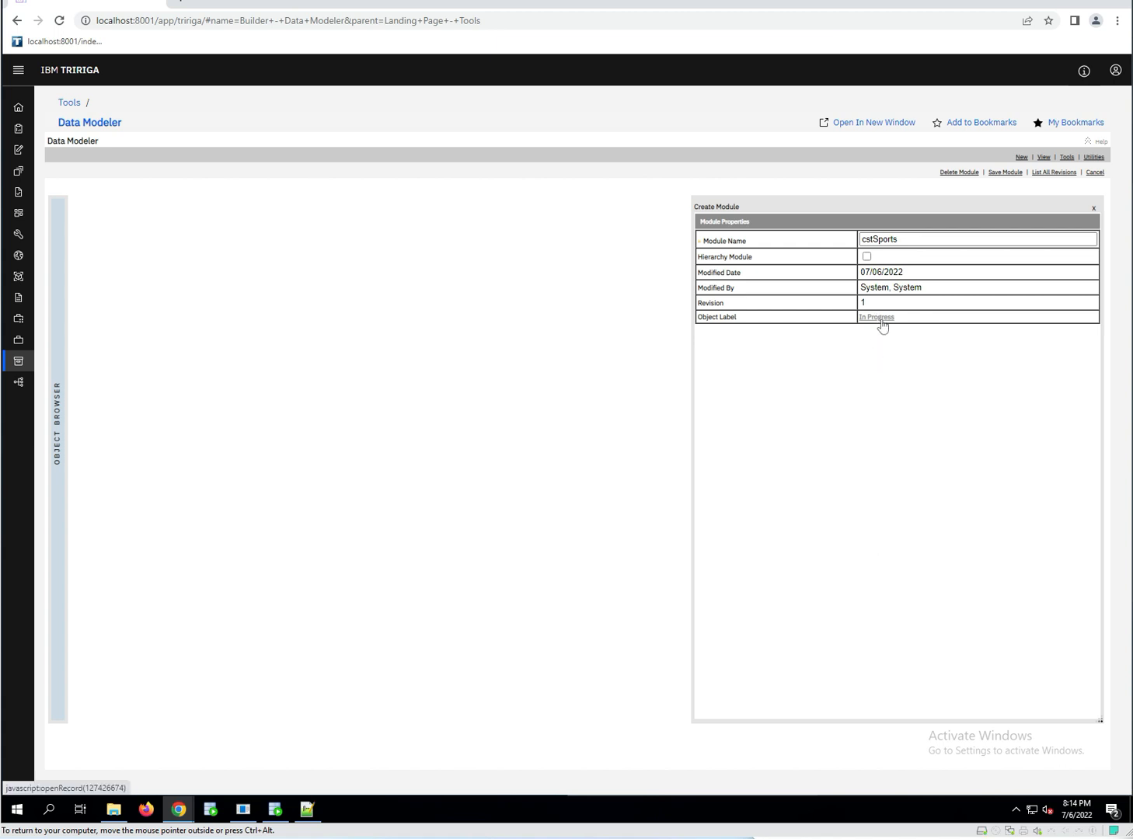
mouse_move(823, 331)
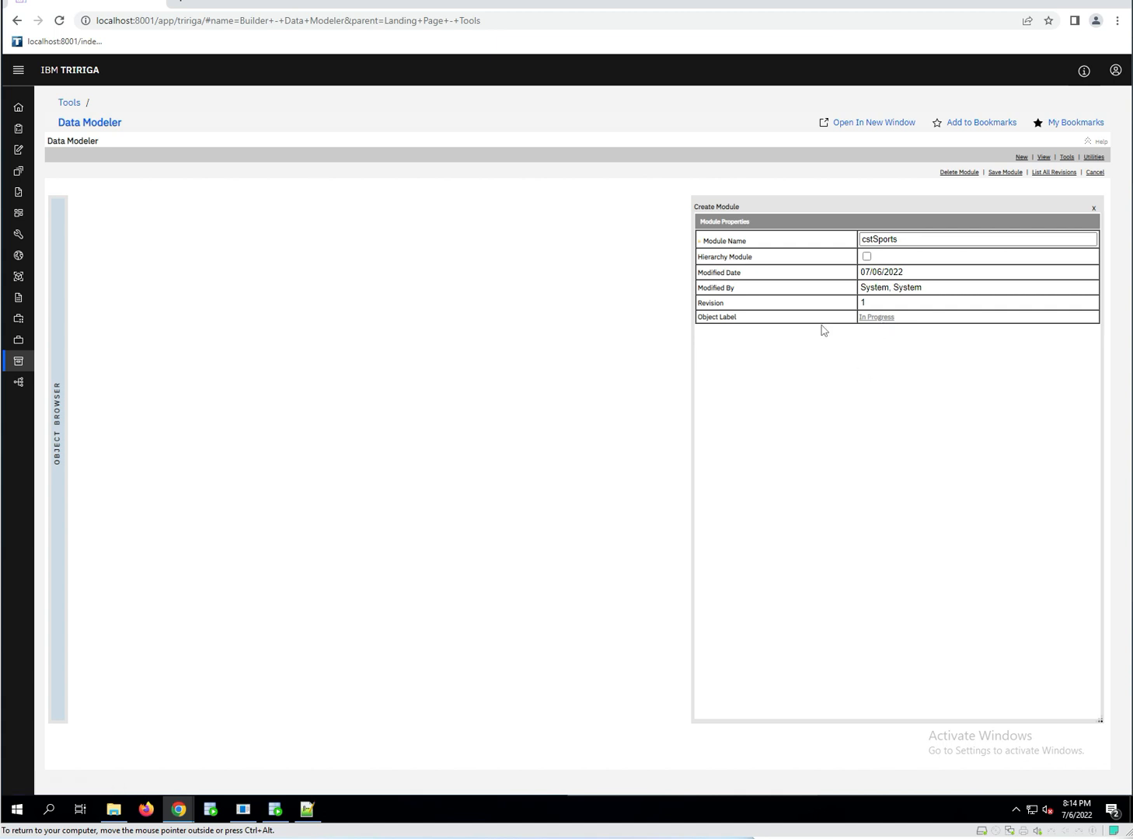
mouse_move(844, 267)
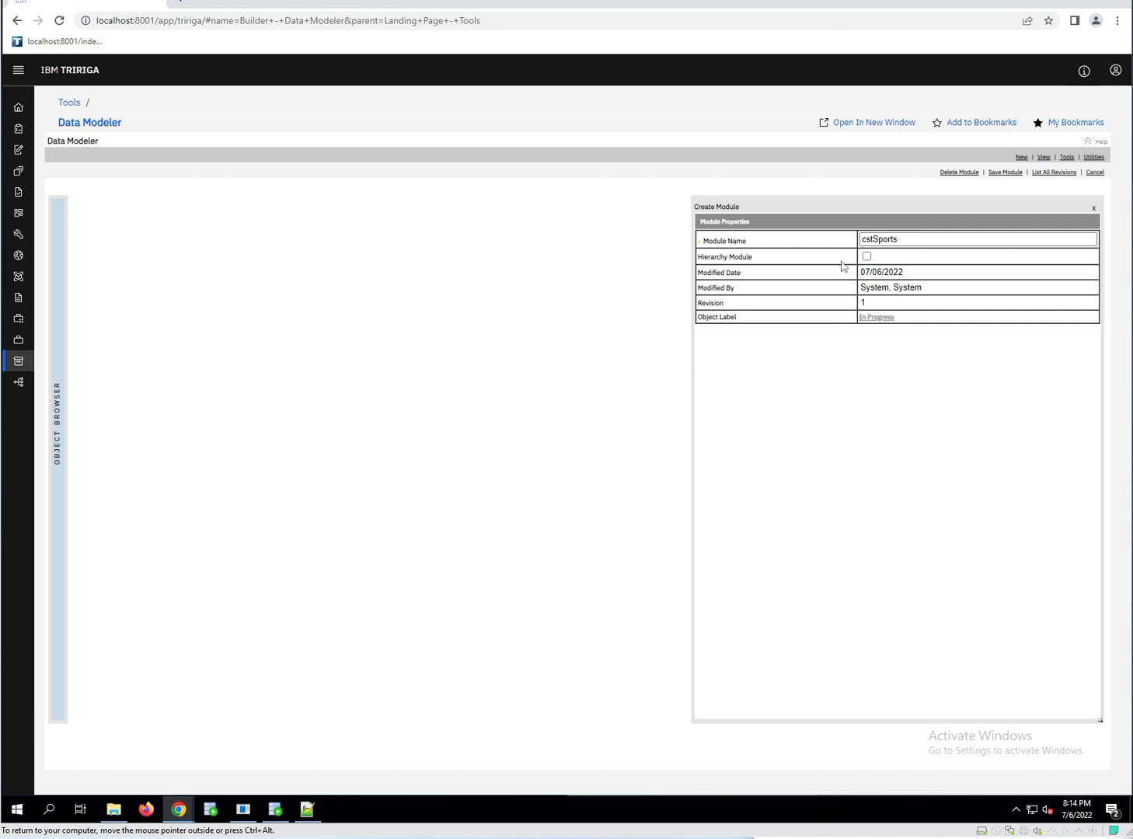
mouse_move(76, 309)
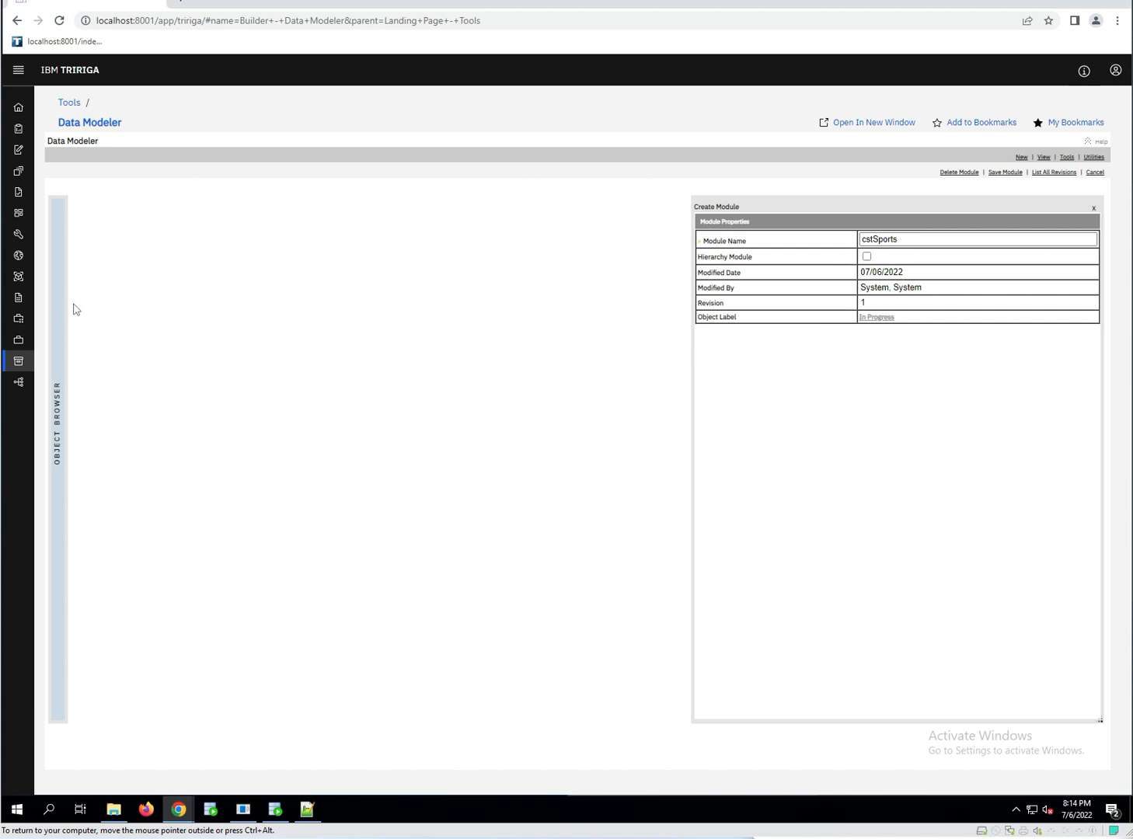
left_click(58, 420)
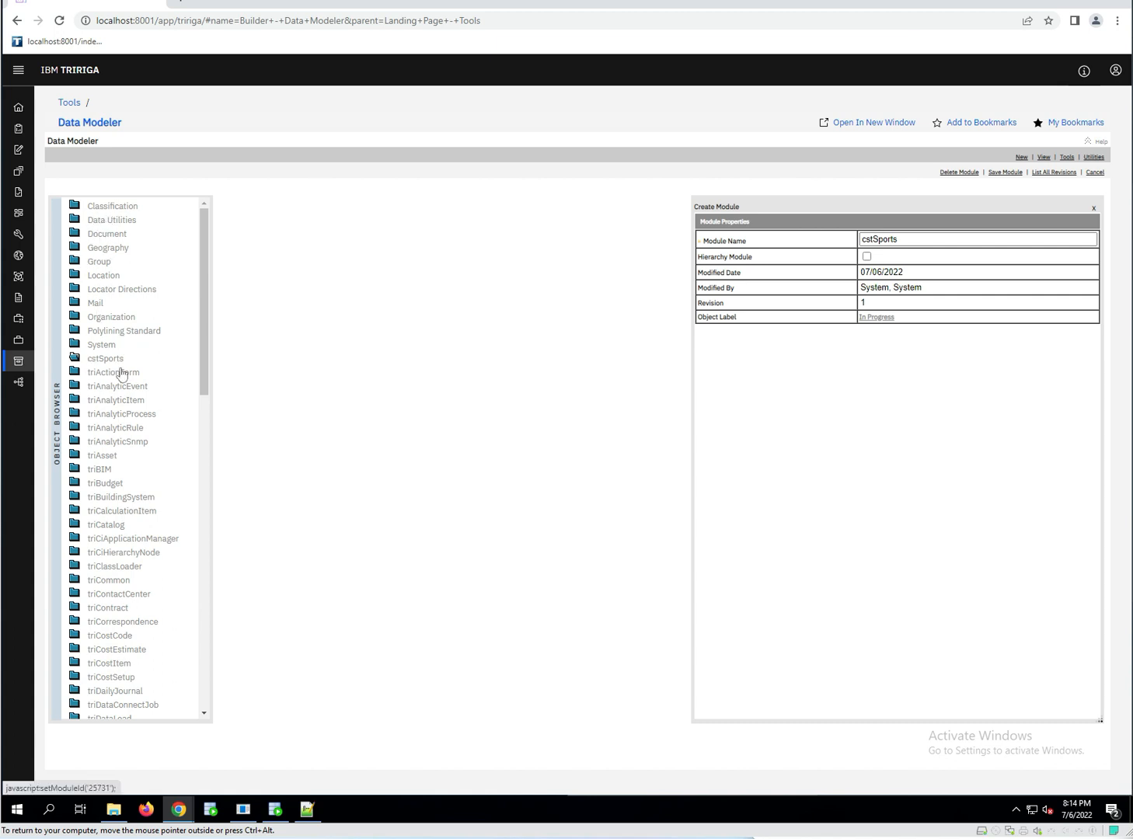
mouse_move(131, 256)
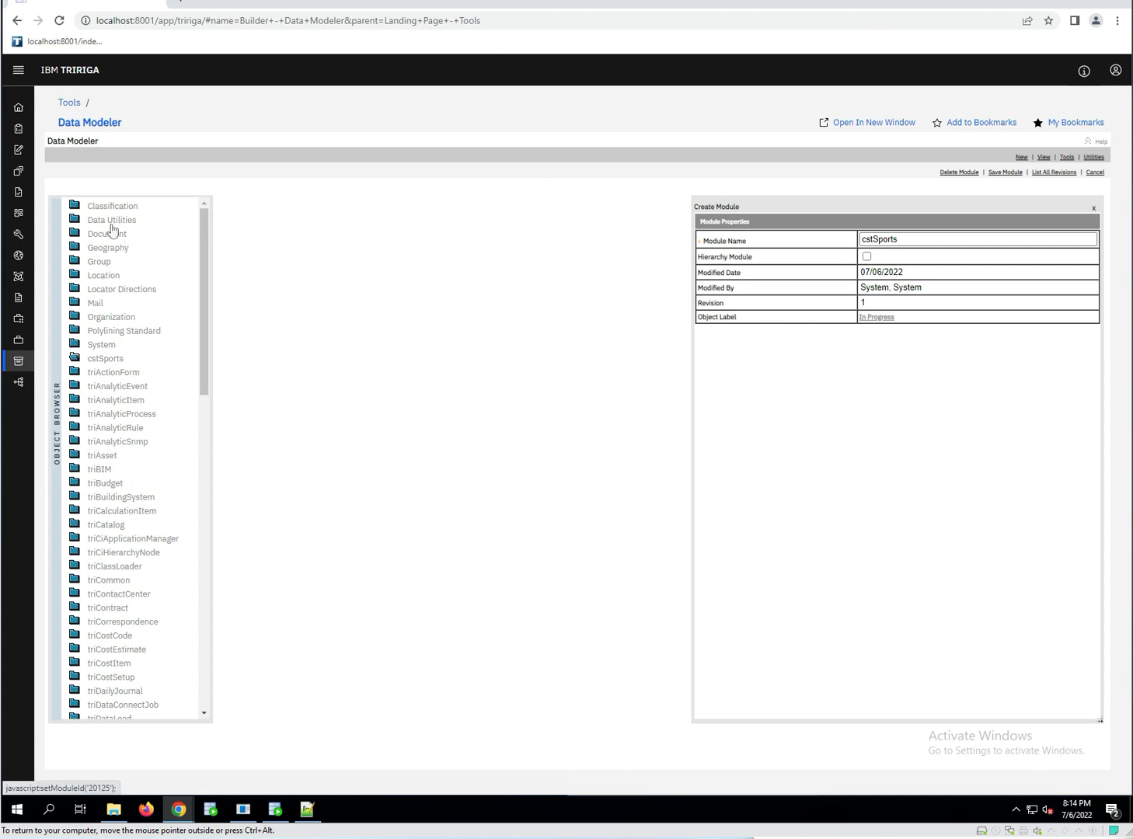
mouse_move(106, 233)
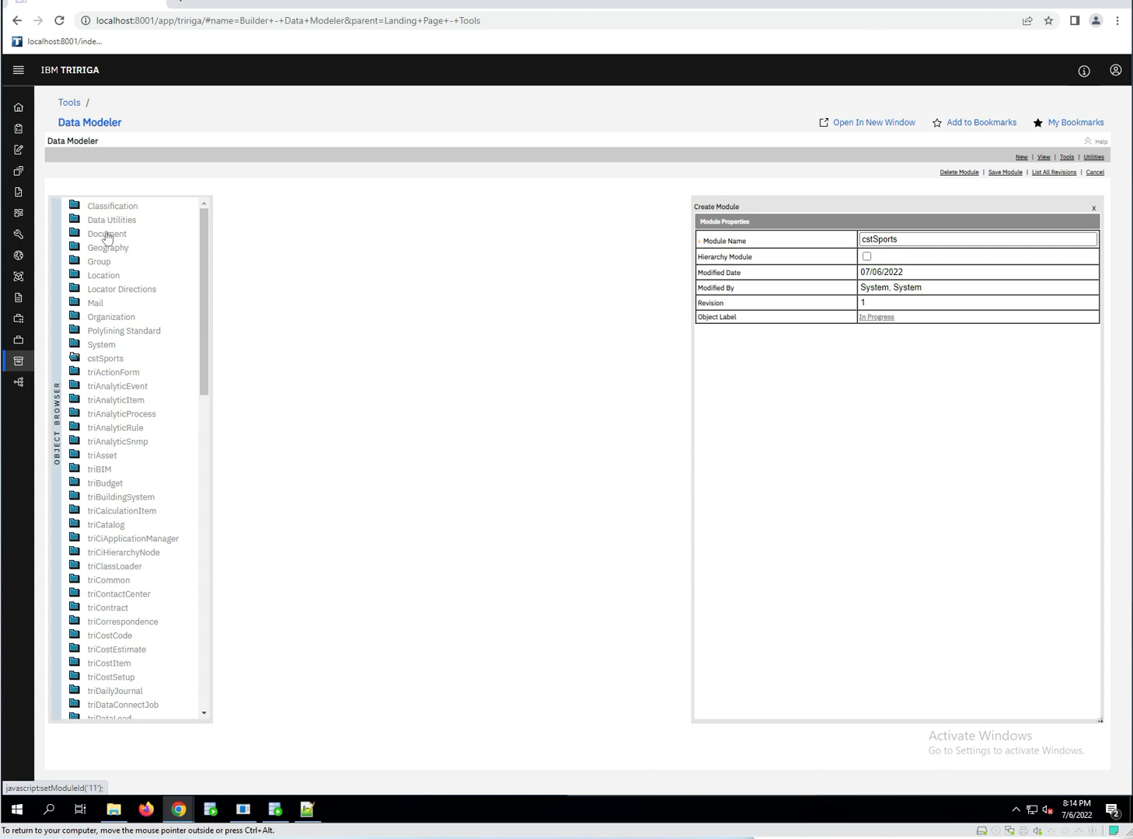
mouse_move(187, 371)
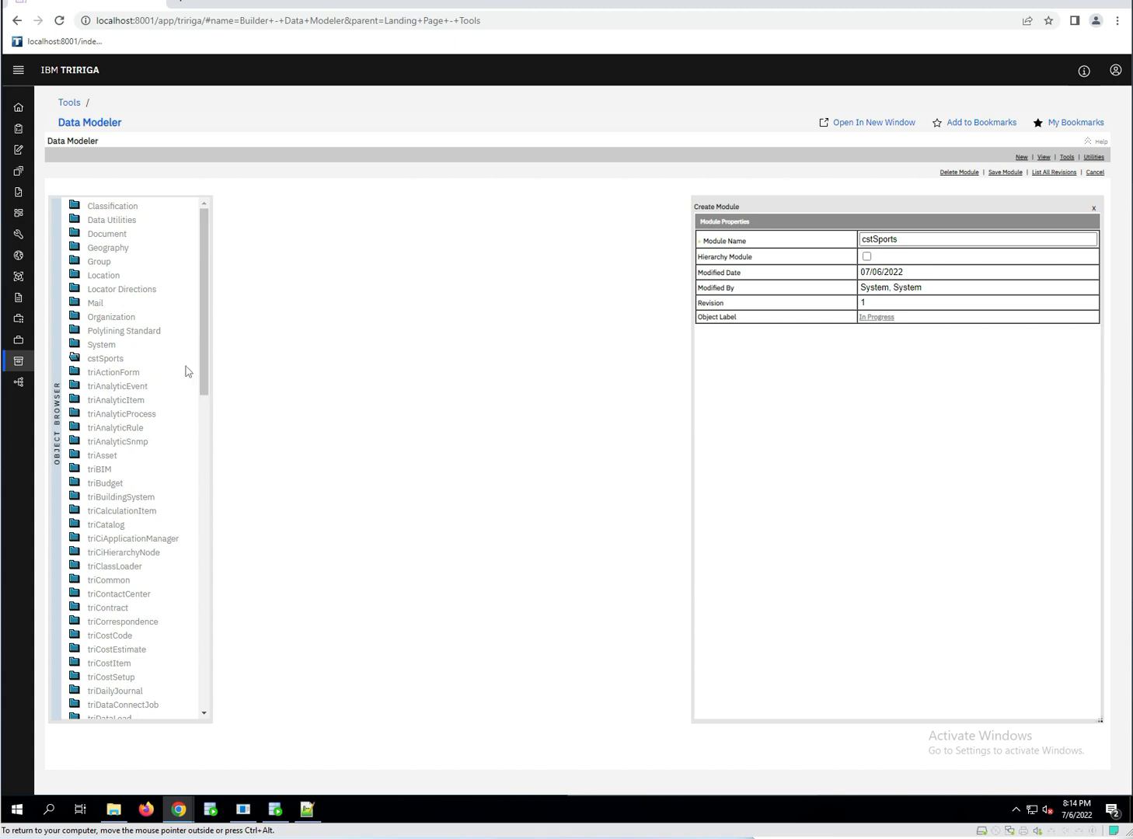
scroll("down", 3)
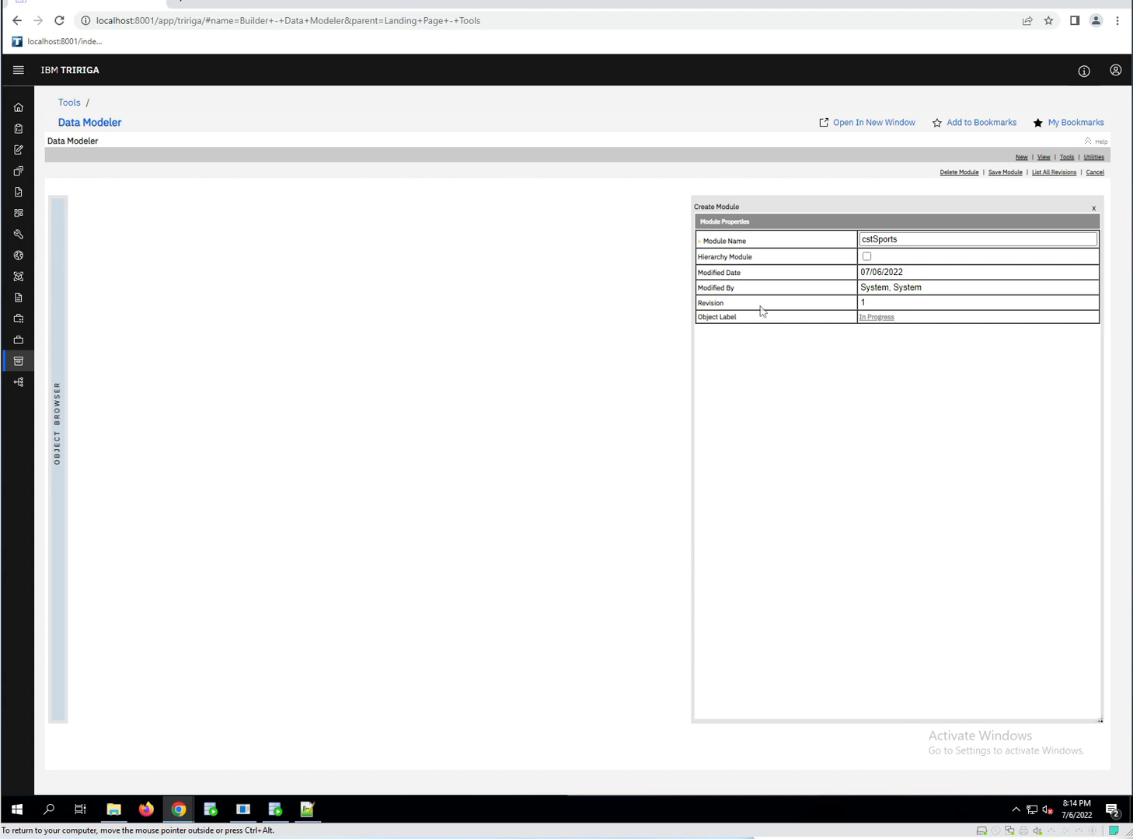
left_click(57, 419)
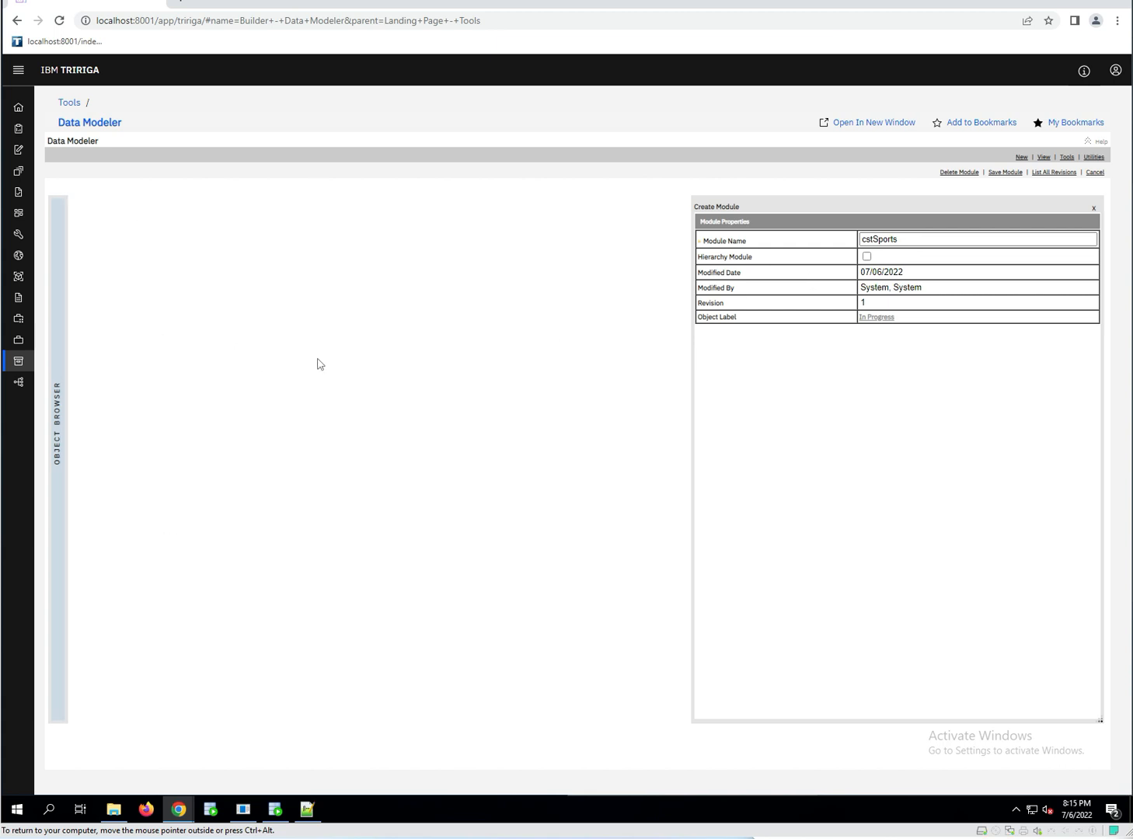
mouse_move(377, 347)
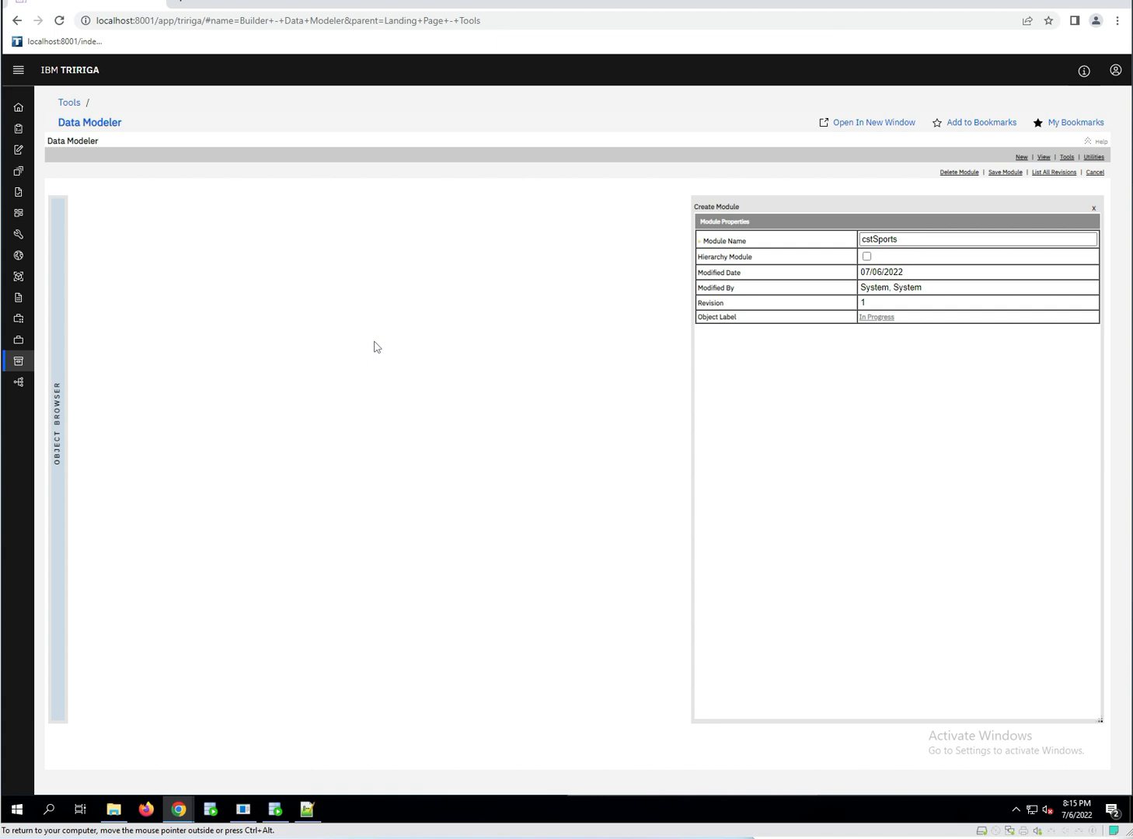
mouse_move(914, 303)
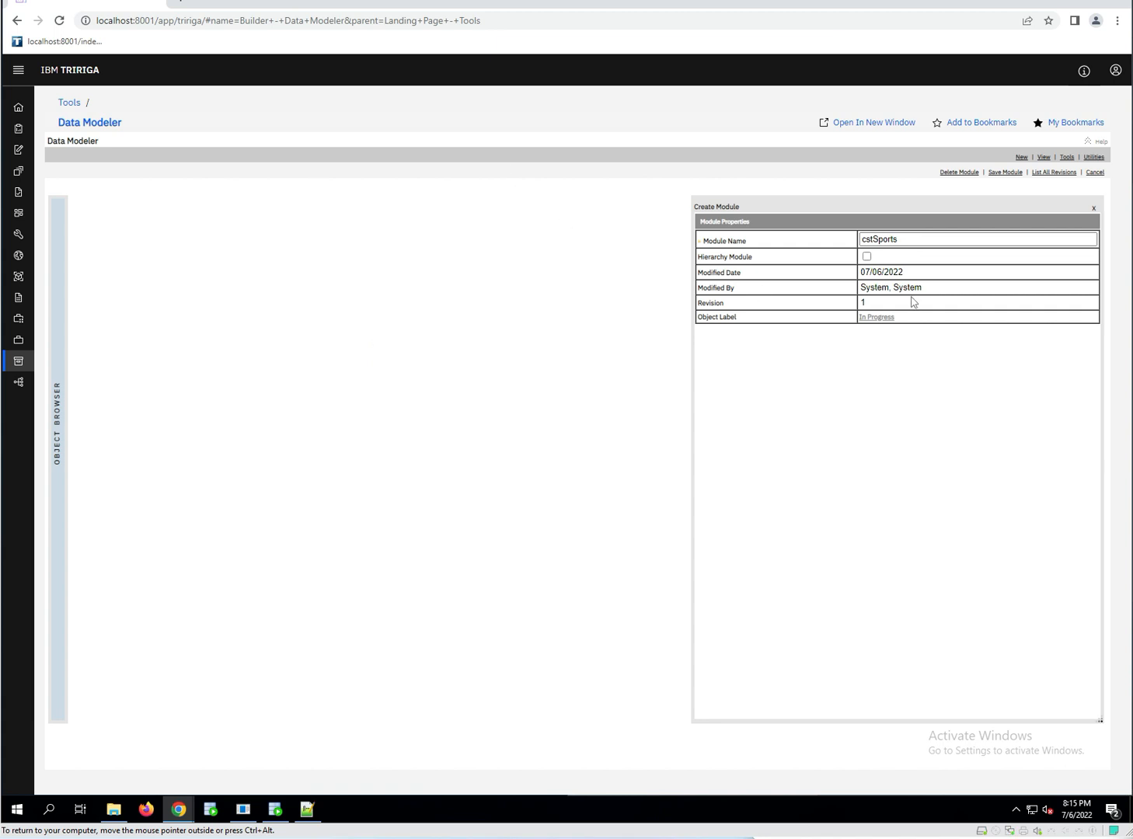
mouse_move(1054, 171)
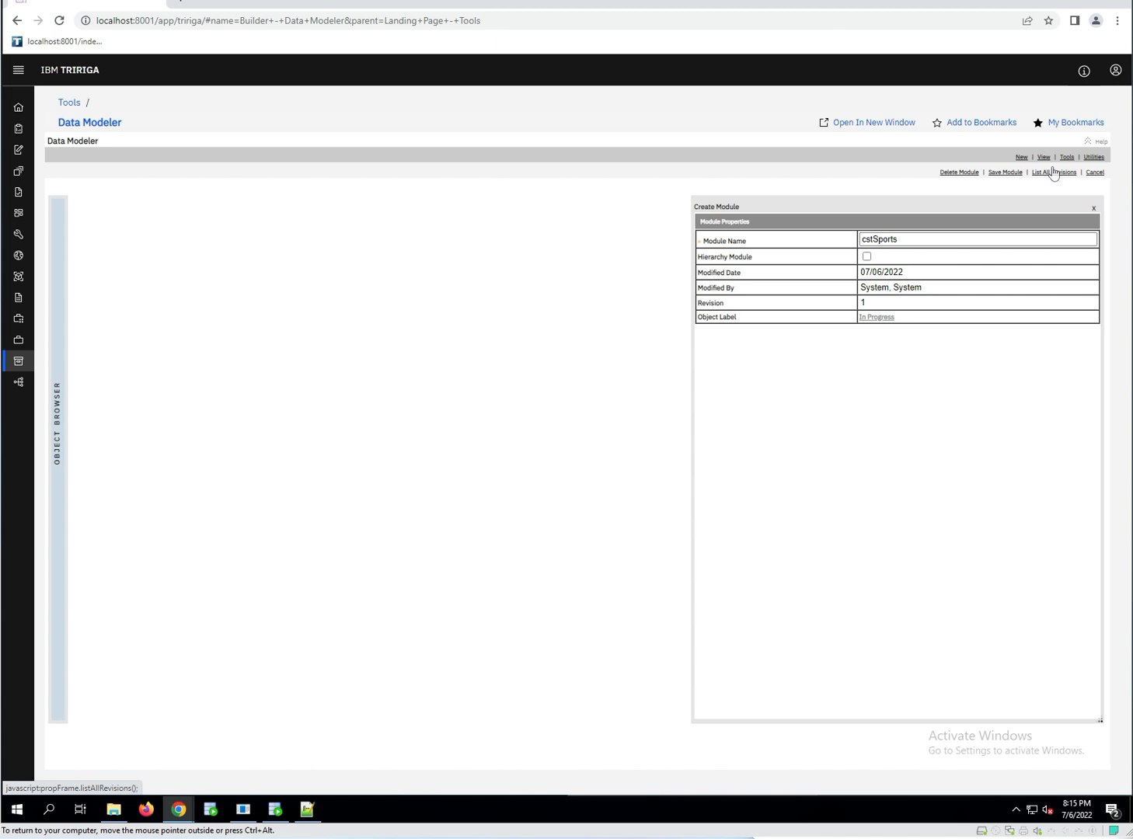